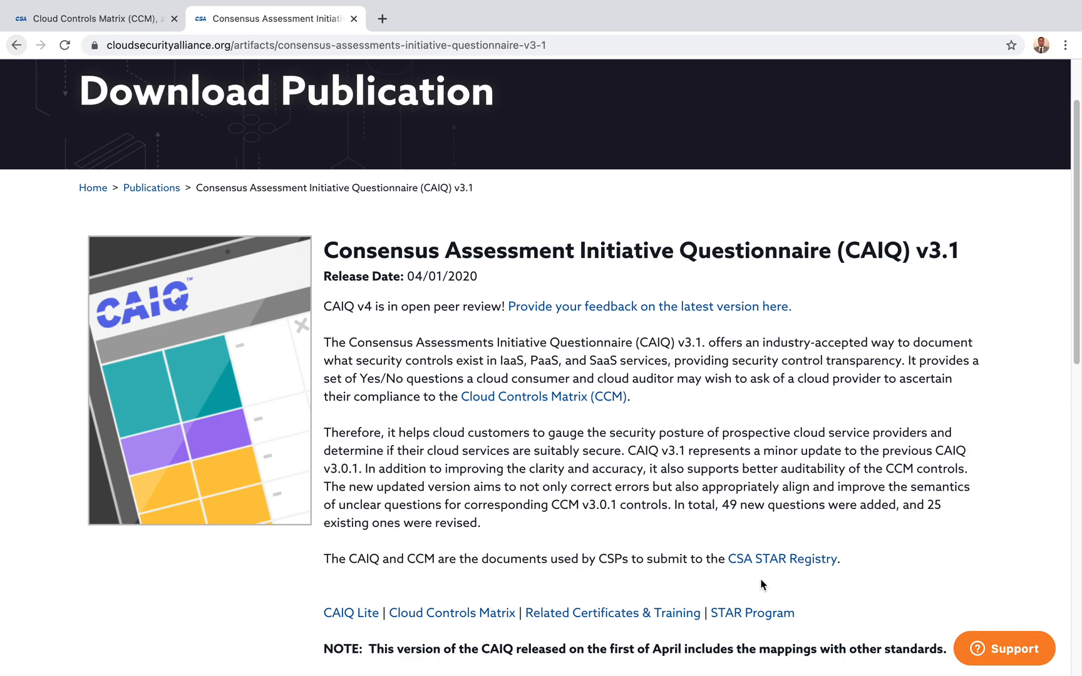
pyautogui.moveTo(804, 528)
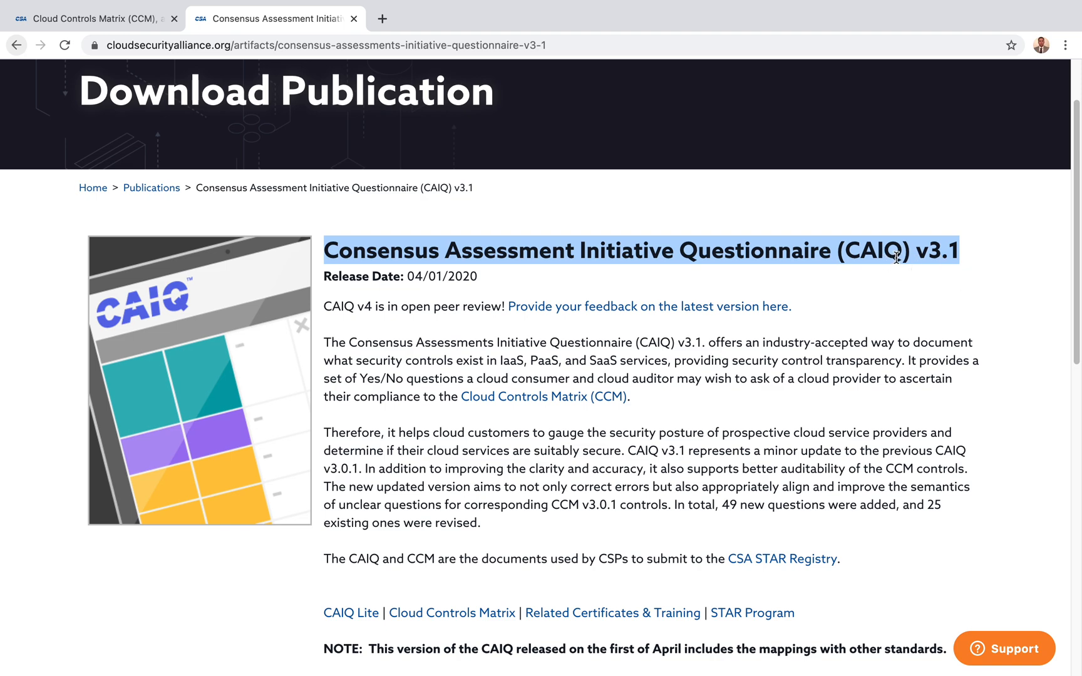
pyautogui.moveTo(598, 481)
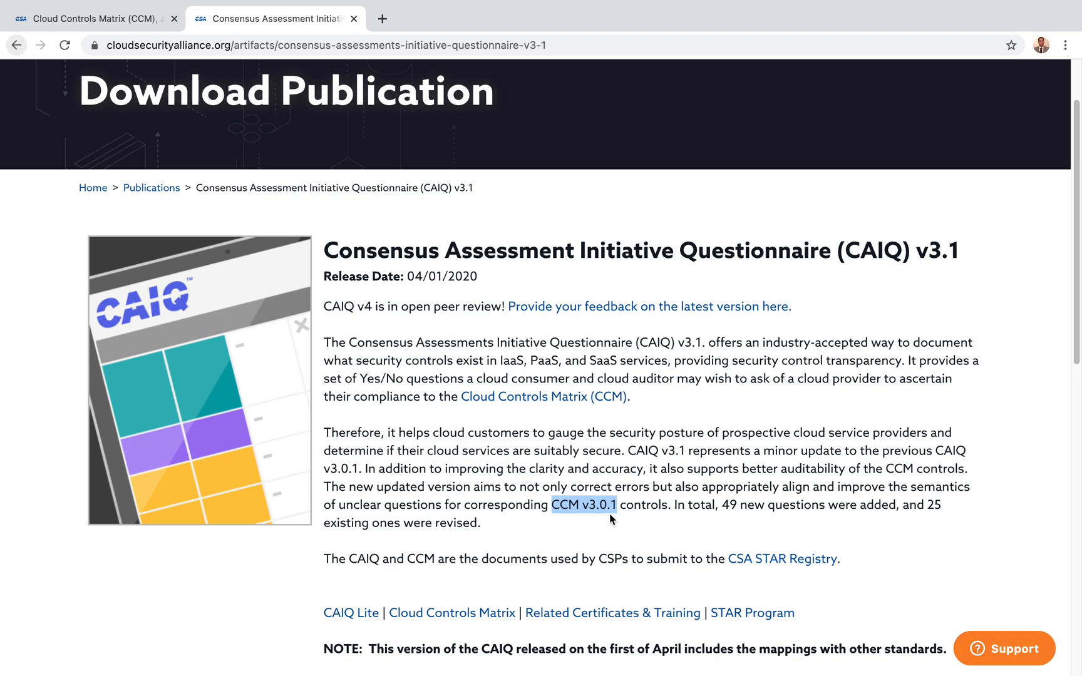
pyautogui.moveTo(867, 478)
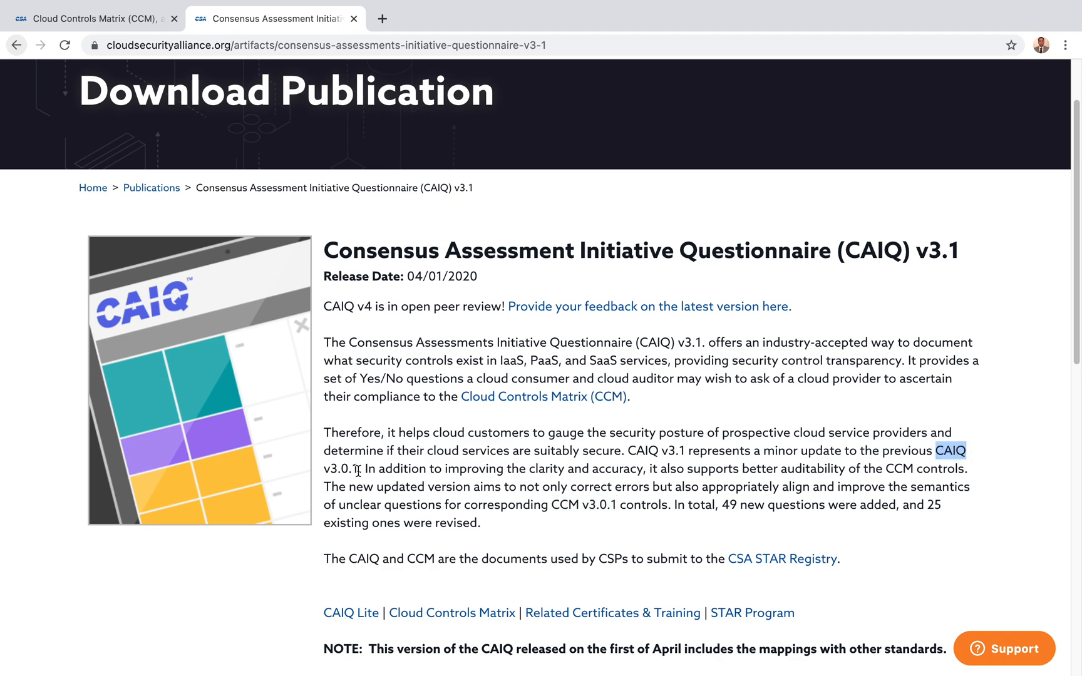
# - Switch to the CCM v4 download page and highlight its release date and introductory description
pyautogui.doubleClick(344, 469)
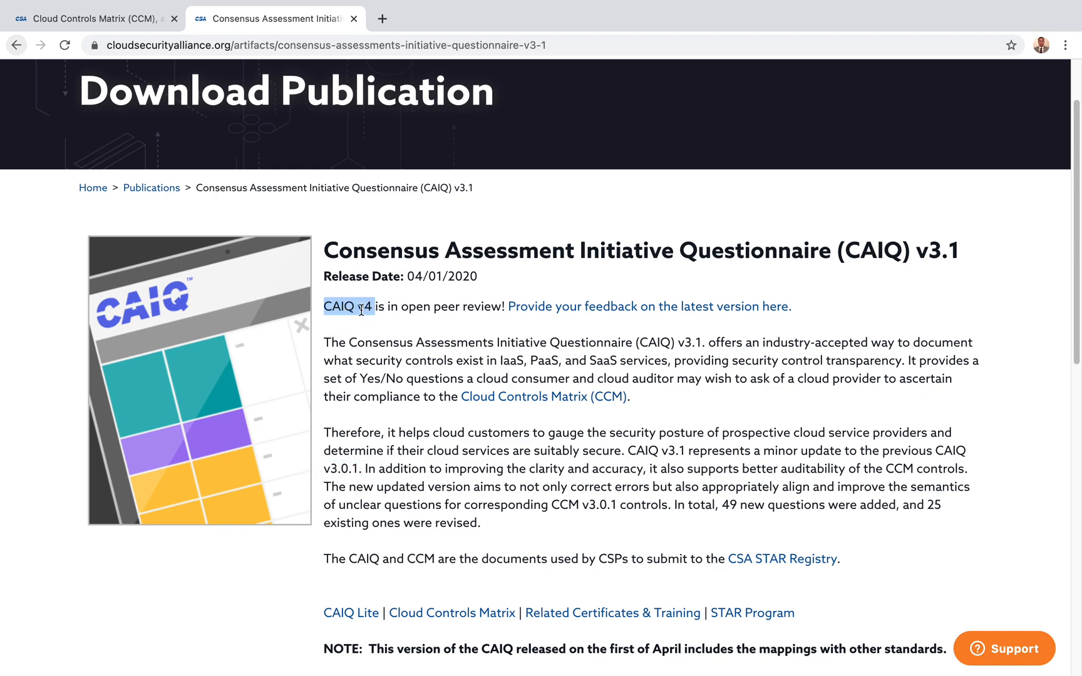
pyautogui.moveTo(475, 325)
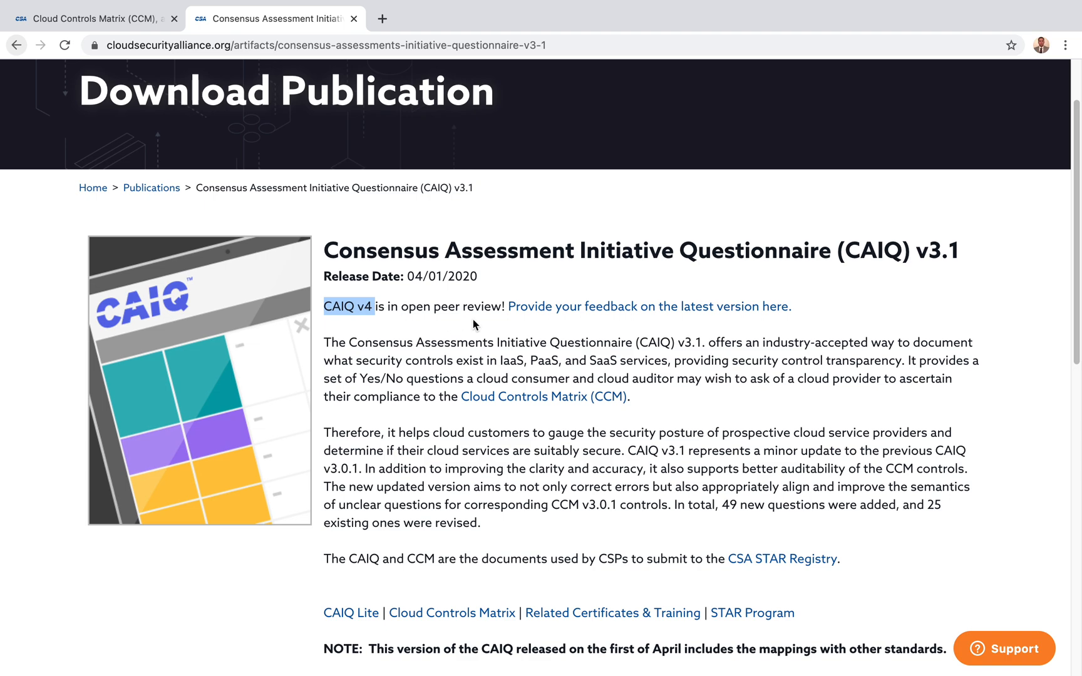
pyautogui.moveTo(492, 324)
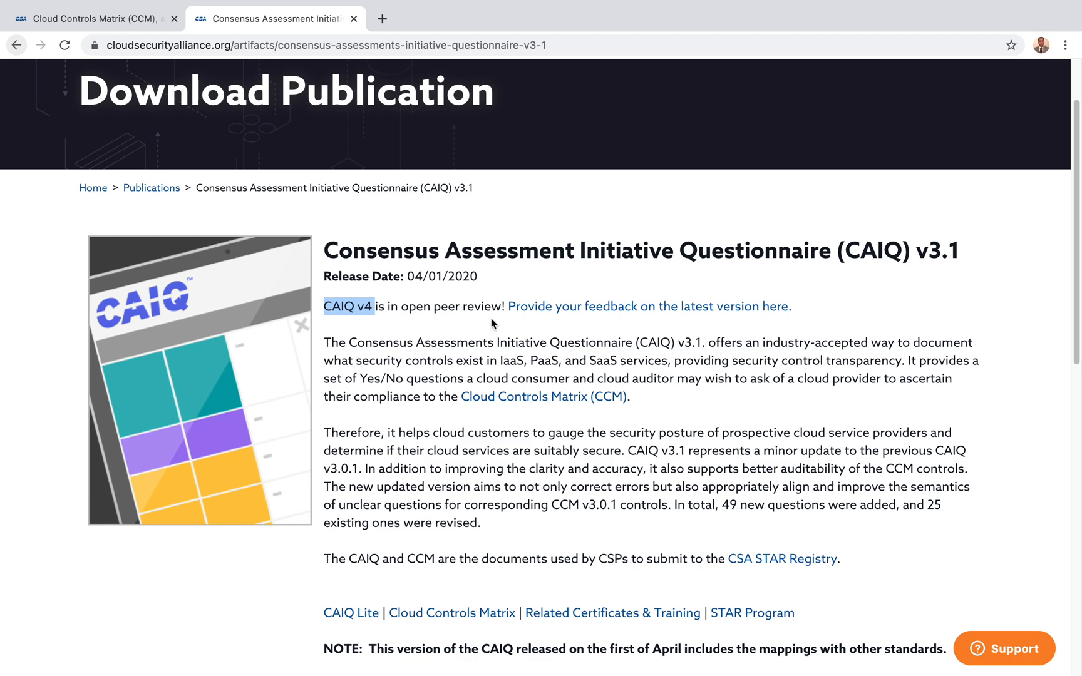
pyautogui.moveTo(635, 338)
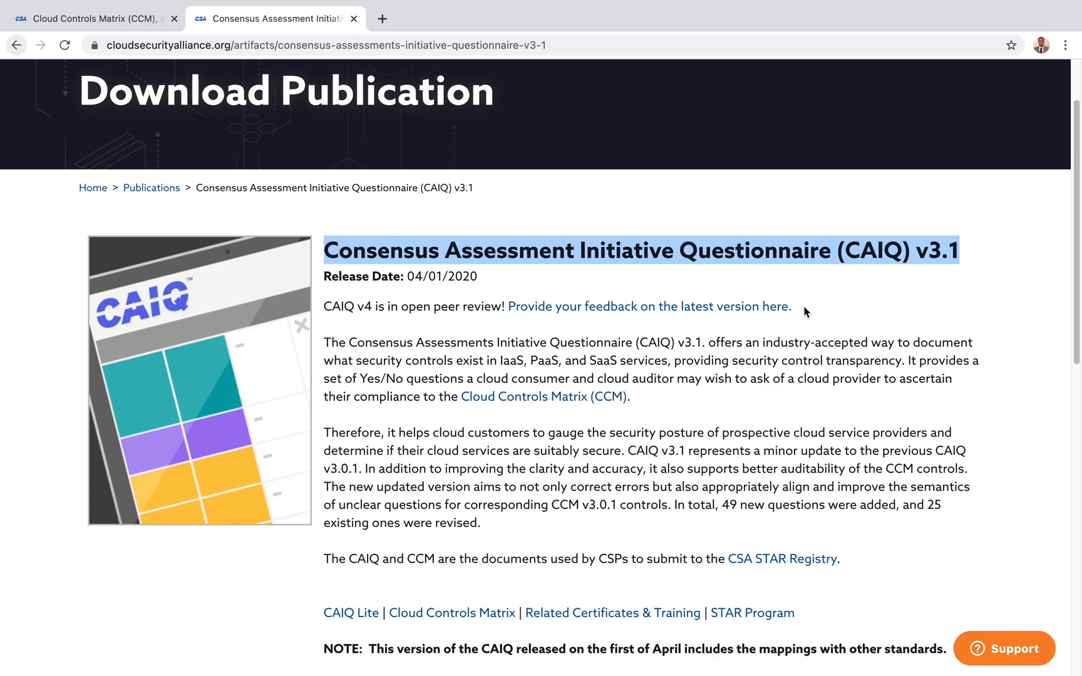
pyautogui.moveTo(586, 406)
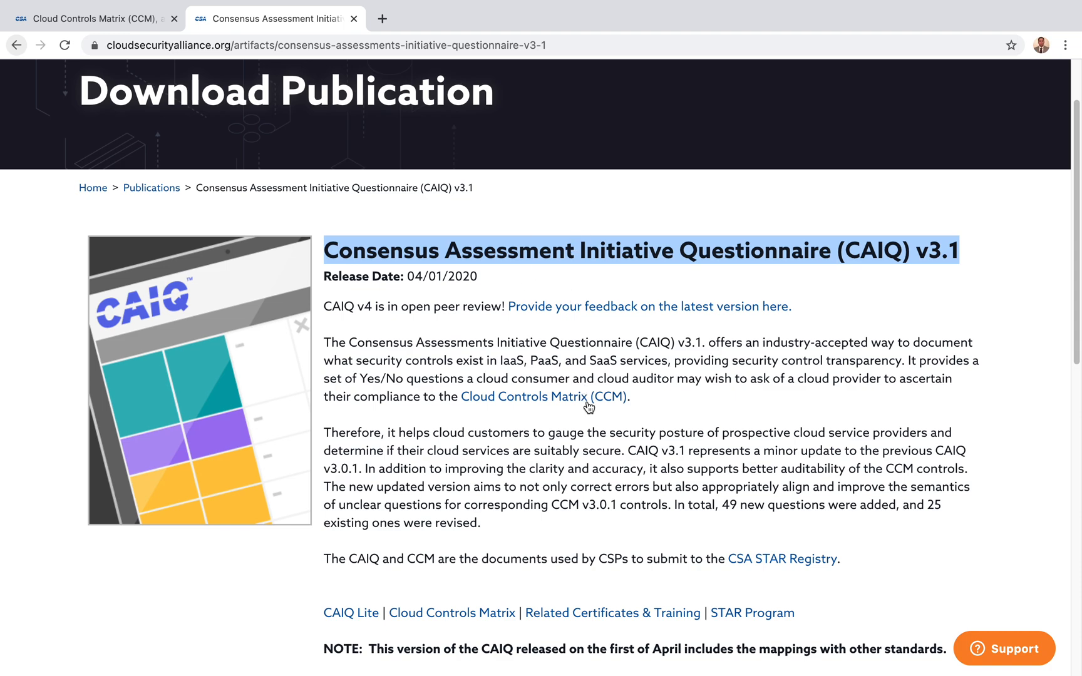
pyautogui.moveTo(493, 408)
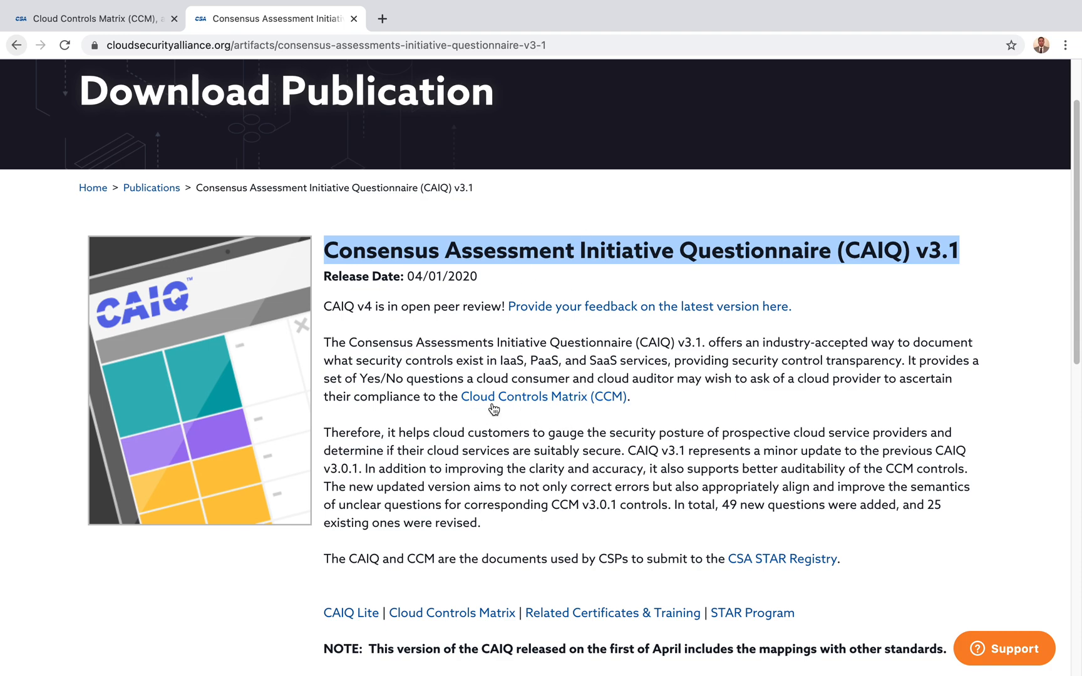
pyautogui.moveTo(500, 416)
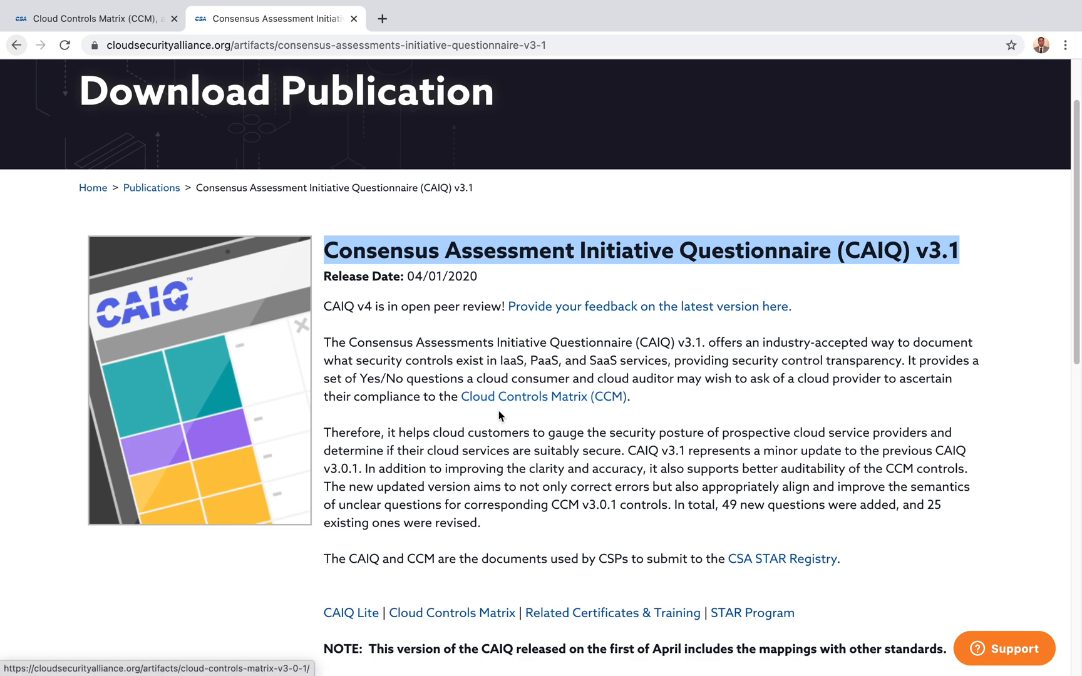
pyautogui.moveTo(526, 402)
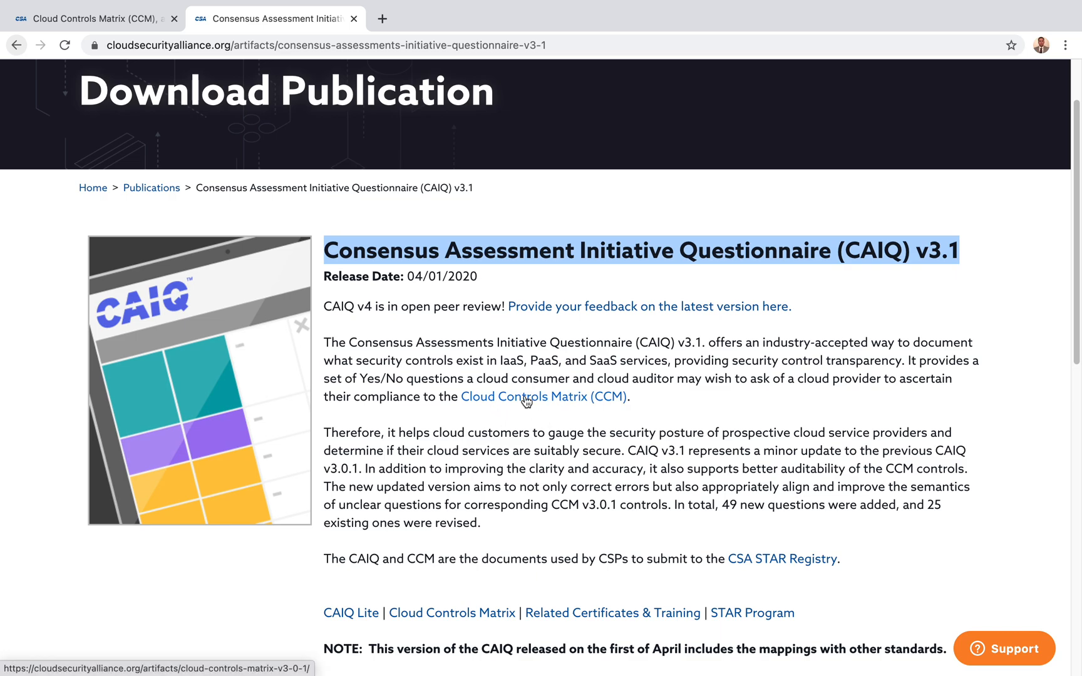
pyautogui.moveTo(3, 45)
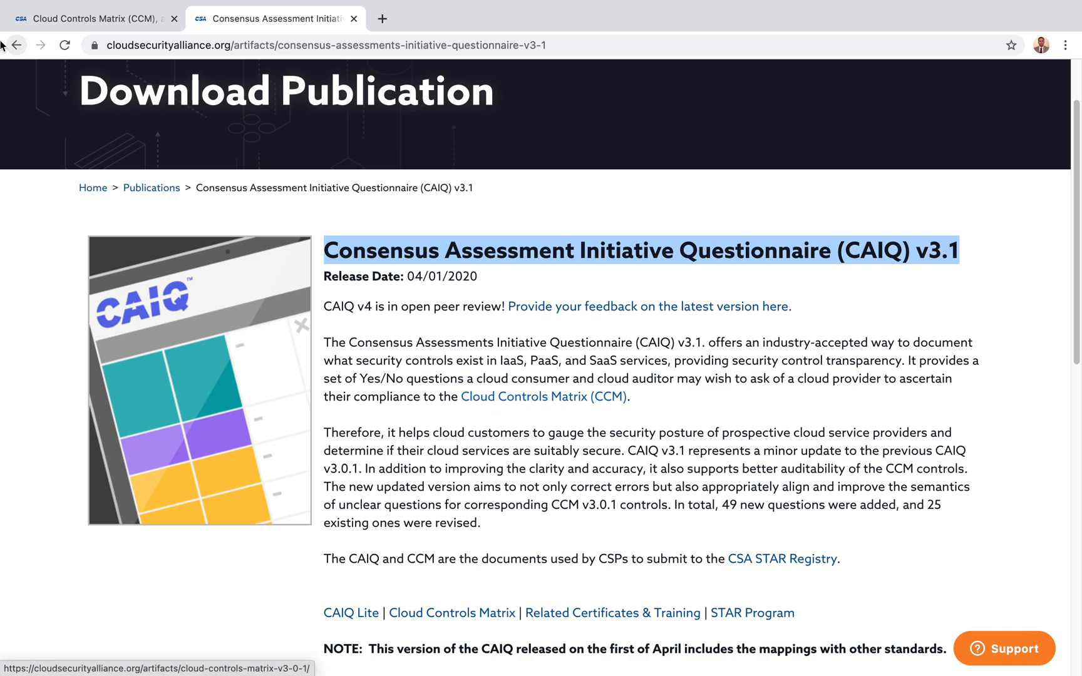
pyautogui.click(542, 397)
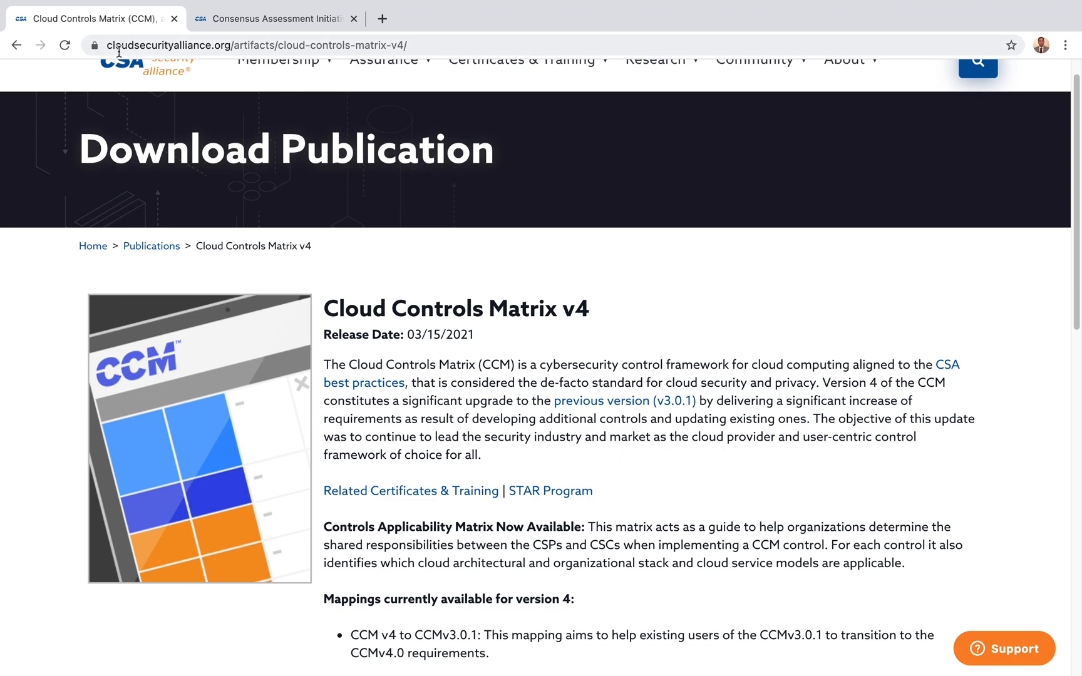
pyautogui.moveTo(225, 69)
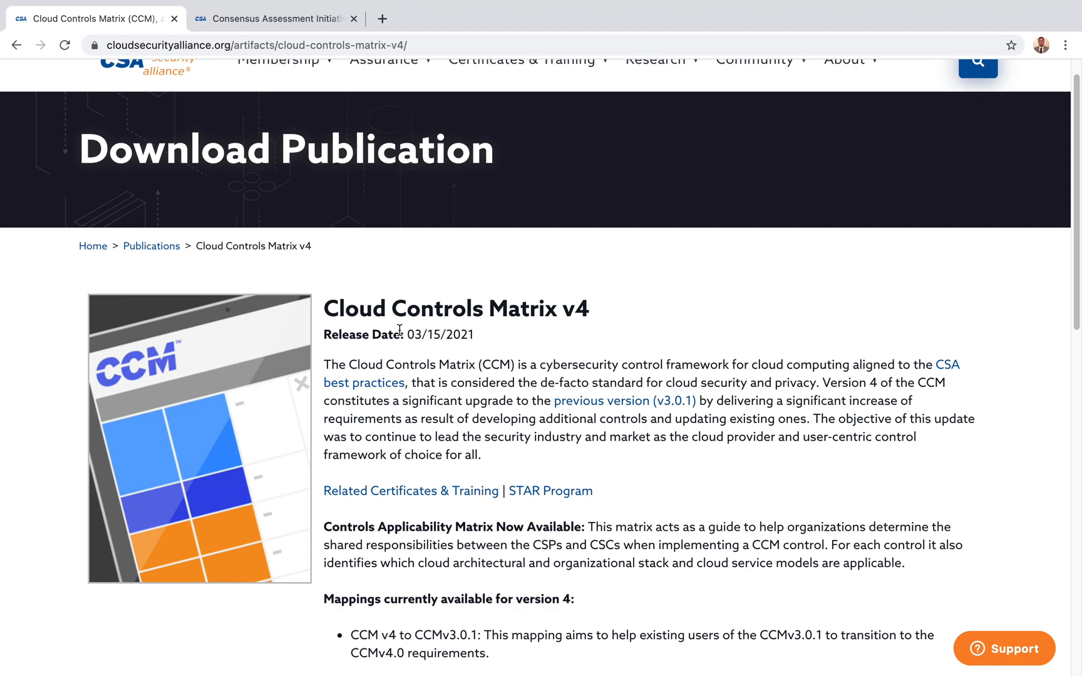
pyautogui.moveTo(410, 335)
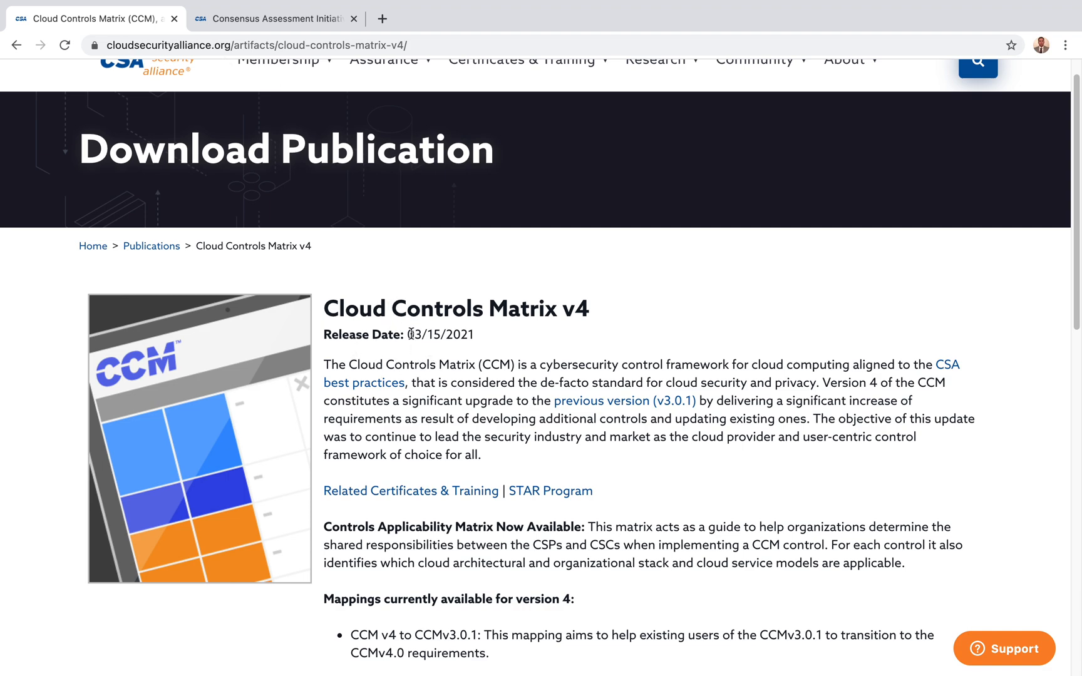
pyautogui.doubleClick(440, 335)
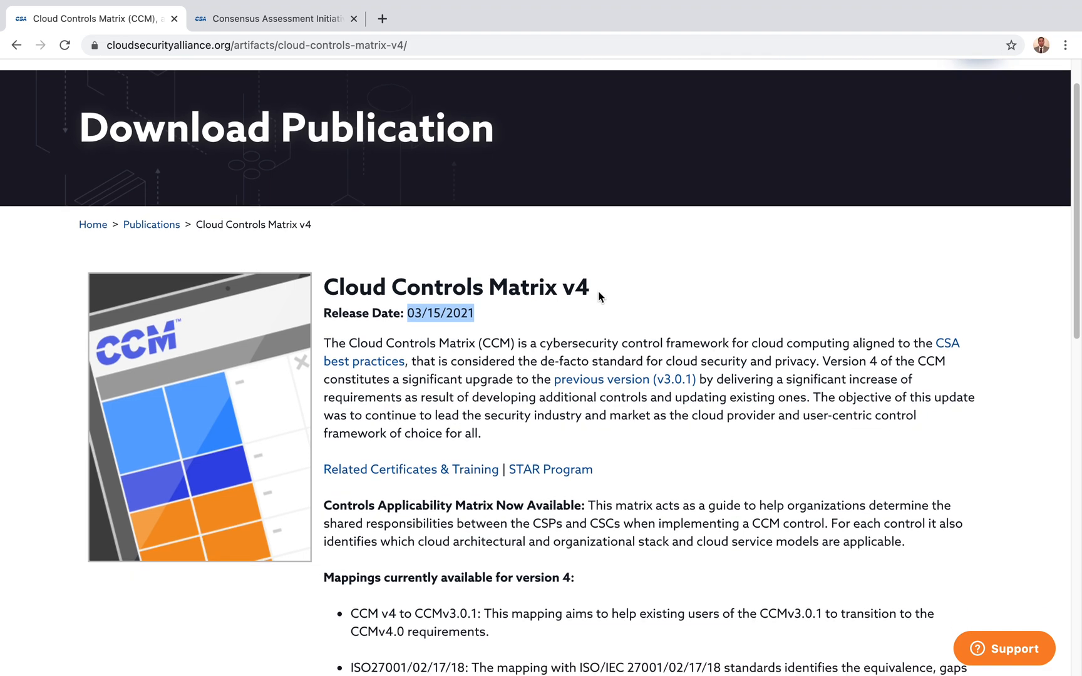
pyautogui.doubleClick(573, 286)
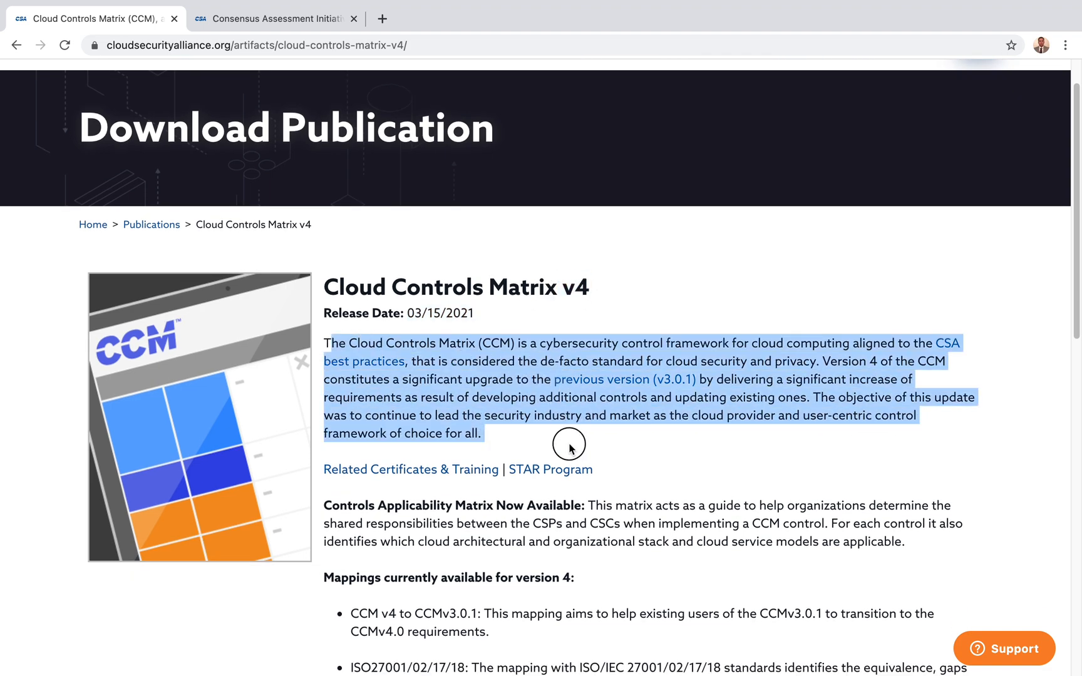
pyautogui.moveTo(597, 347)
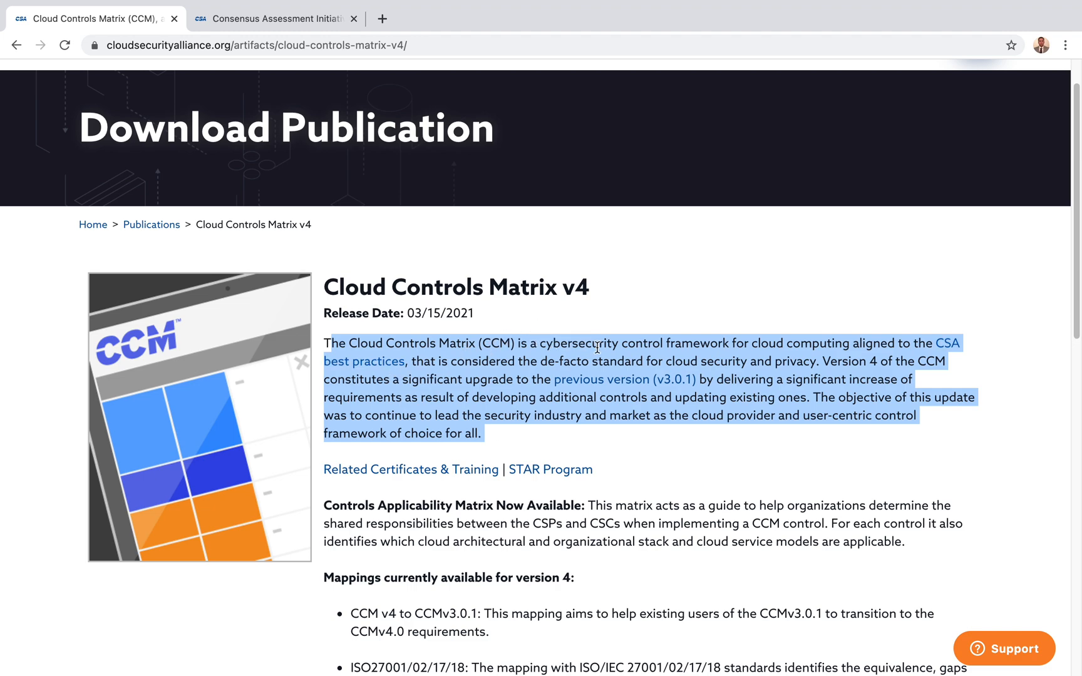
pyautogui.click(810, 349)
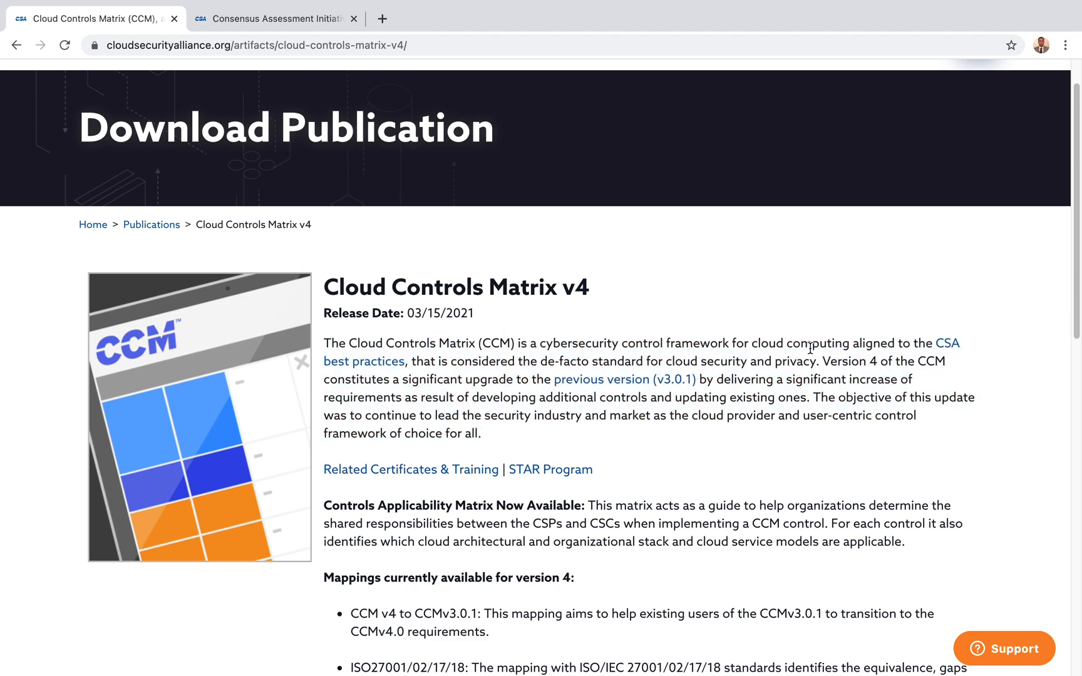
pyautogui.moveTo(943, 352)
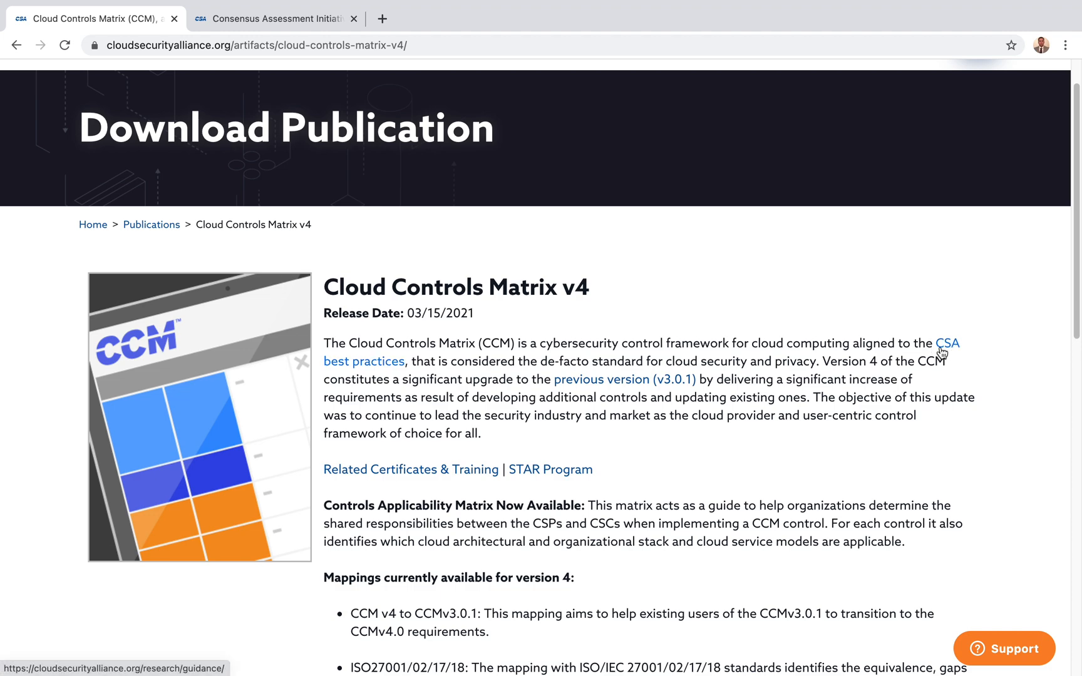
pyautogui.moveTo(378, 371)
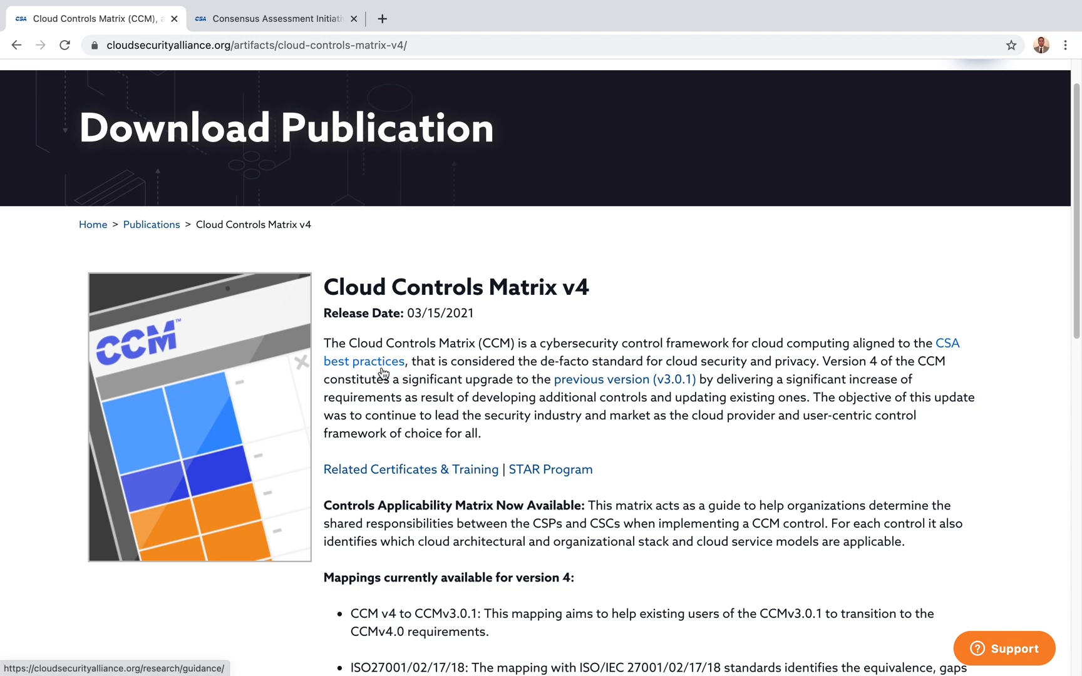
pyautogui.moveTo(635, 361)
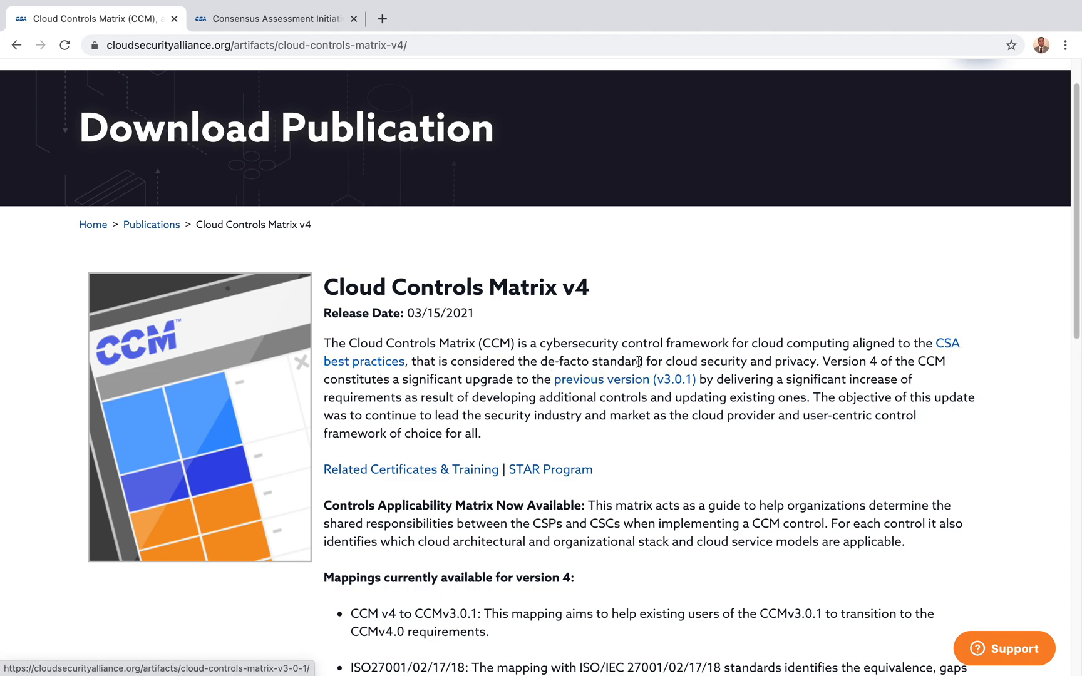
pyautogui.moveTo(810, 366)
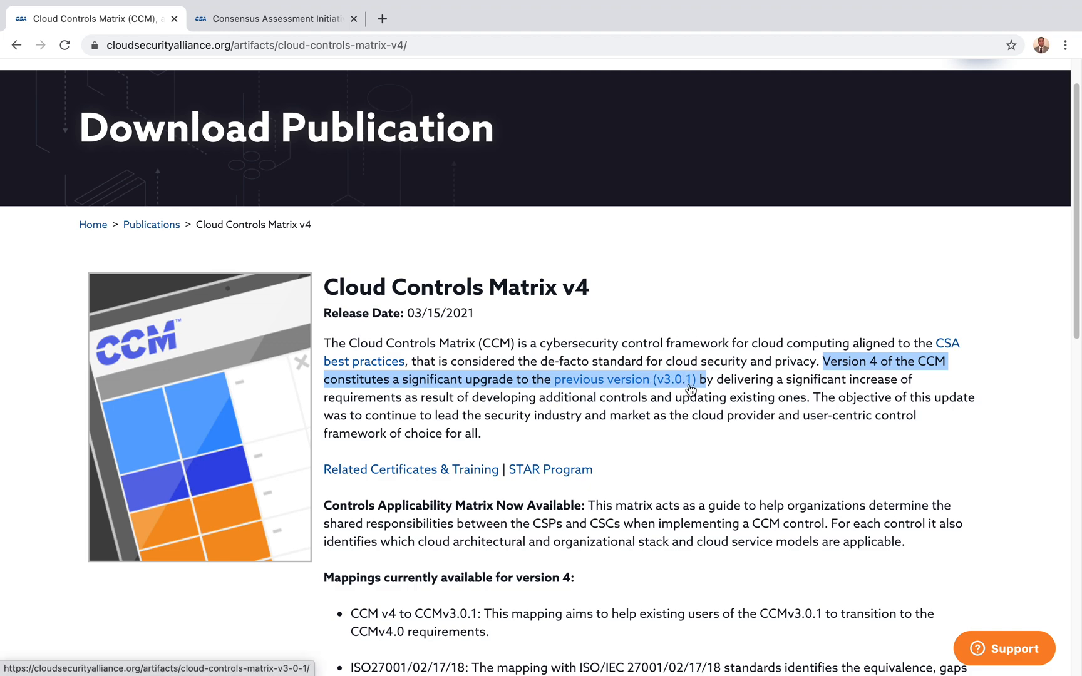
pyautogui.moveTo(730, 386)
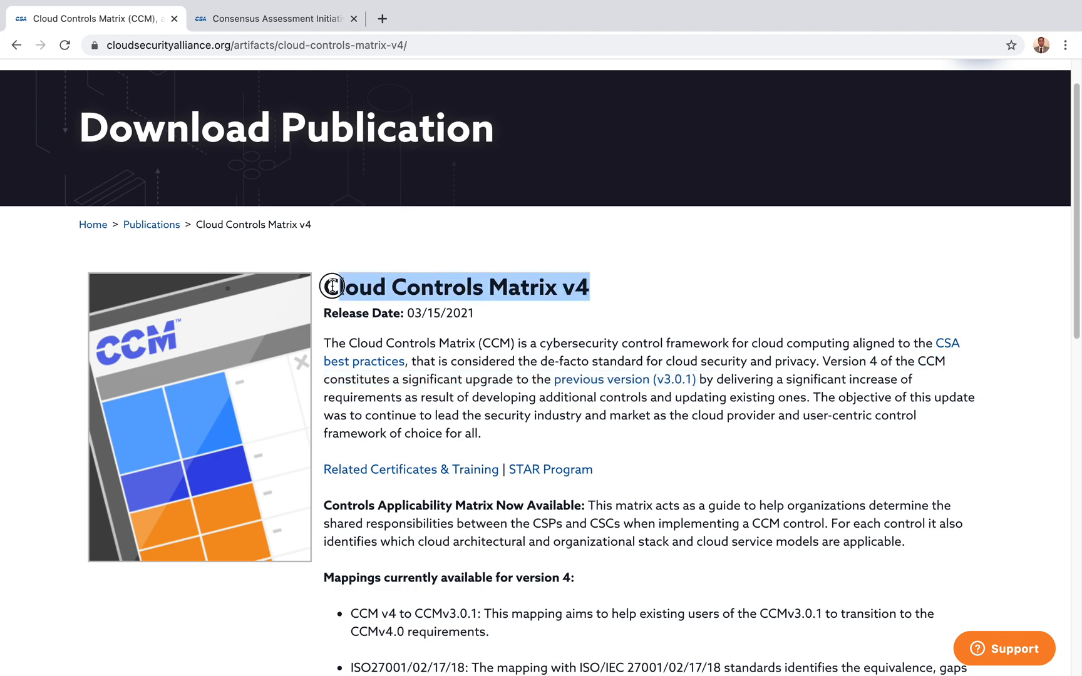
pyautogui.moveTo(472, 392)
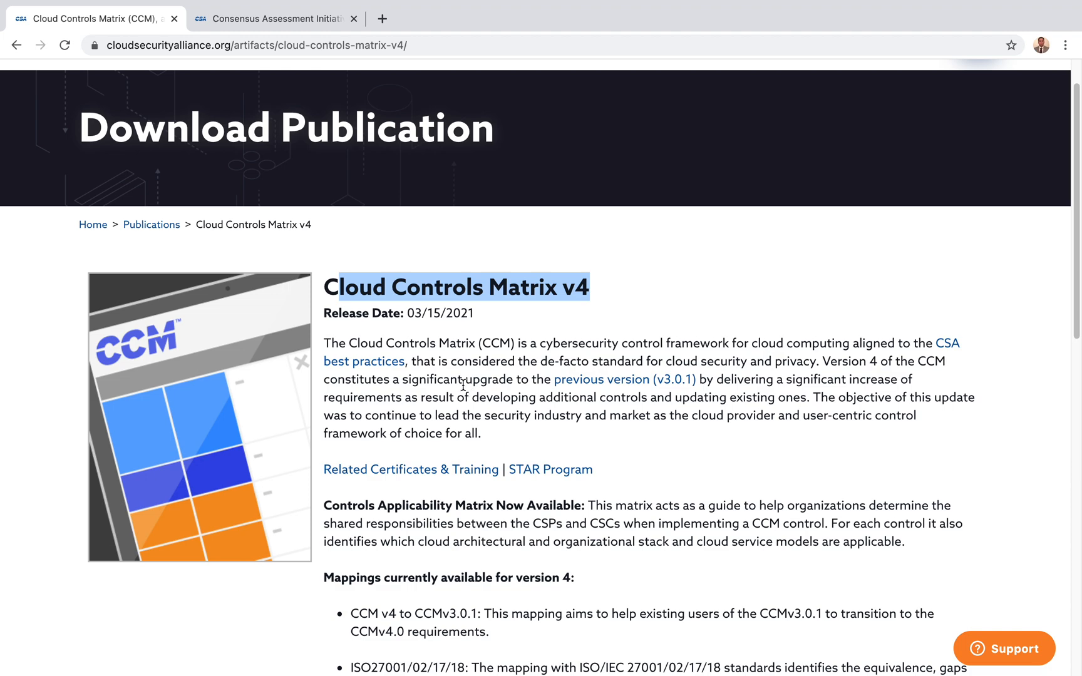
pyautogui.moveTo(623, 378)
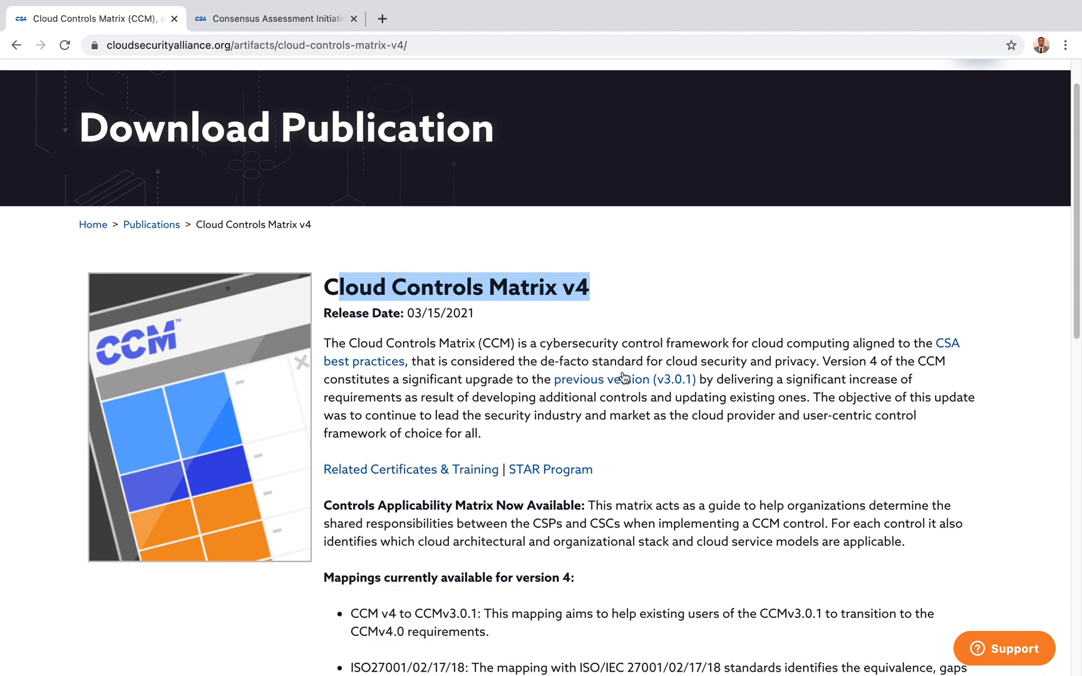
pyautogui.moveTo(625, 379)
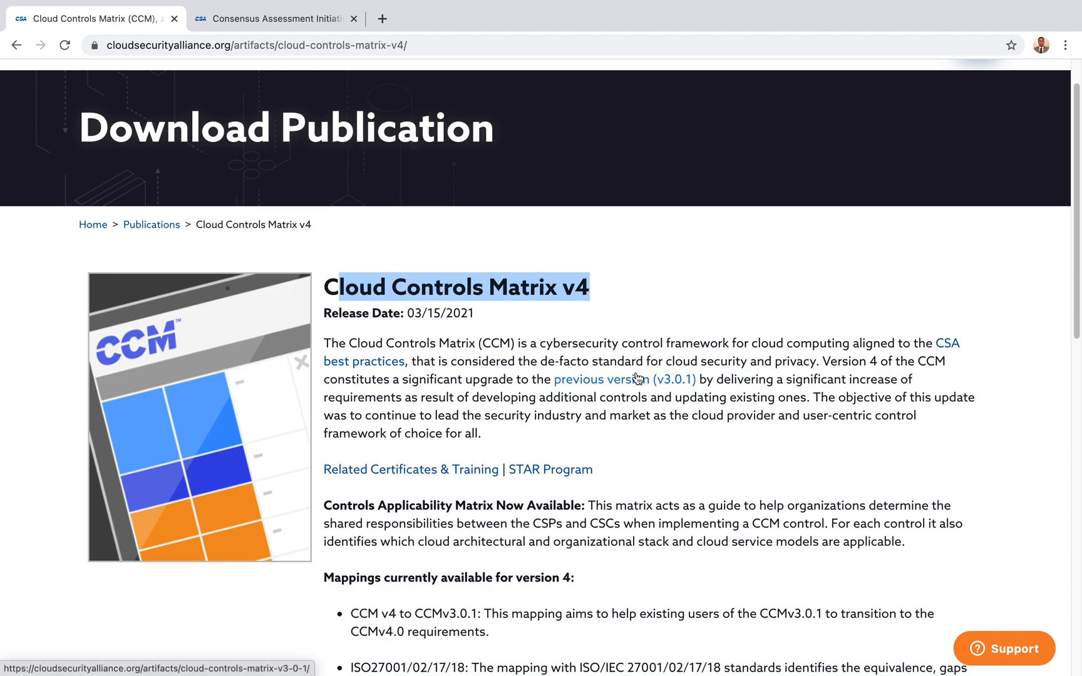
# - Scroll past the CCM v4 mappings and download the matrix with 'Yes, sounds good' selected
pyautogui.scroll(-3)
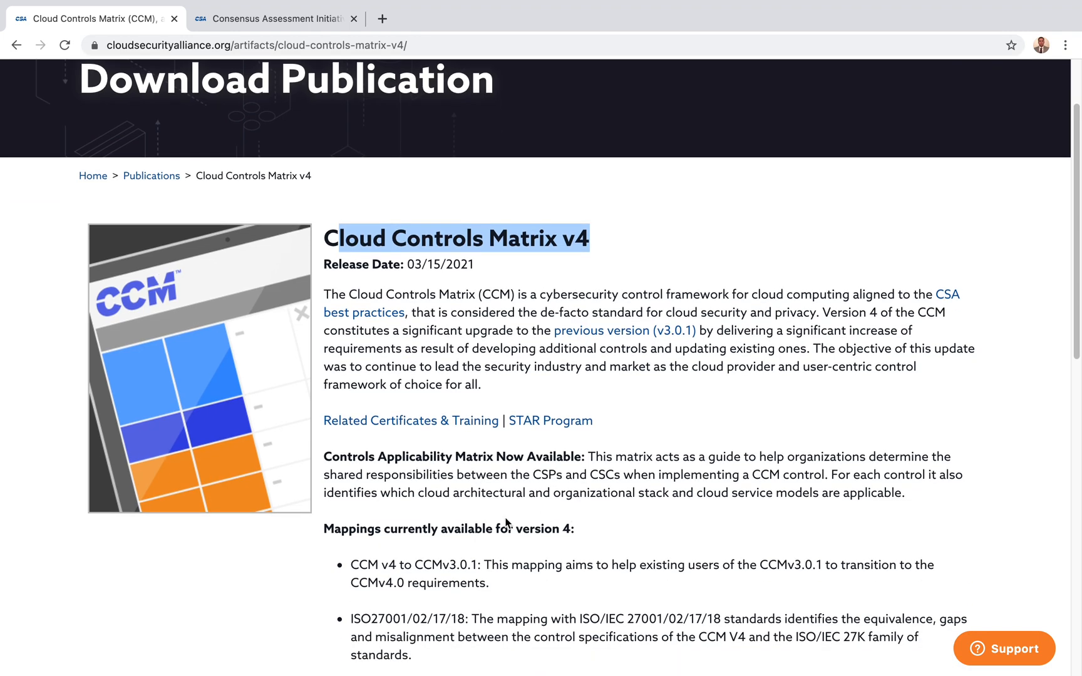
pyautogui.scroll(-3)
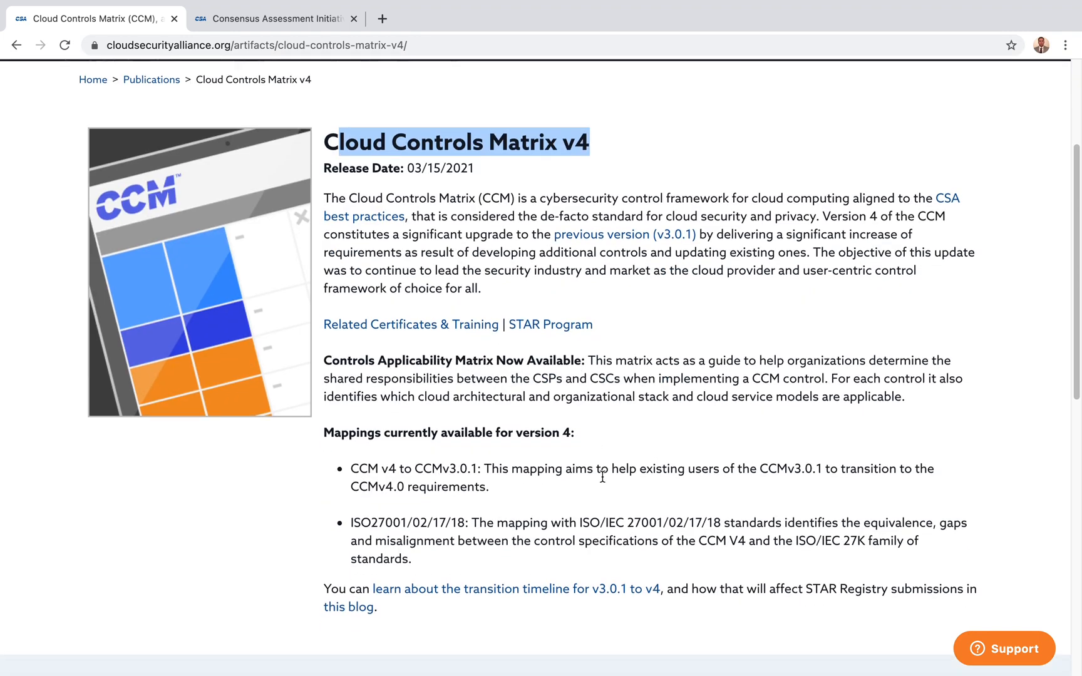
pyautogui.moveTo(569, 447)
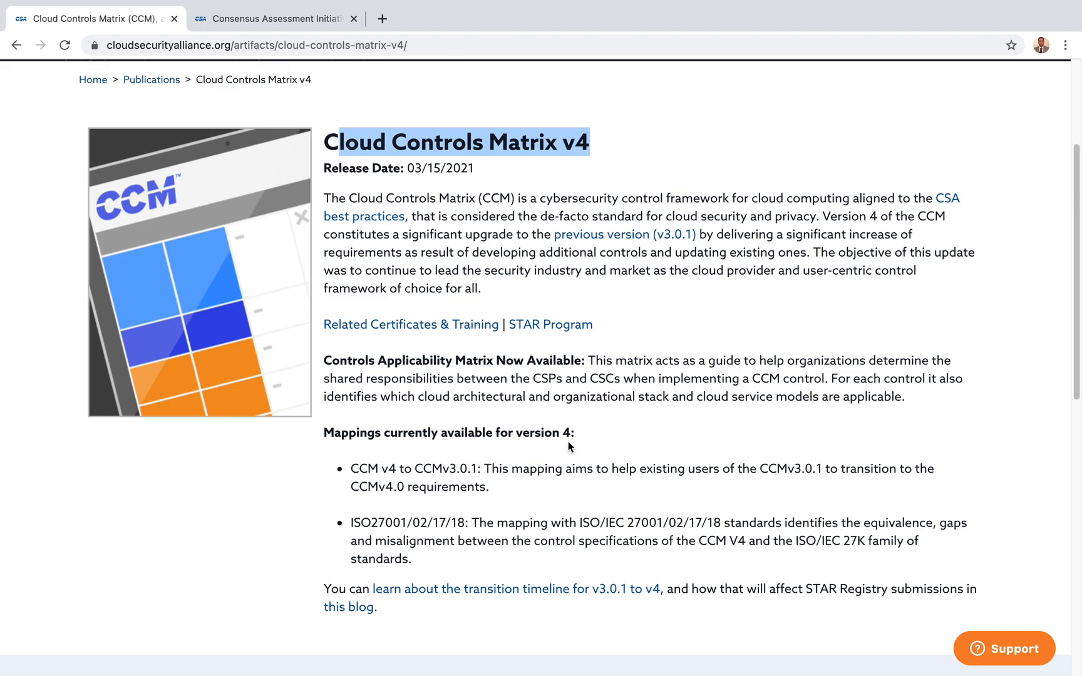
pyautogui.scroll(-3)
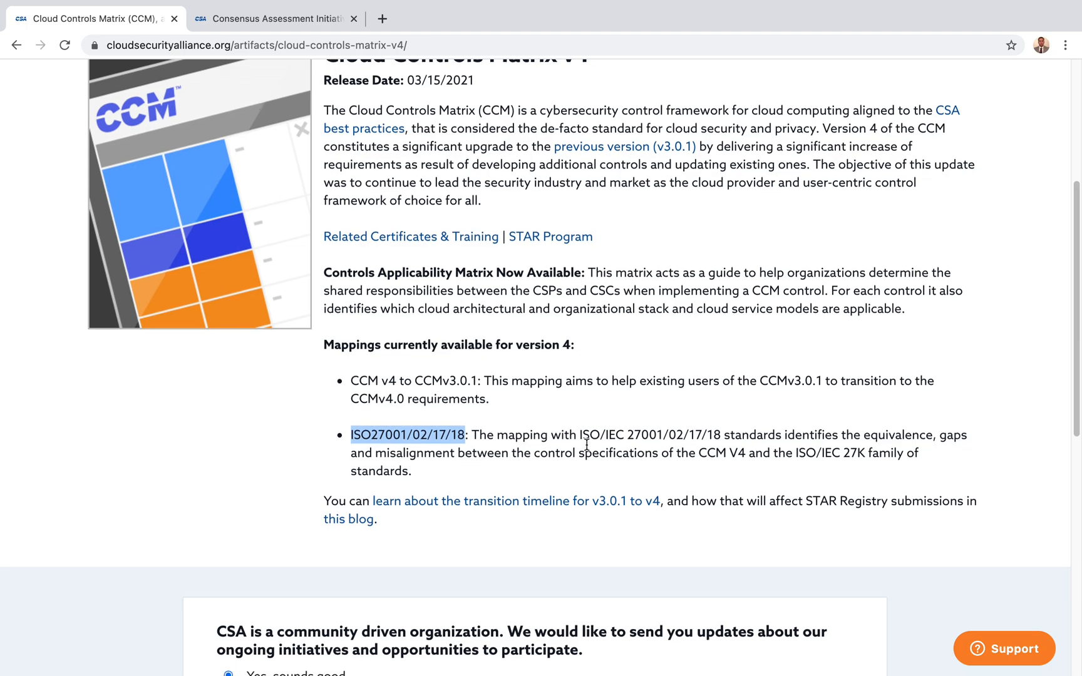
pyautogui.scroll(-3)
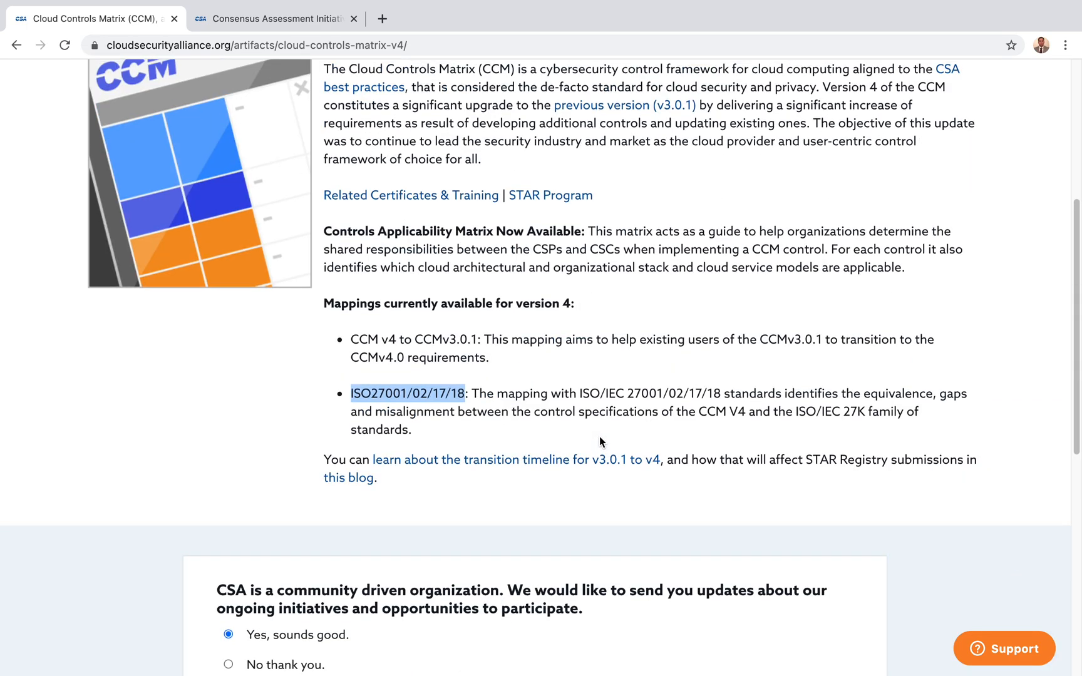
pyautogui.scroll(-3)
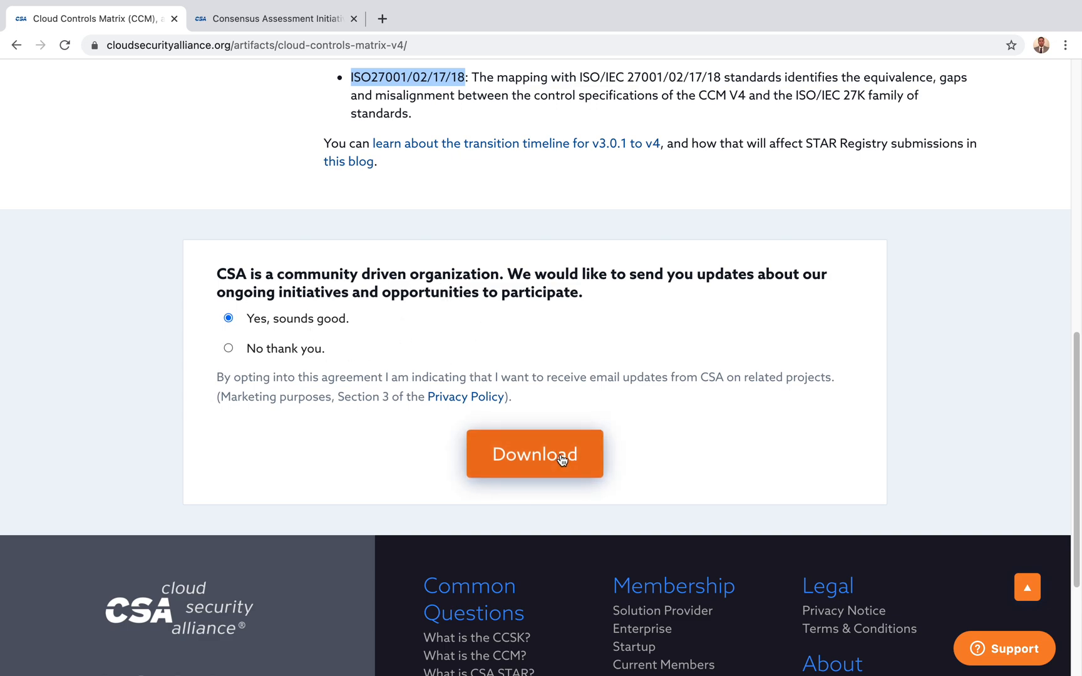
pyautogui.click(534, 454)
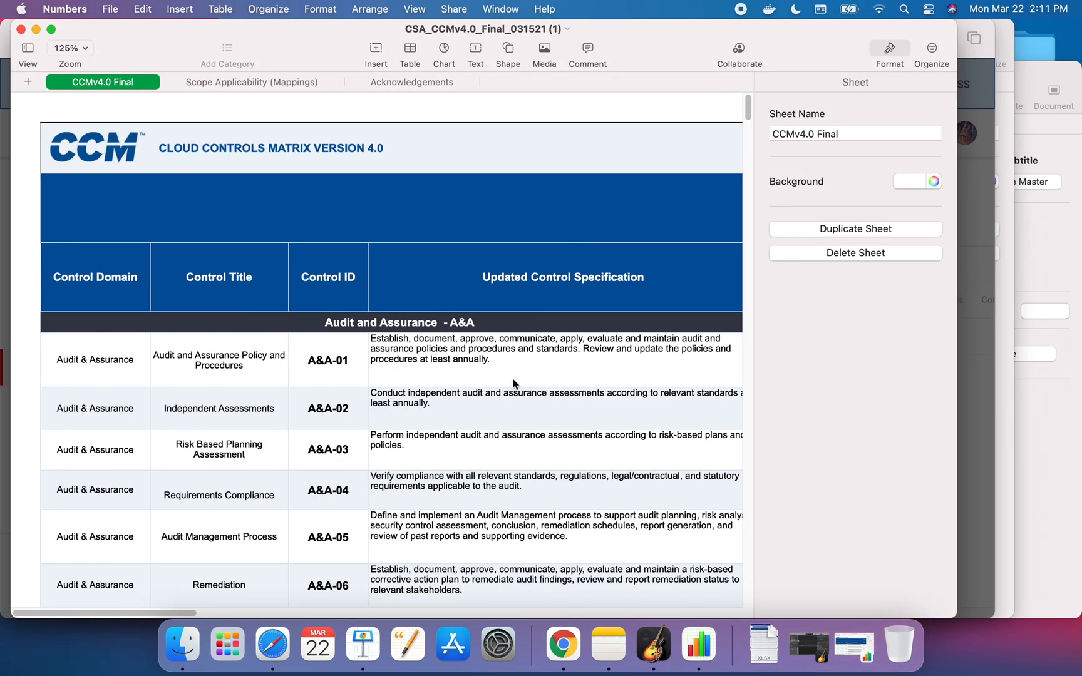
pyautogui.moveTo(257, 419)
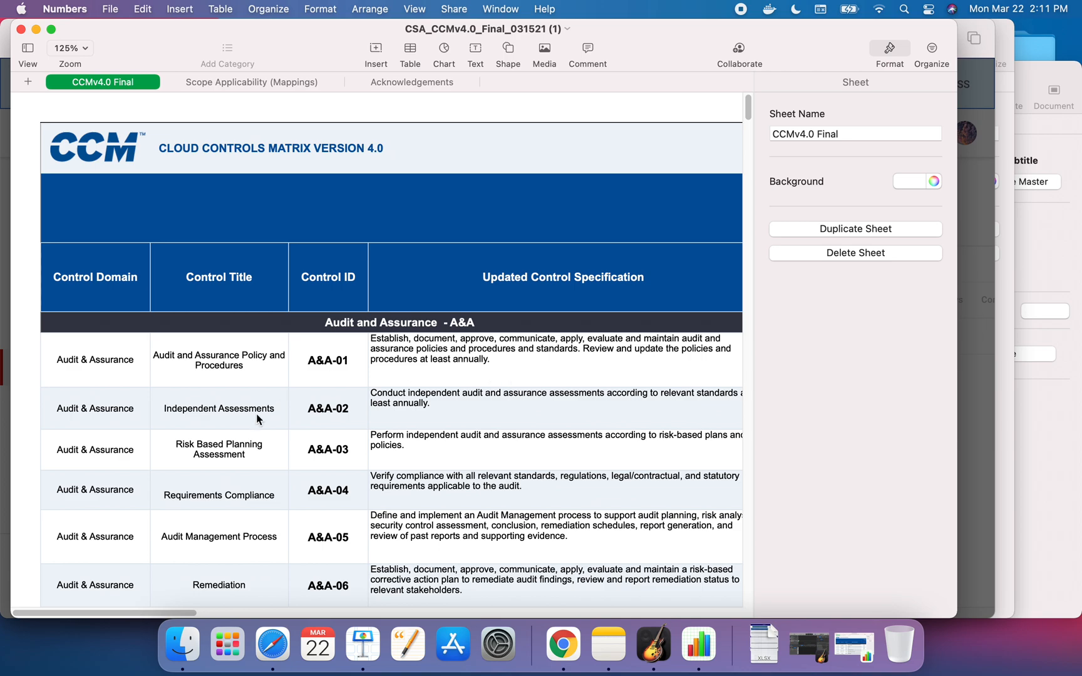
pyautogui.moveTo(366, 417)
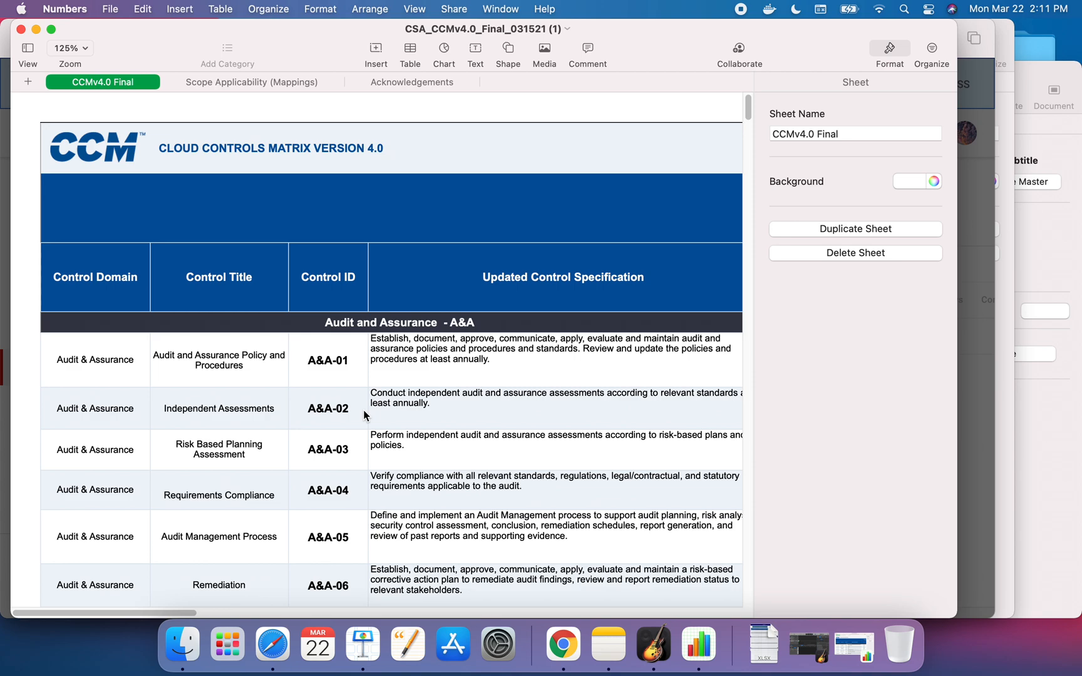
# - Select the Control Domain header, scroll to the row 219 End of Standard notice, then back up to UEM
pyautogui.click(95, 276)
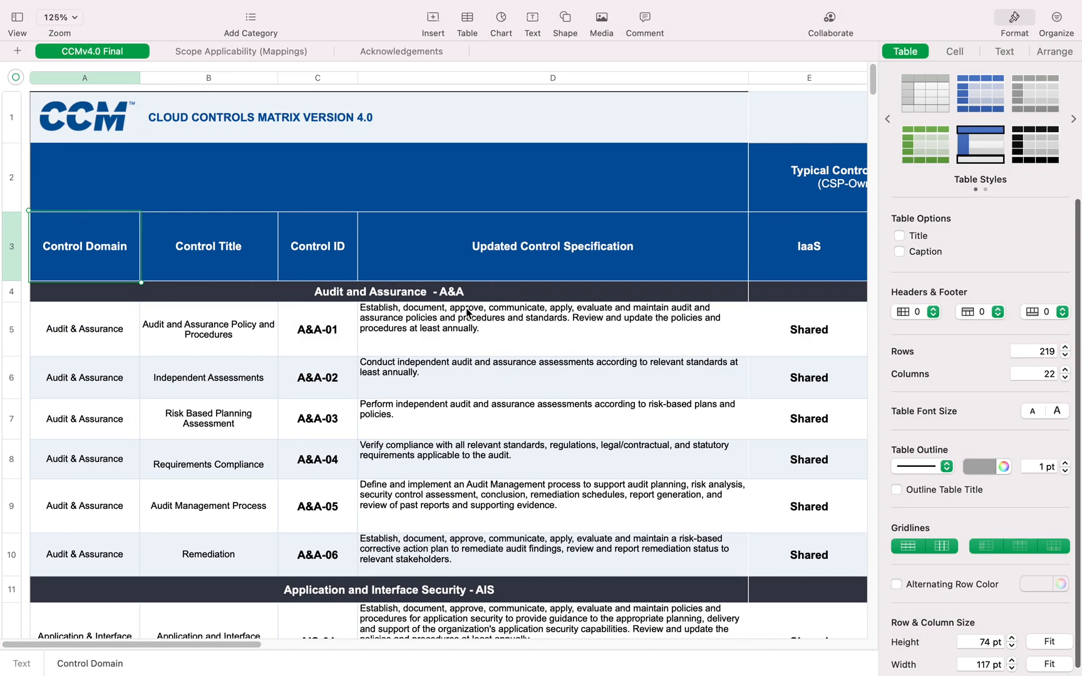
pyautogui.moveTo(107, 278)
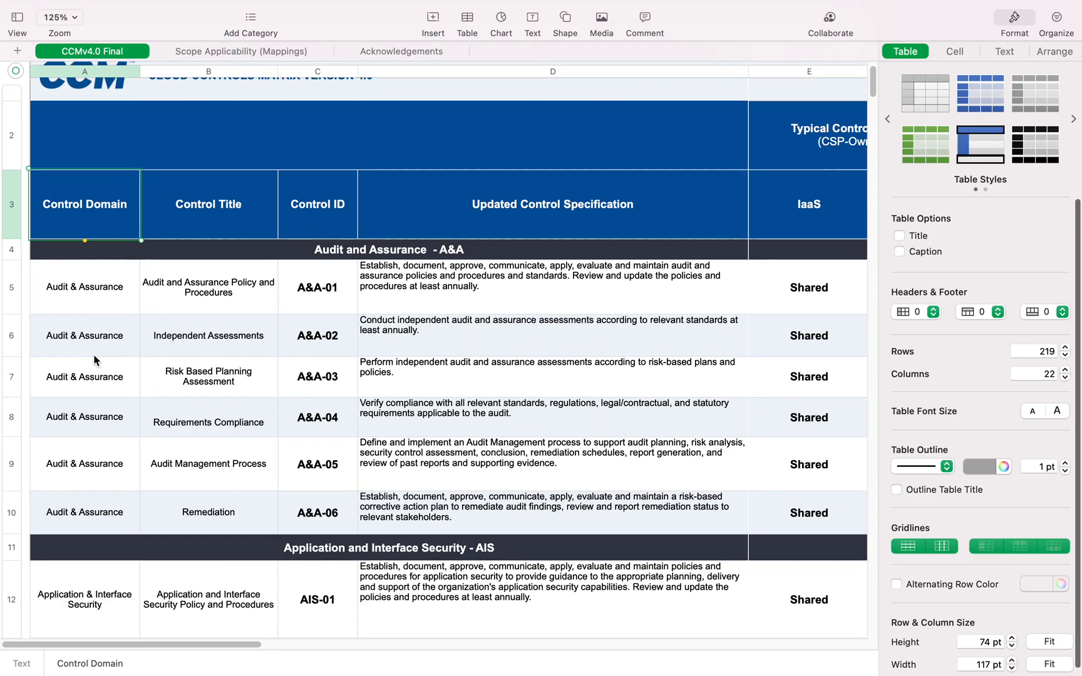
pyautogui.scroll(-3)
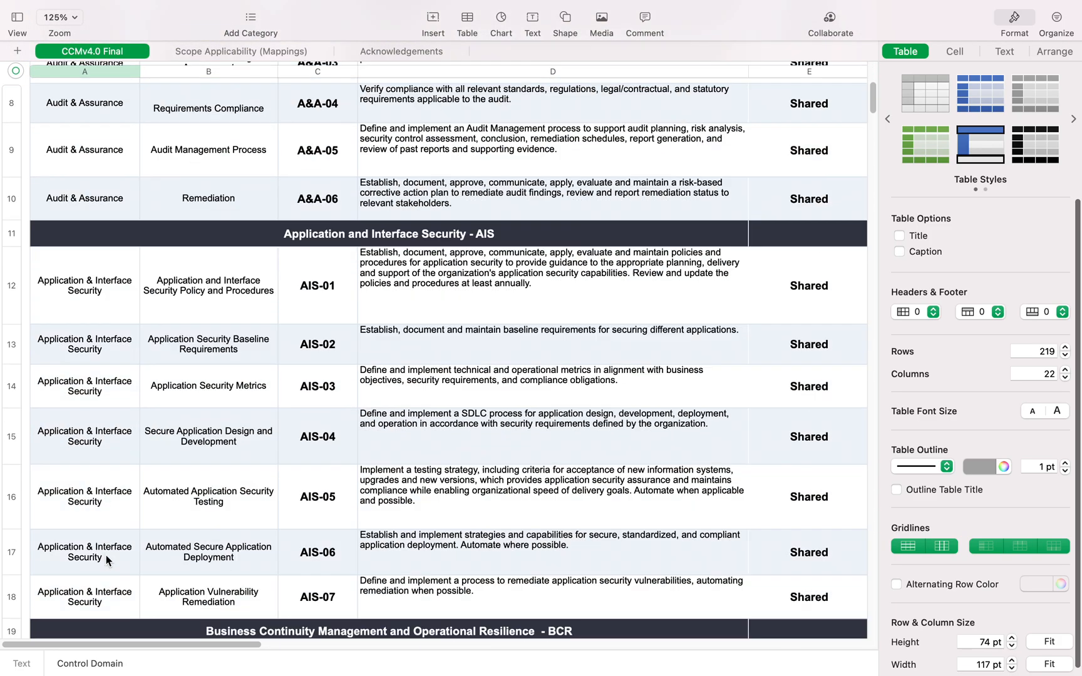
pyautogui.scroll(-3)
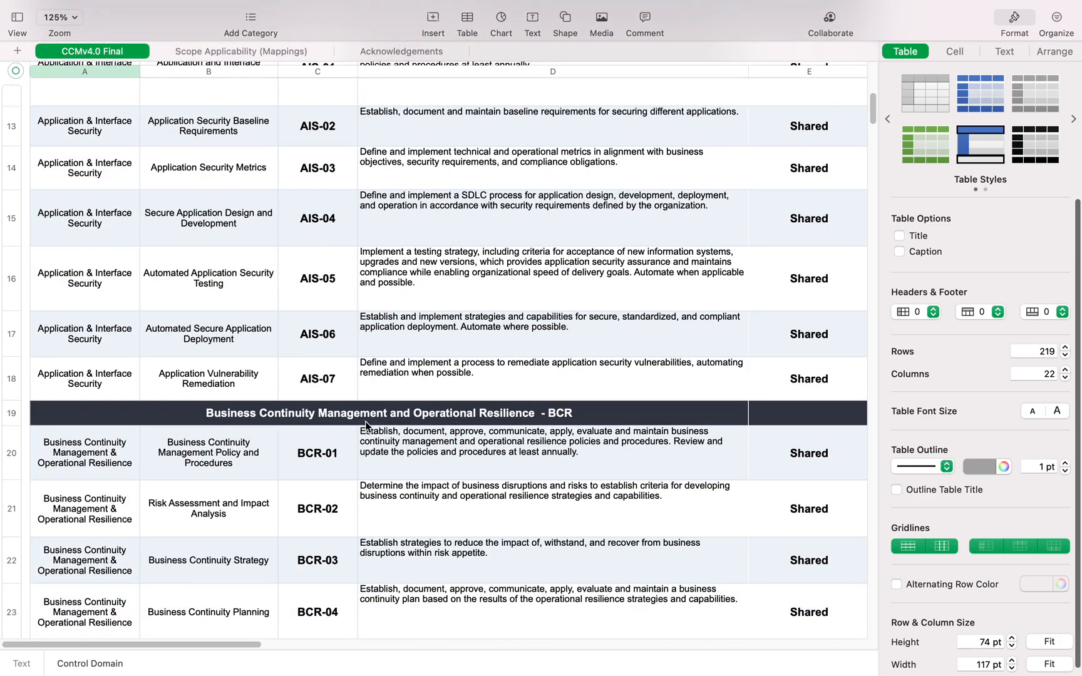
pyautogui.scroll(-3)
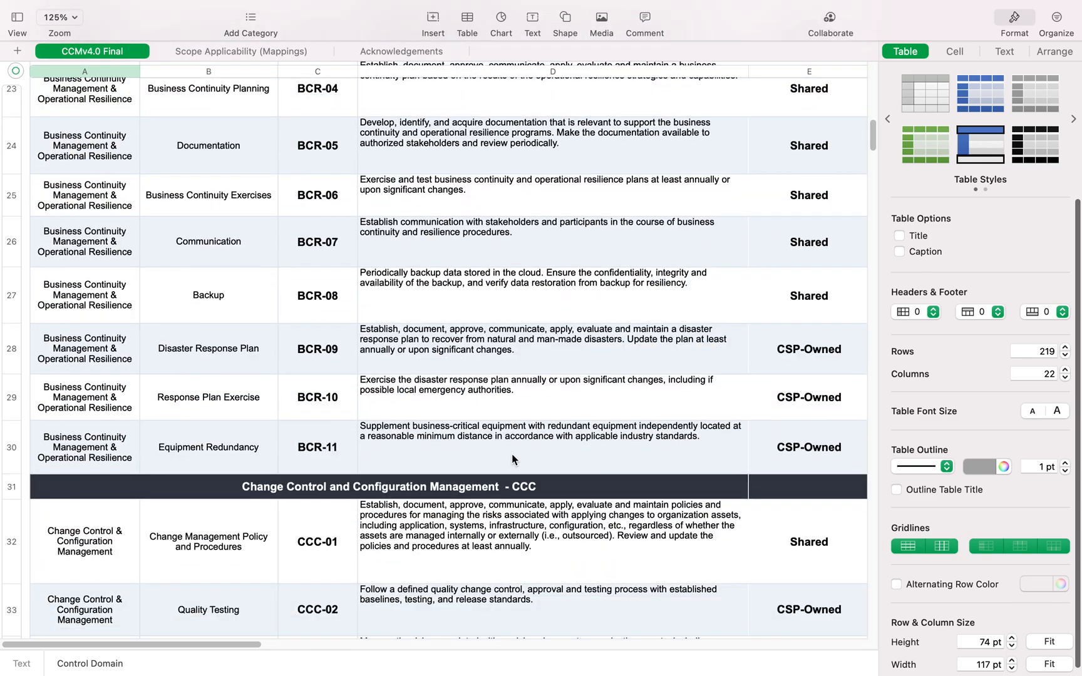
pyautogui.scroll(-3)
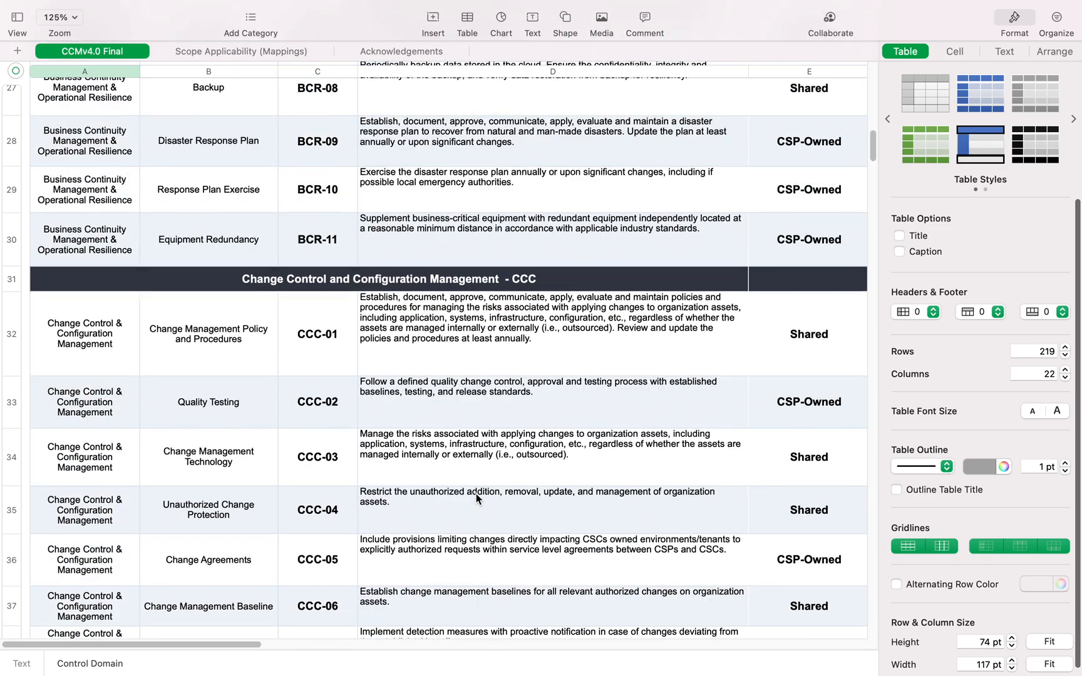
pyautogui.scroll(-3)
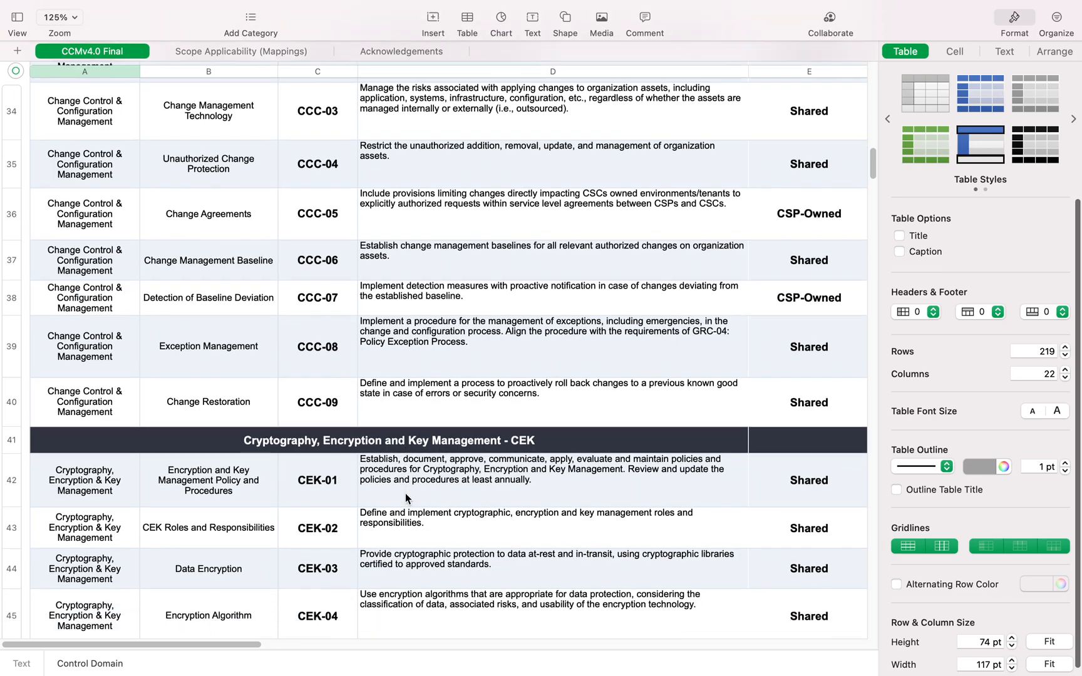
pyautogui.scroll(-3)
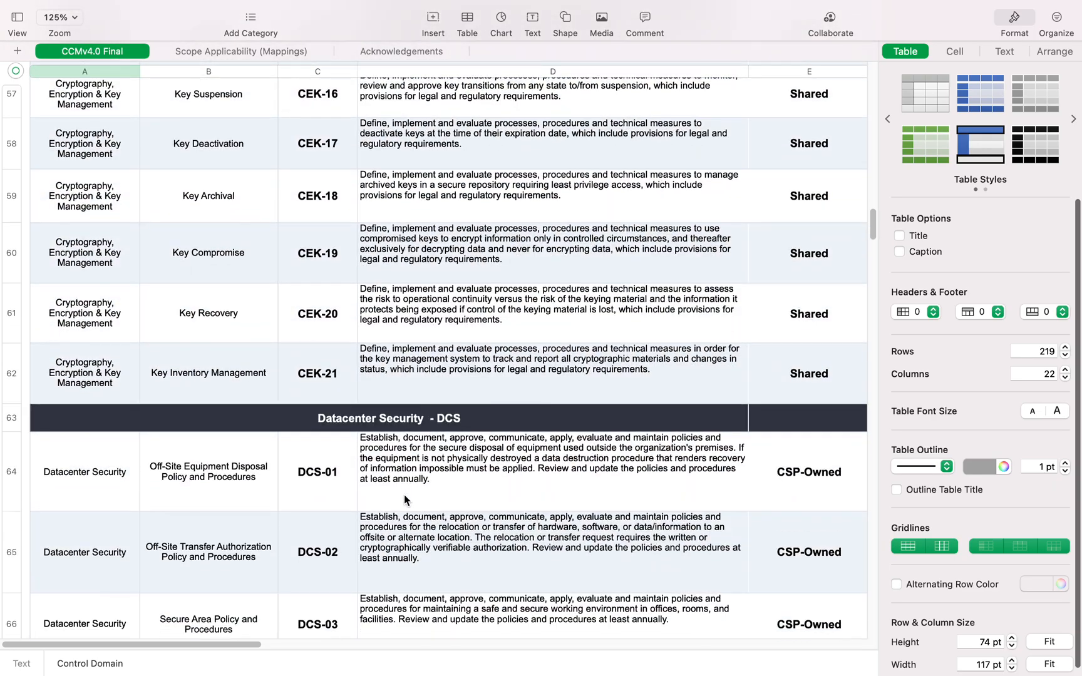
pyautogui.scroll(-3)
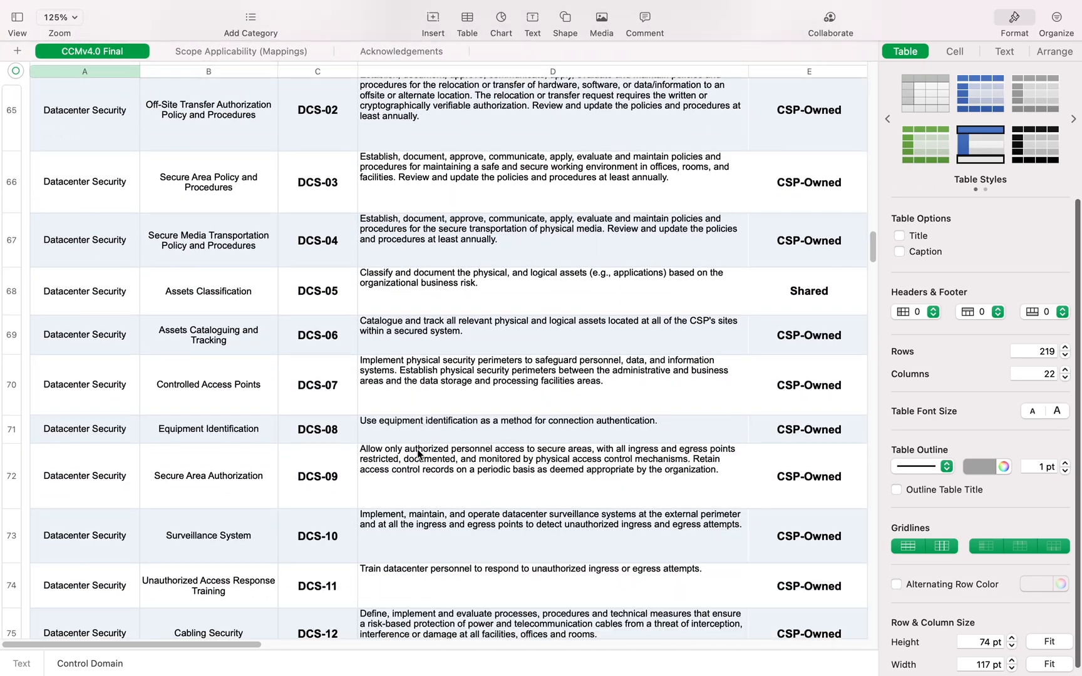
pyautogui.scroll(-3)
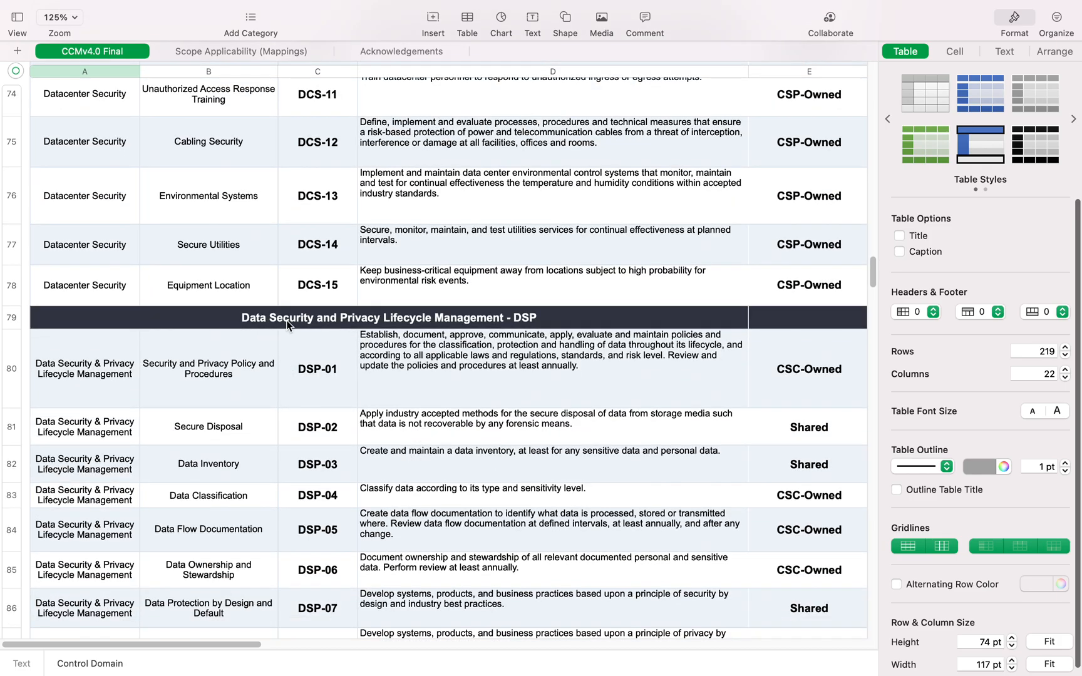
pyautogui.scroll(-3)
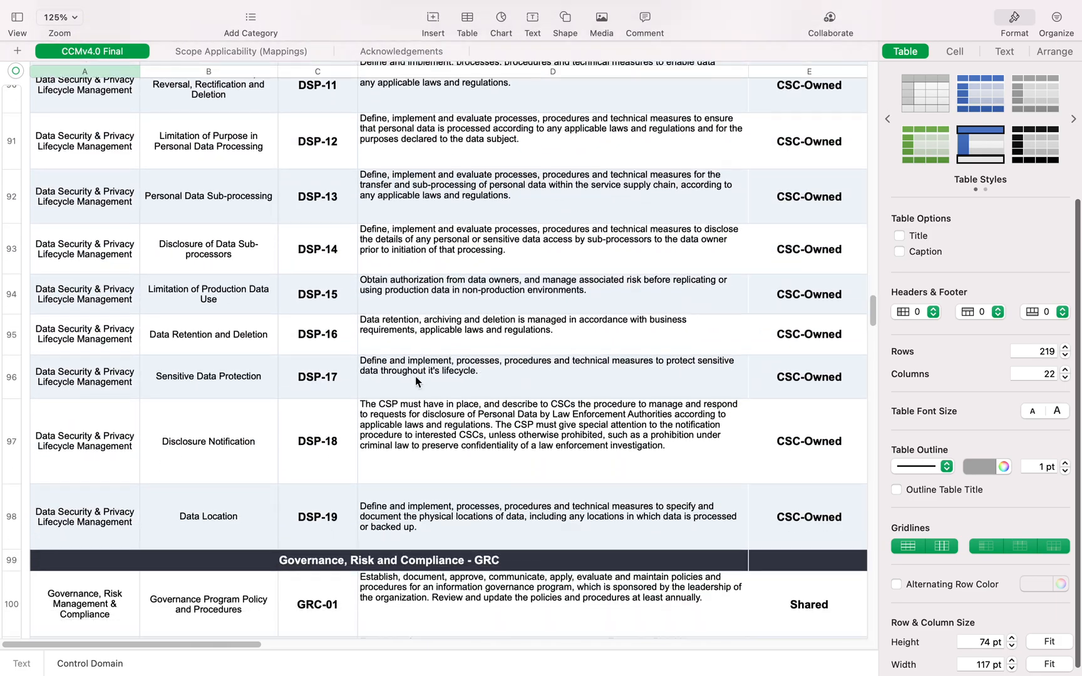
pyautogui.scroll(-3)
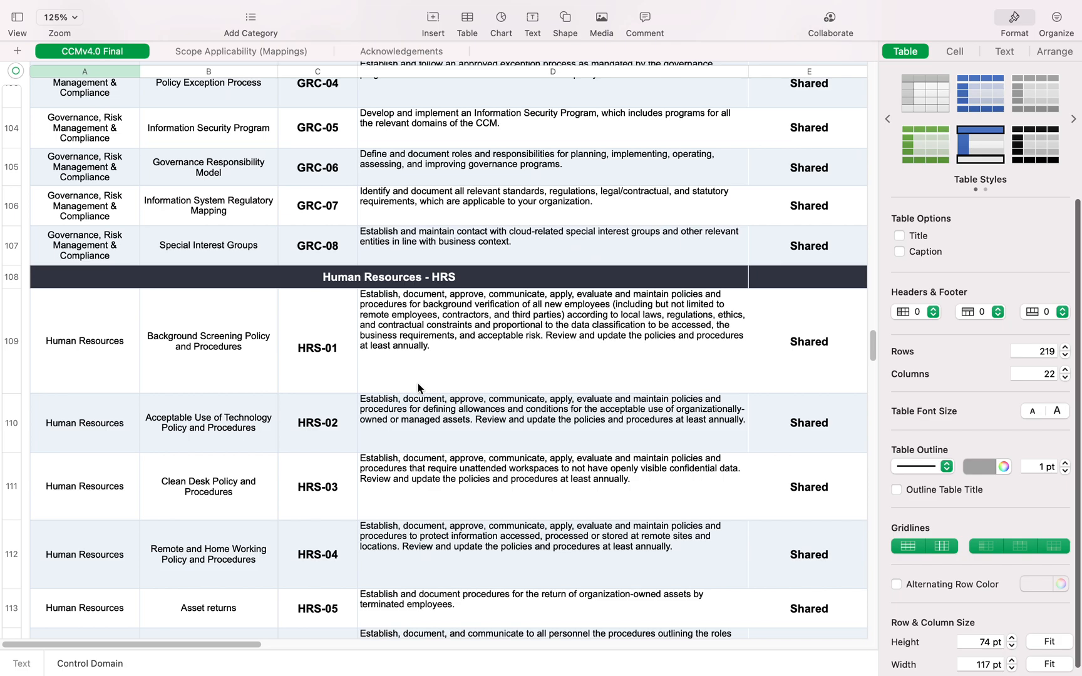
pyautogui.scroll(-3)
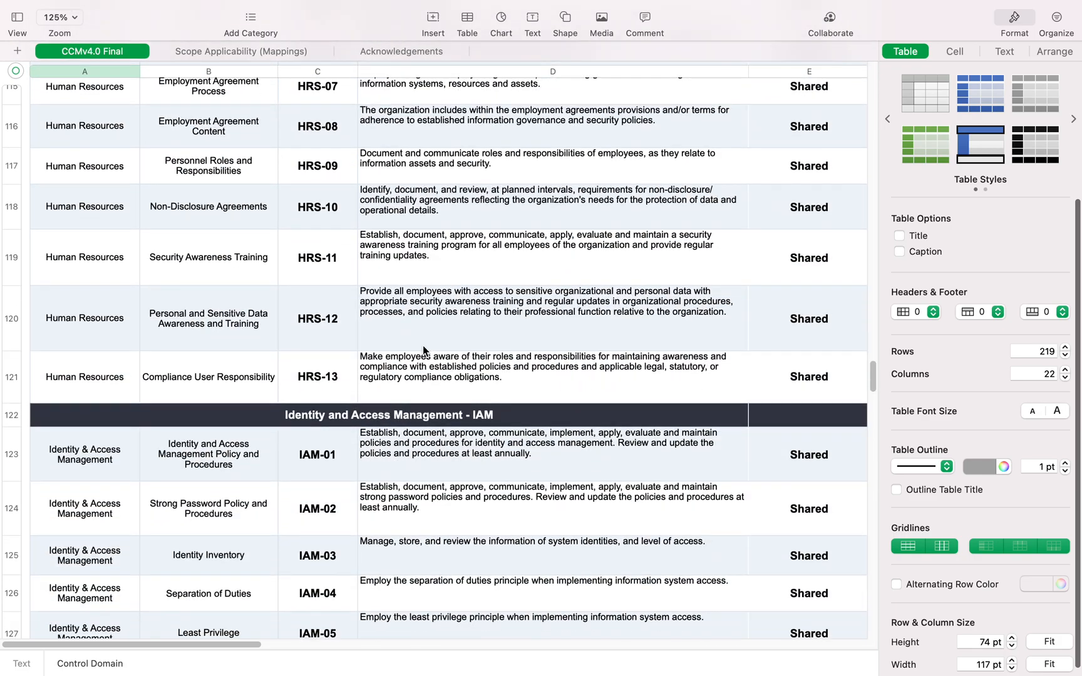
pyautogui.scroll(-3)
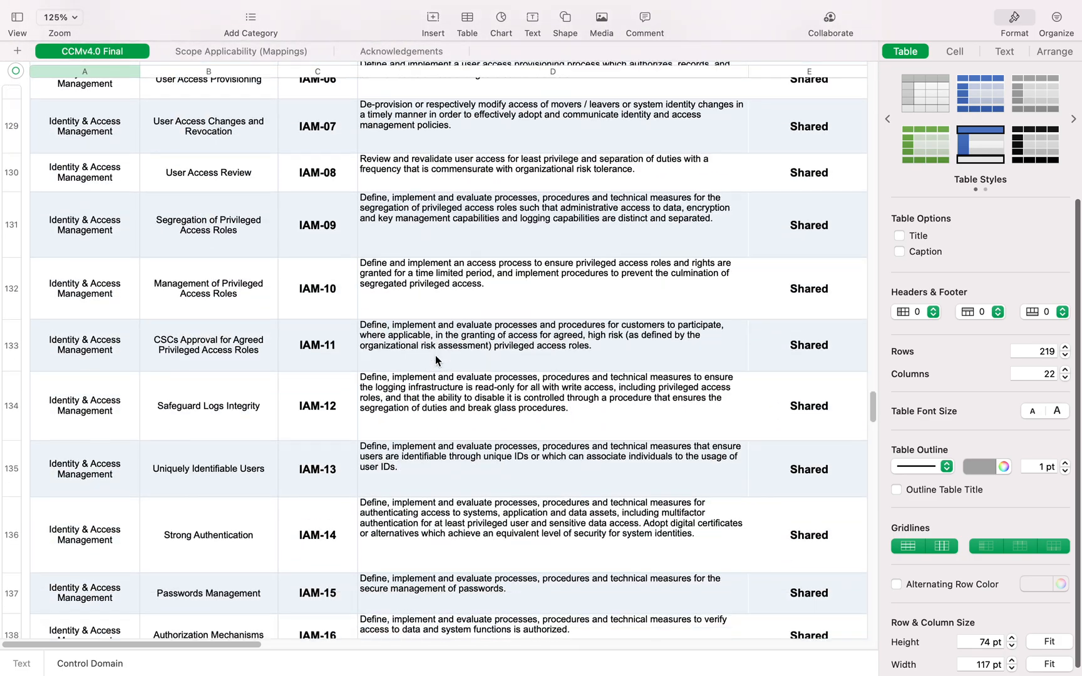
pyautogui.scroll(-3)
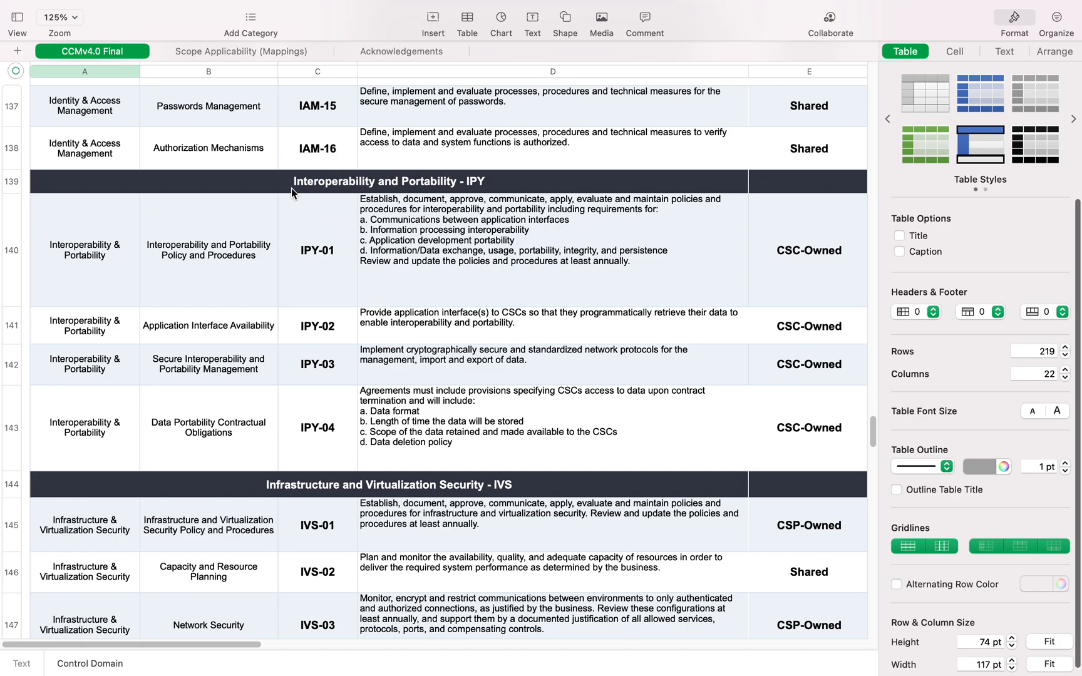
pyautogui.moveTo(482, 261)
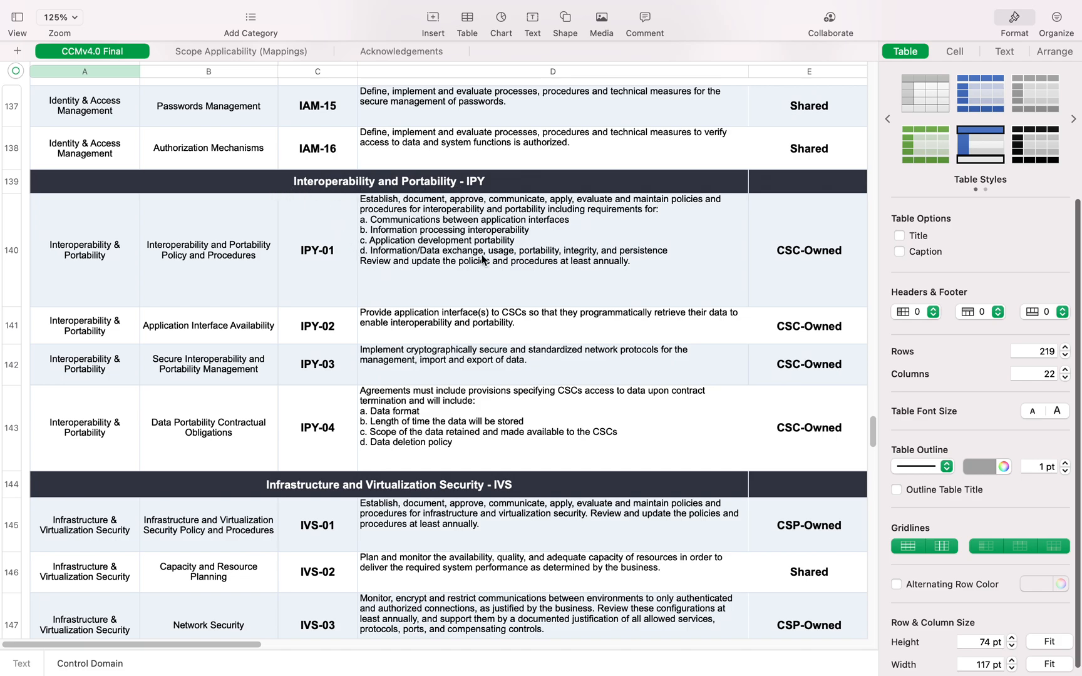
pyautogui.scroll(-3)
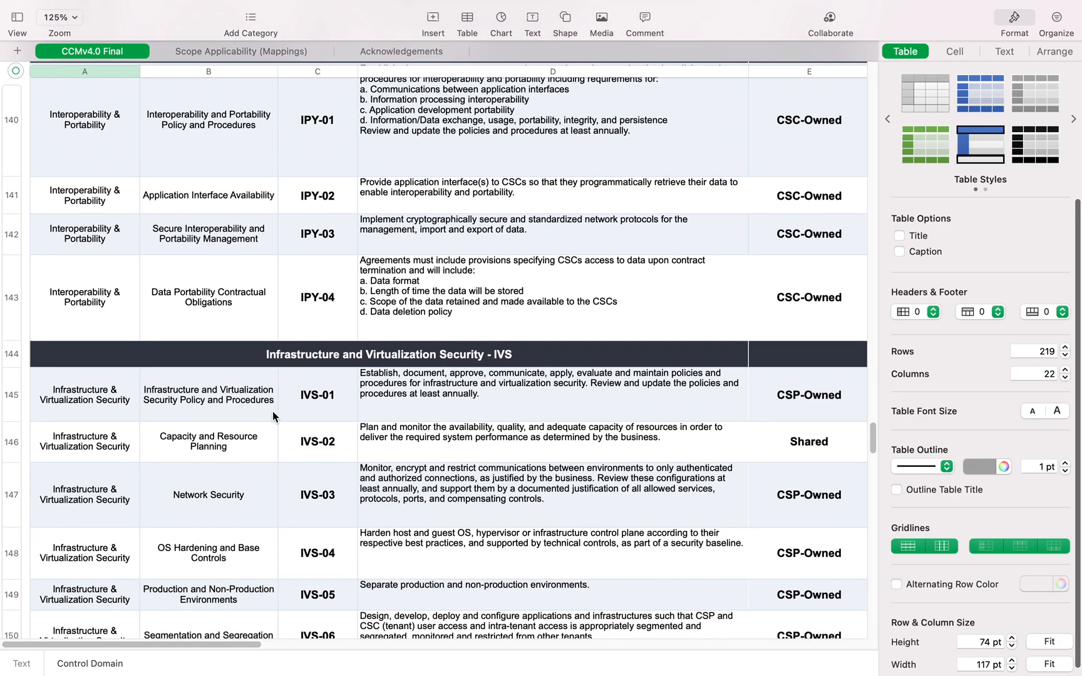
pyautogui.scroll(-3)
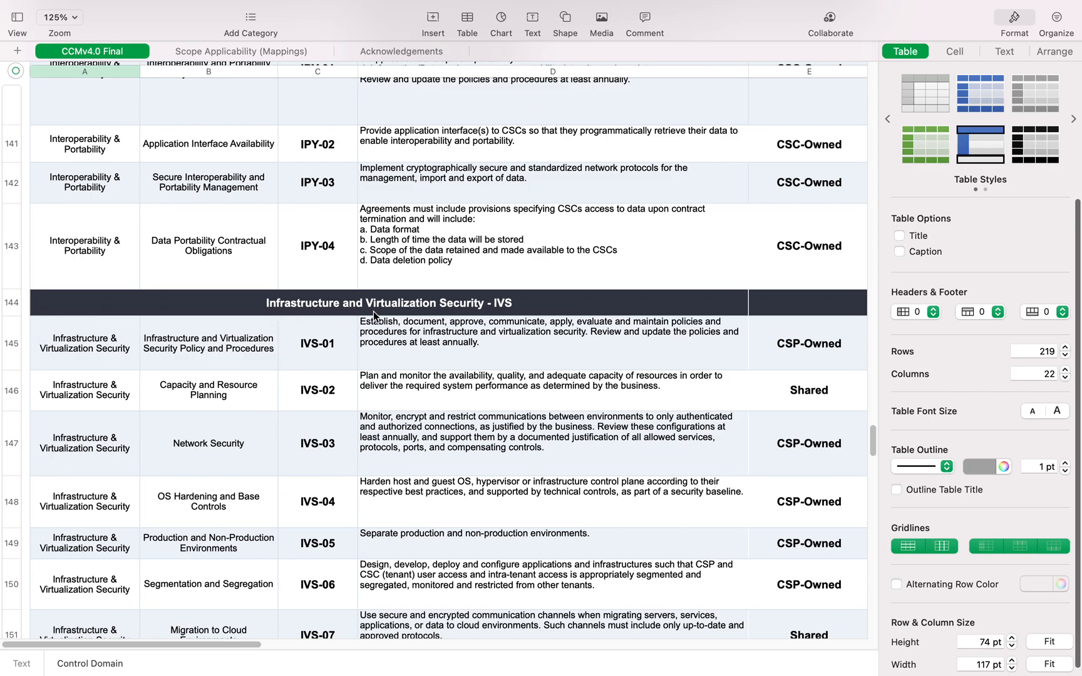
pyautogui.scroll(-3)
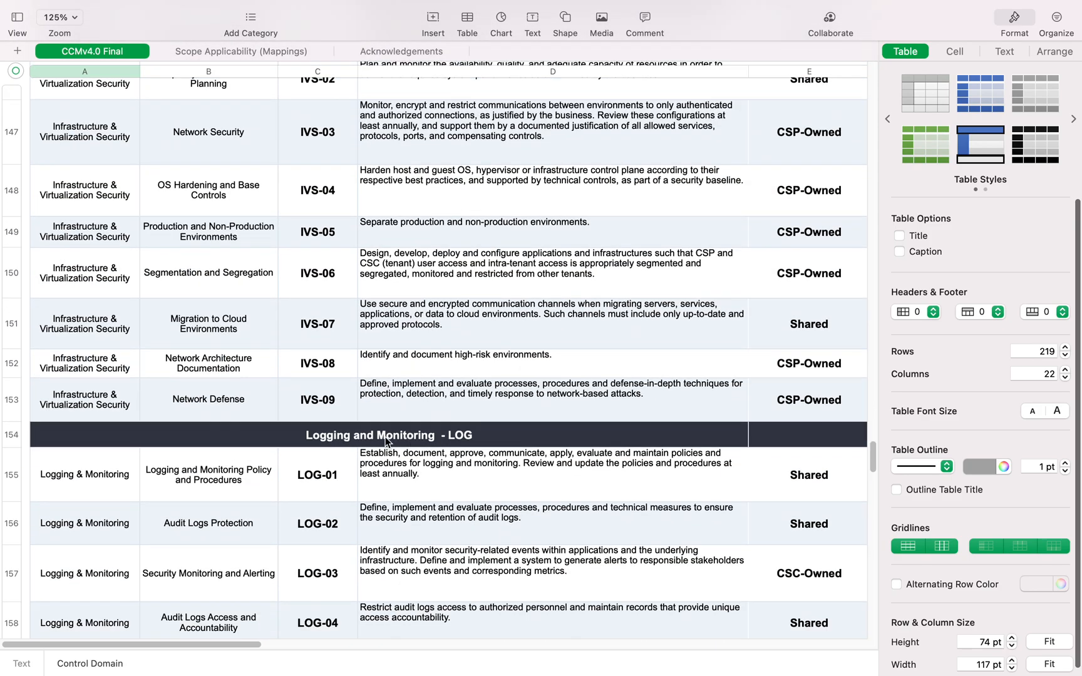
pyautogui.scroll(-3)
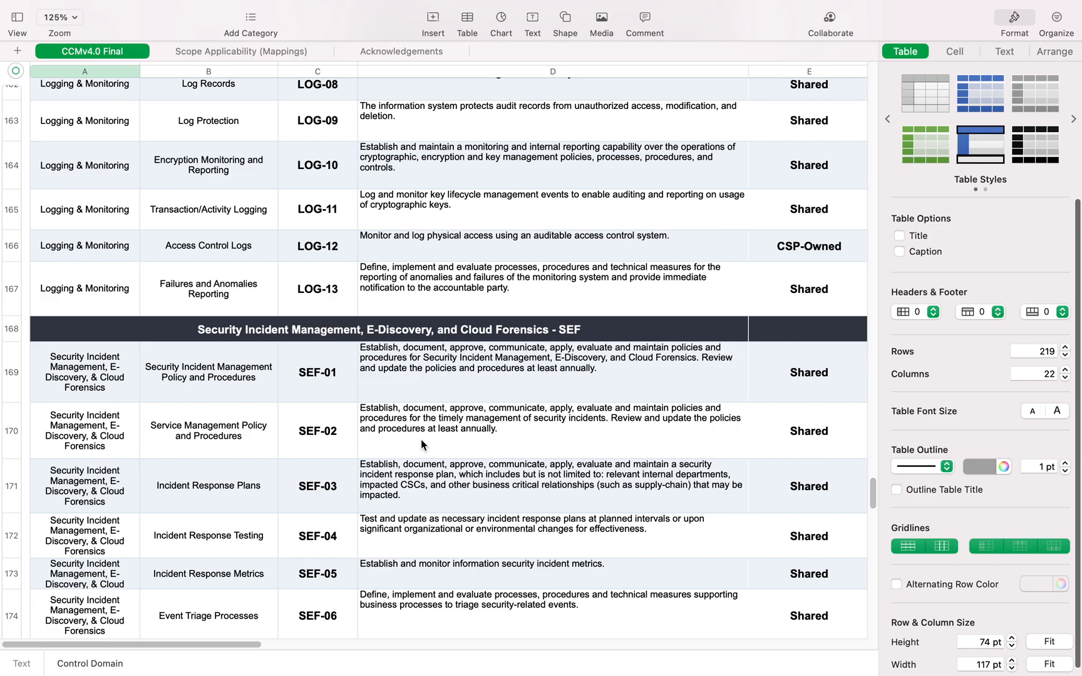
pyautogui.scroll(-3)
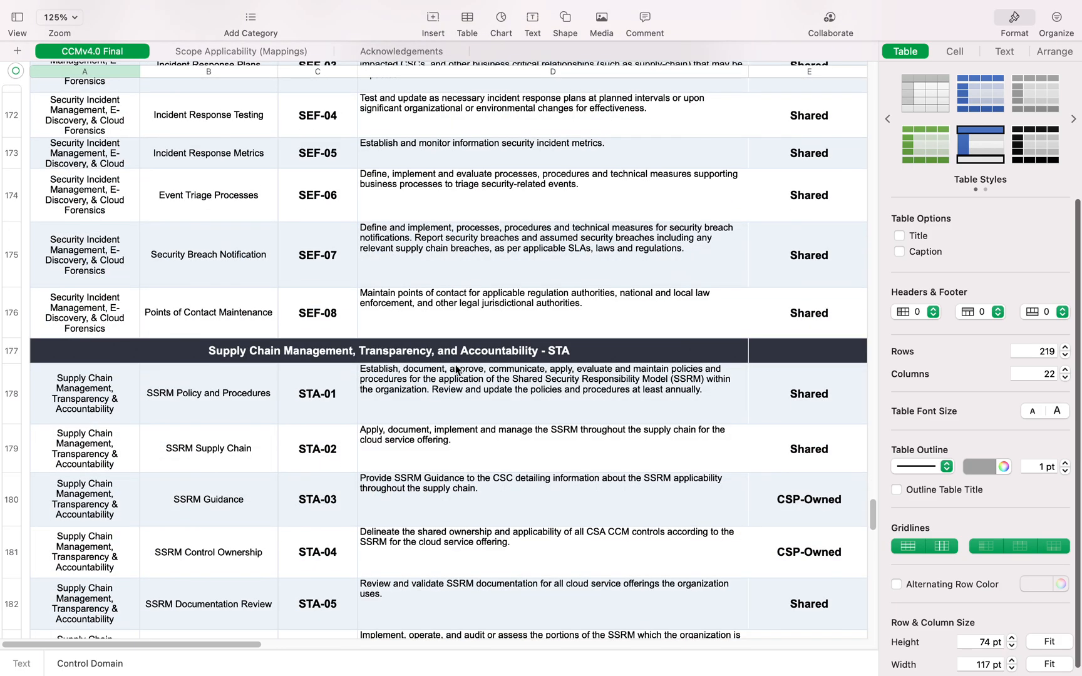
pyautogui.scroll(-3)
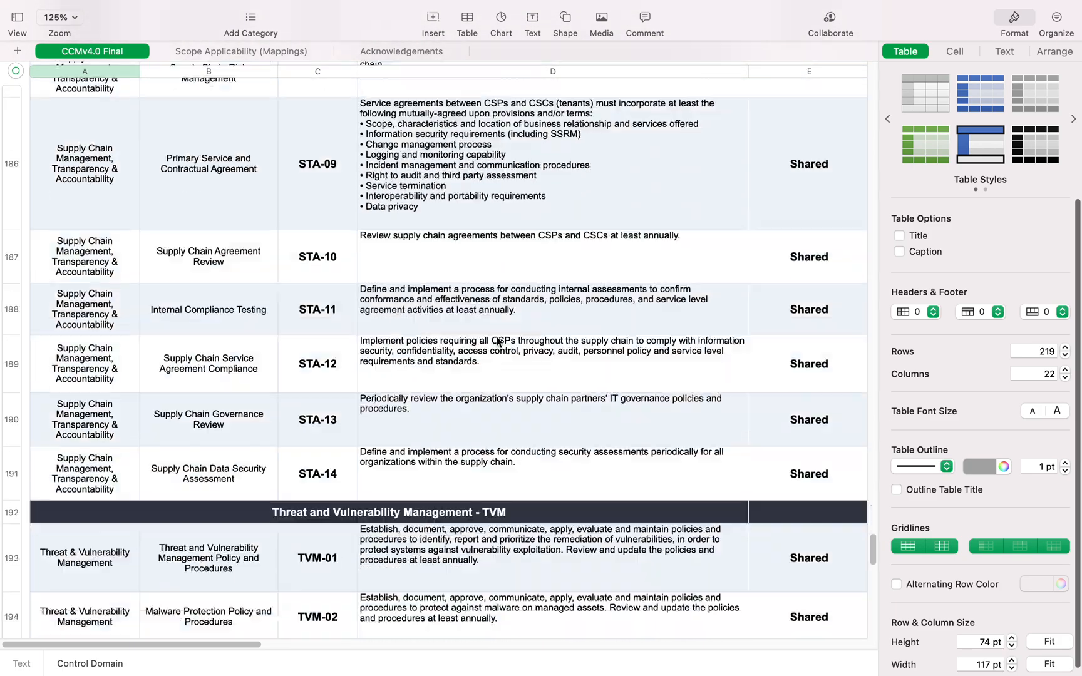
pyautogui.scroll(-3)
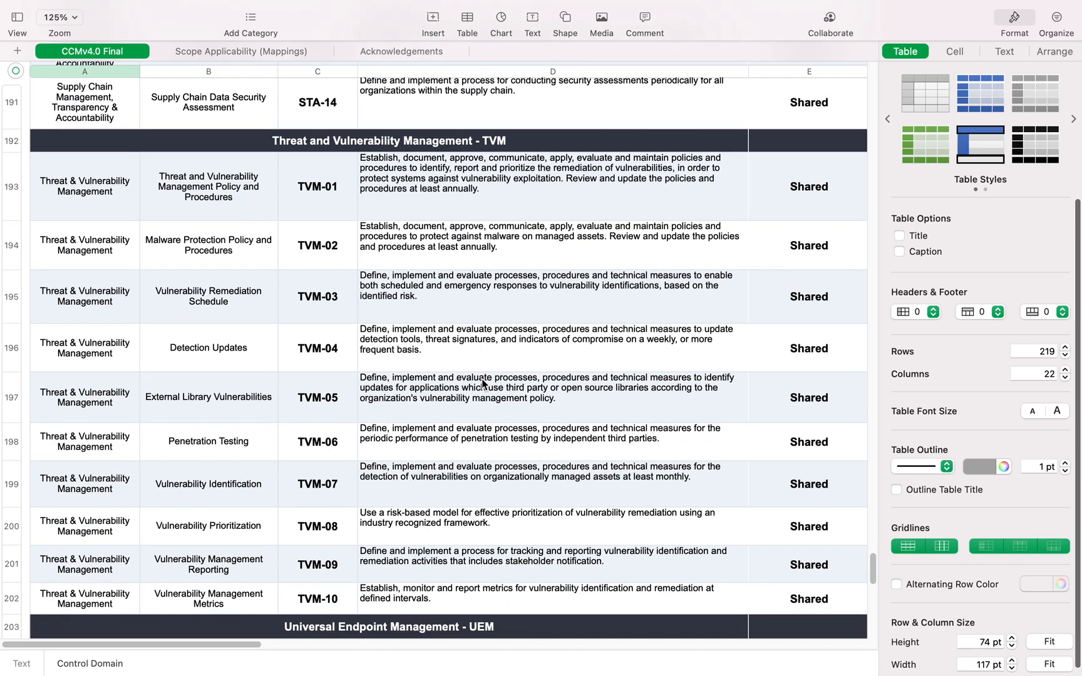
pyautogui.scroll(-3)
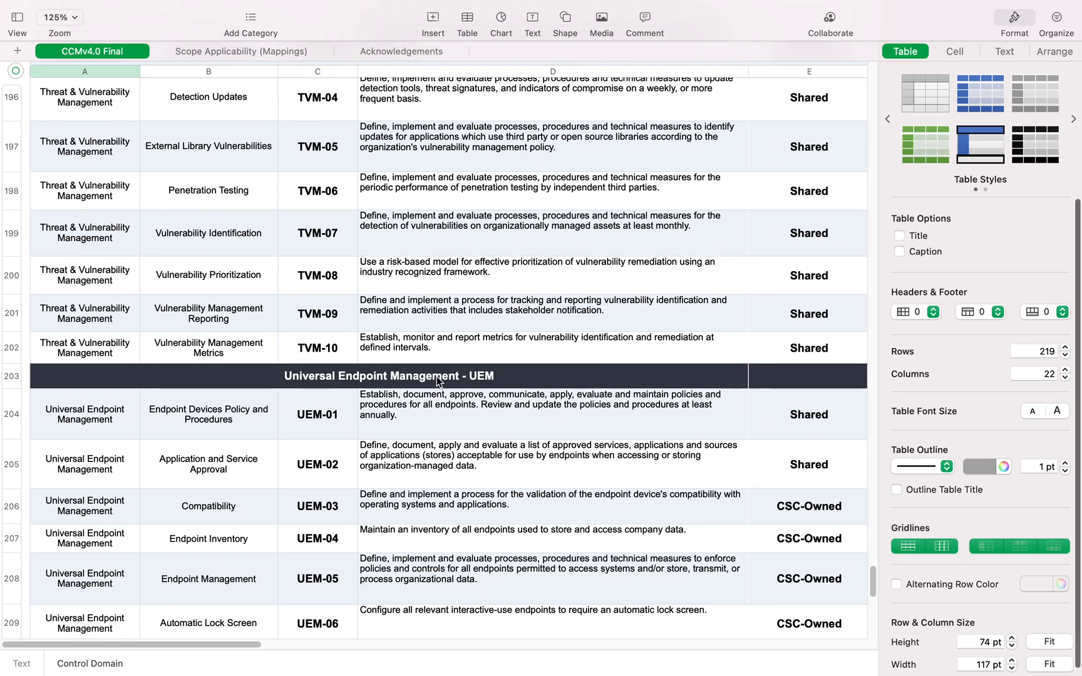
pyautogui.scroll(-3)
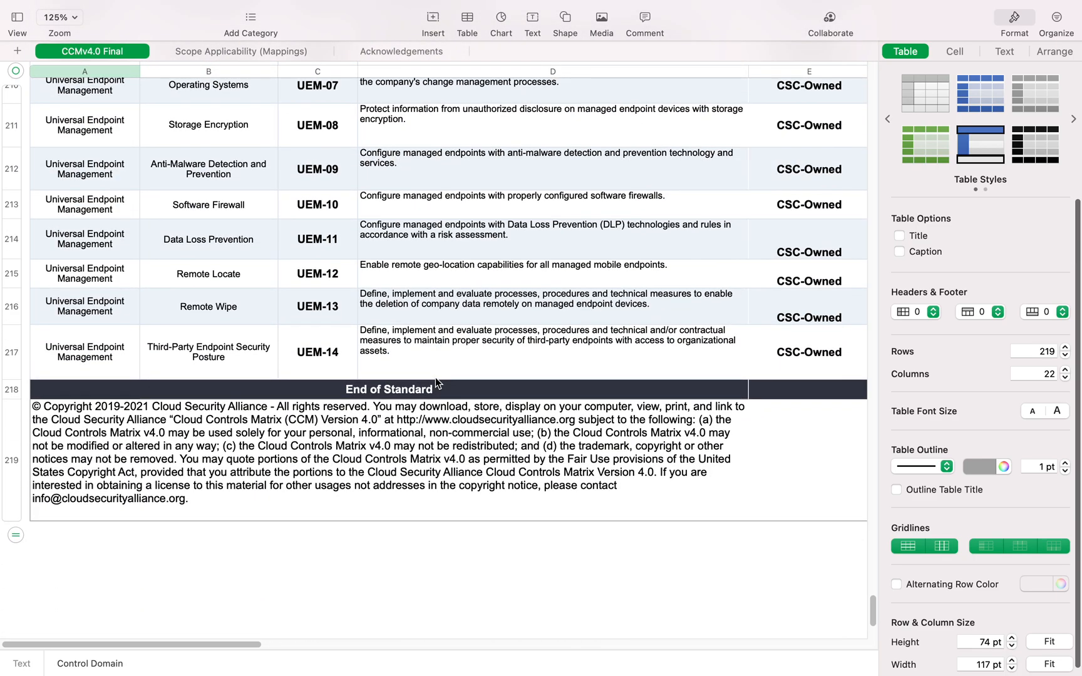
pyautogui.scroll(3)
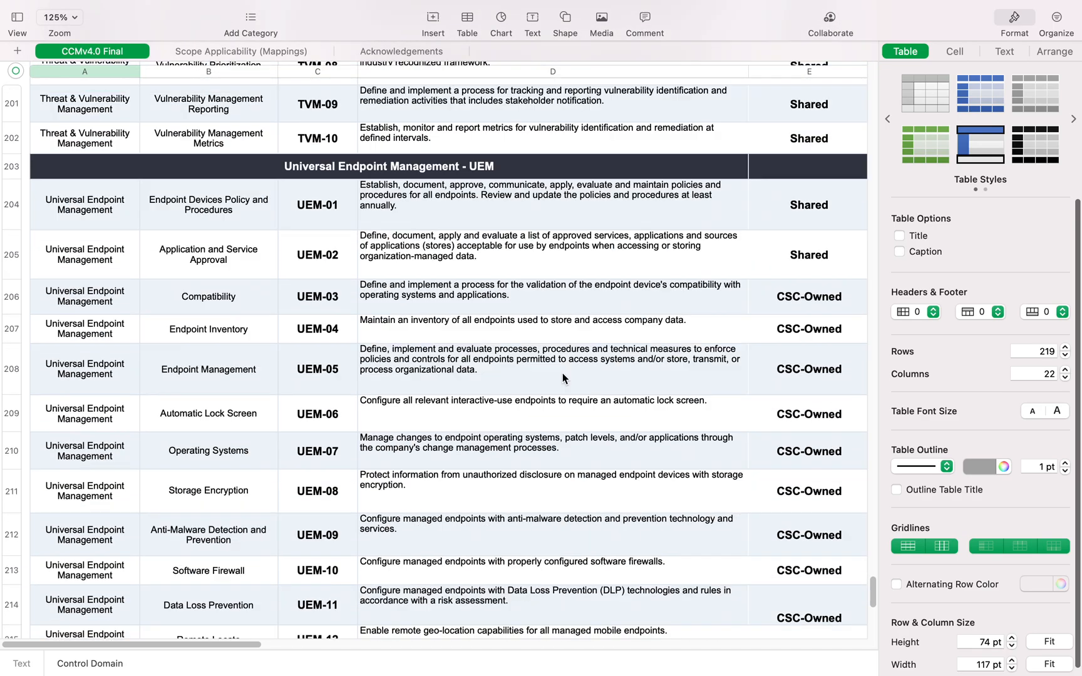
pyautogui.moveTo(557, 371)
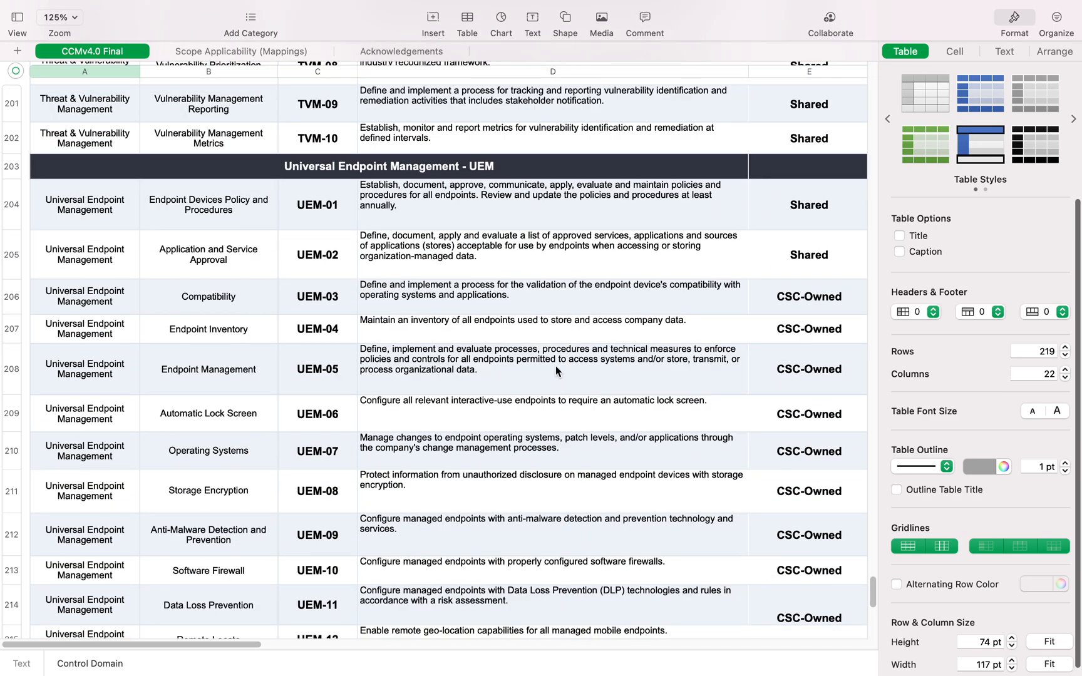
pyautogui.moveTo(807, 315)
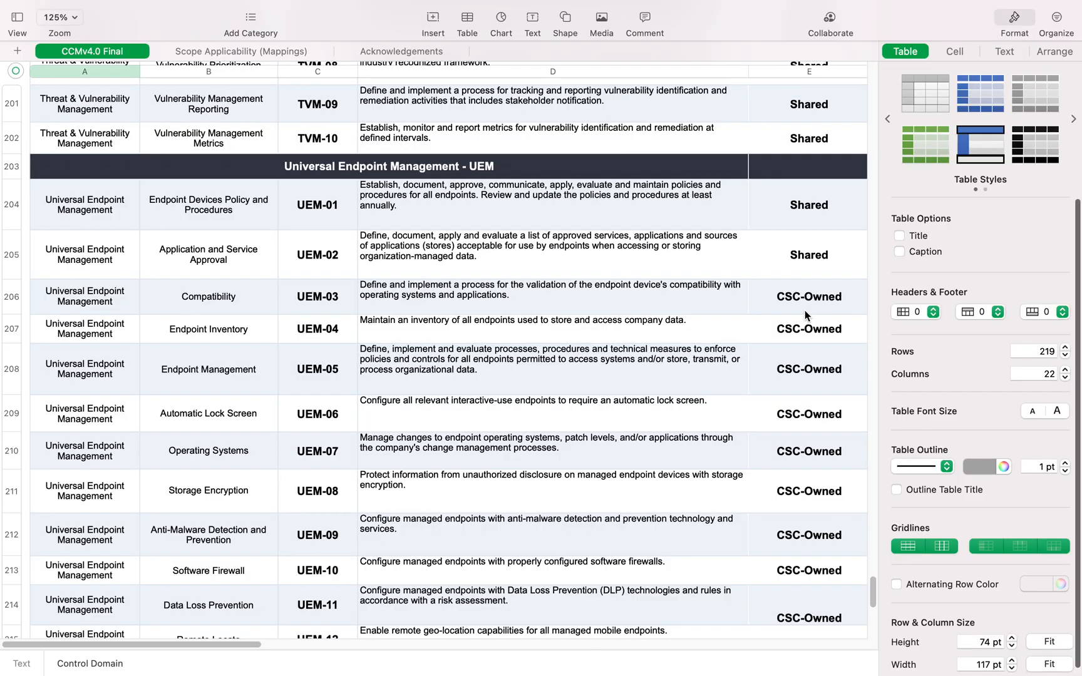
pyautogui.moveTo(852, 514)
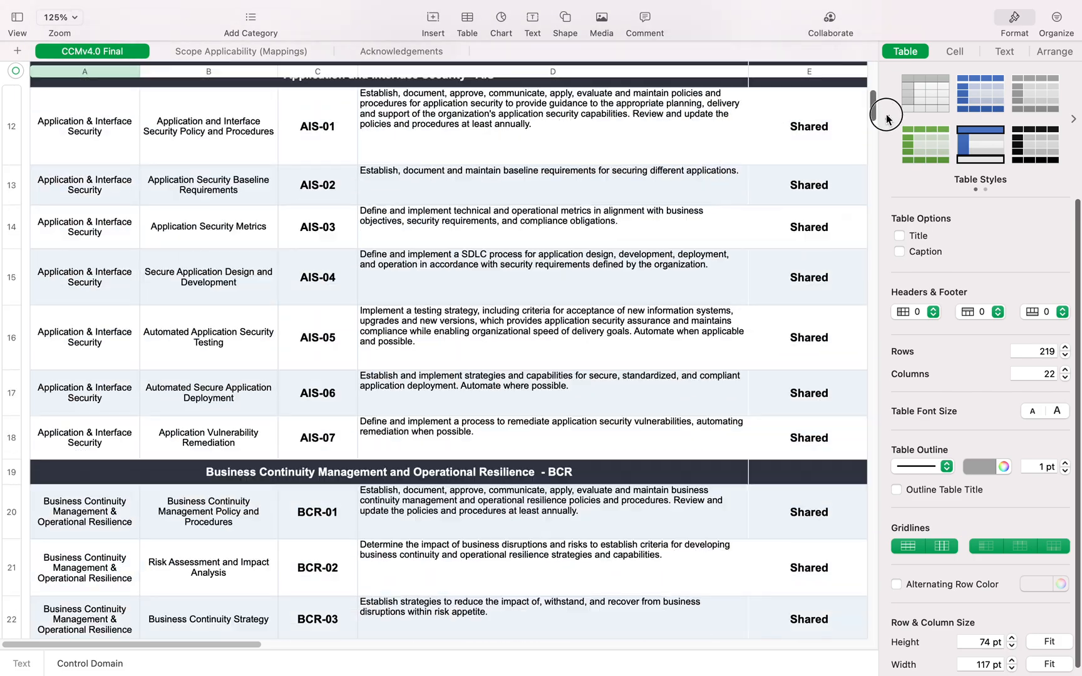
# - Scroll up to the header row and the Audit & Assurance controls
pyautogui.scroll(3)
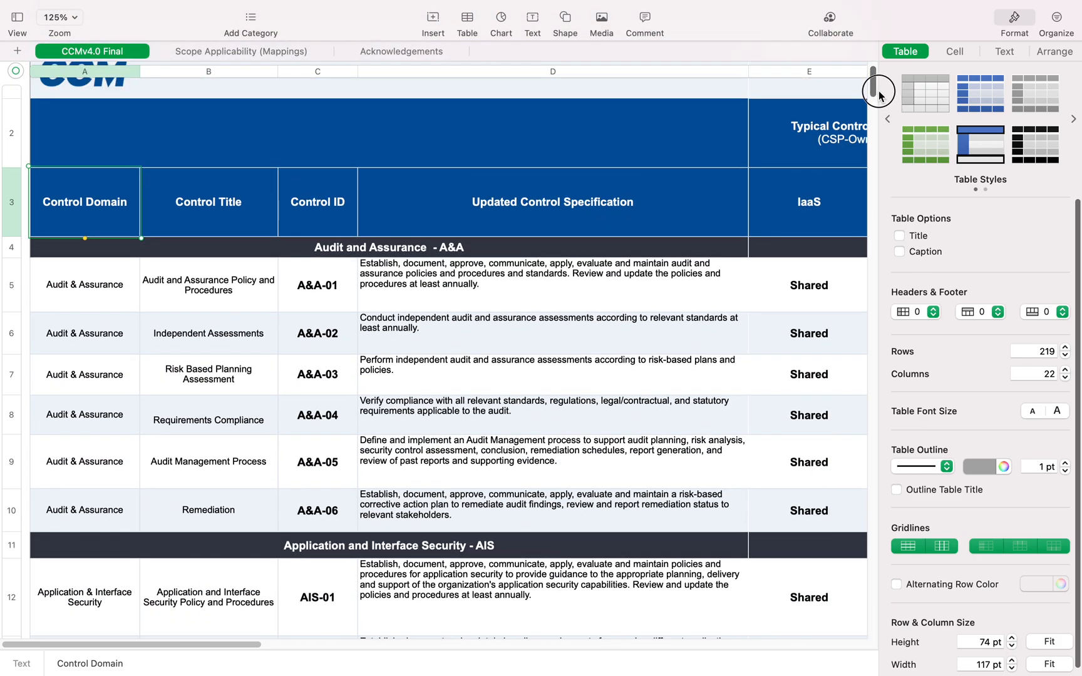
# - Scroll right to columns E–K showing IaaS/PaaS/SaaS ownership and architectural relevance
pyautogui.hscroll(3)
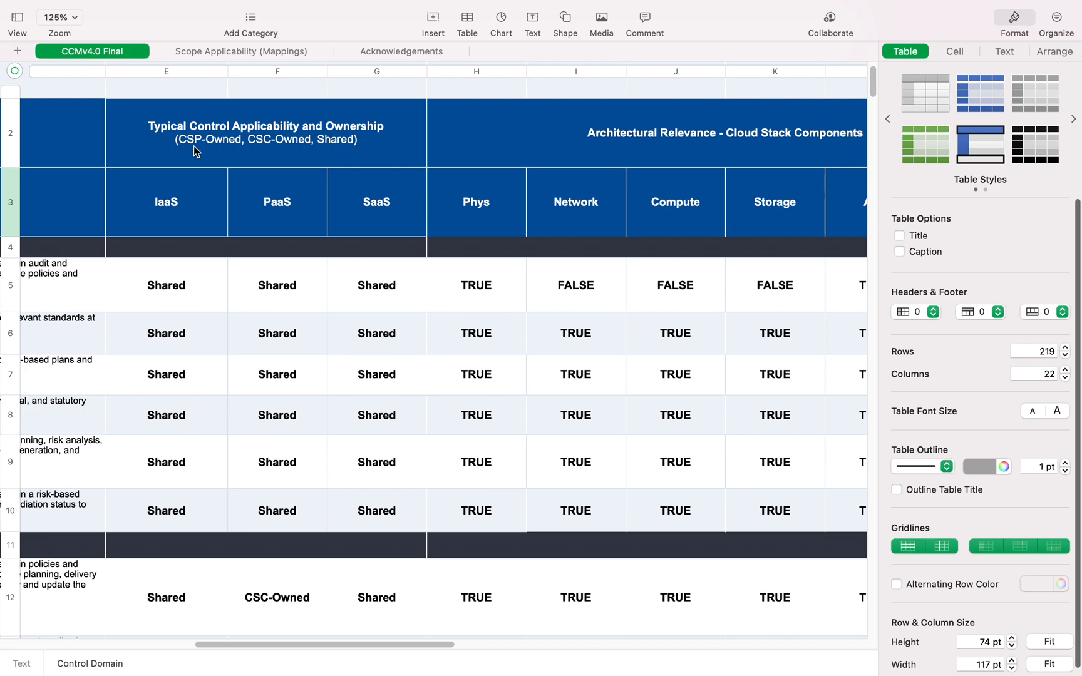
pyautogui.moveTo(262, 152)
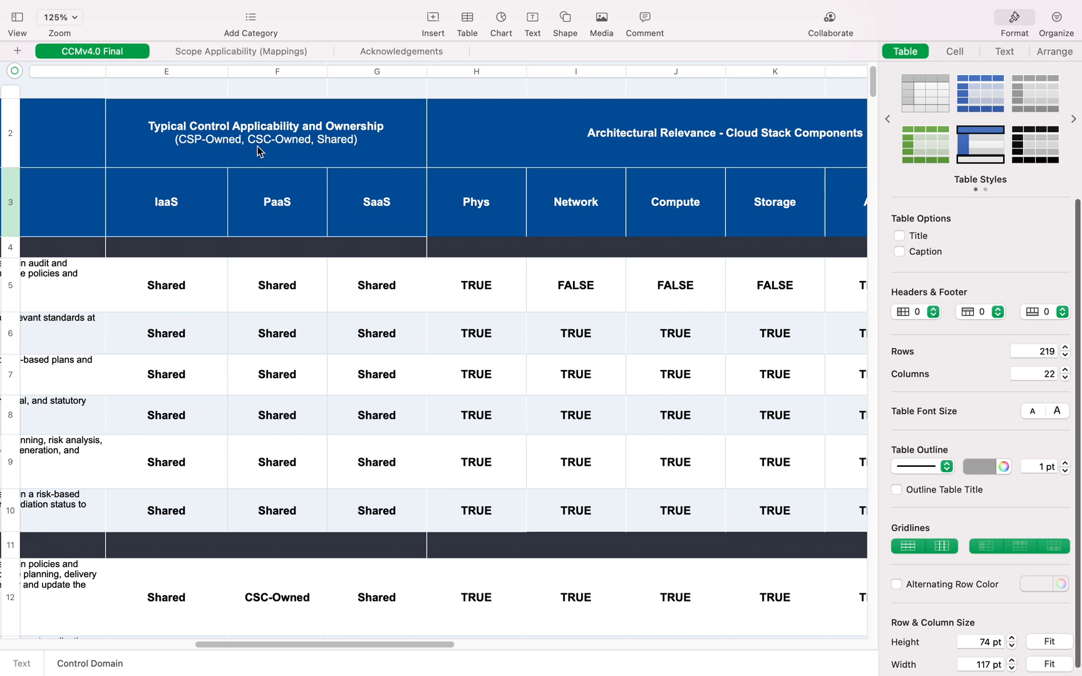
pyautogui.moveTo(270, 155)
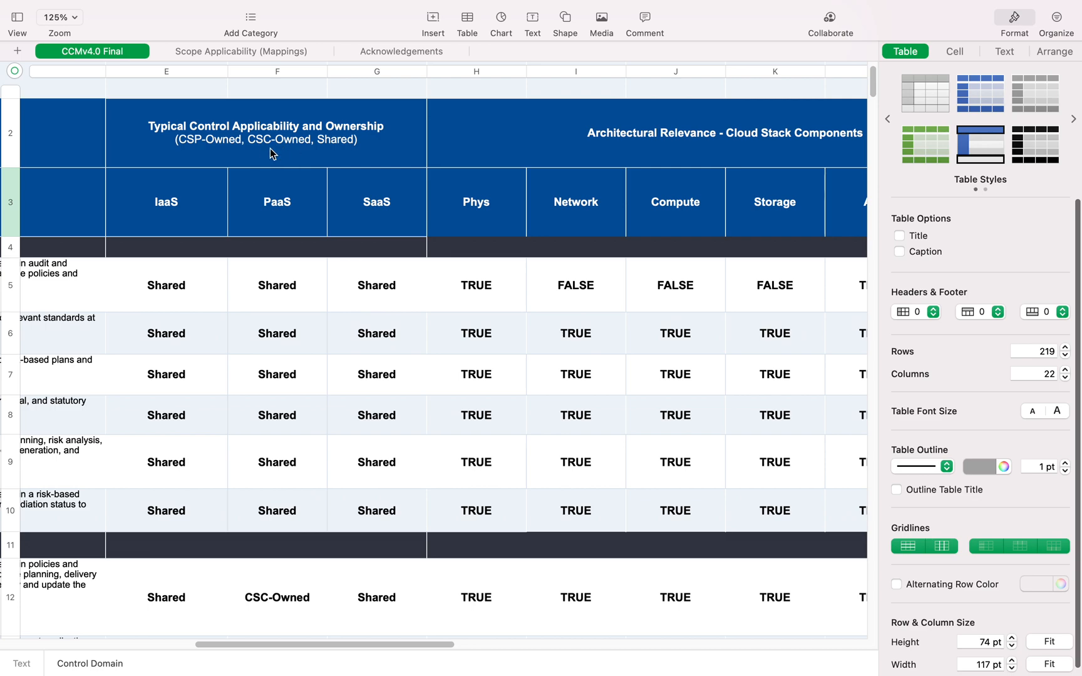
pyautogui.moveTo(266, 153)
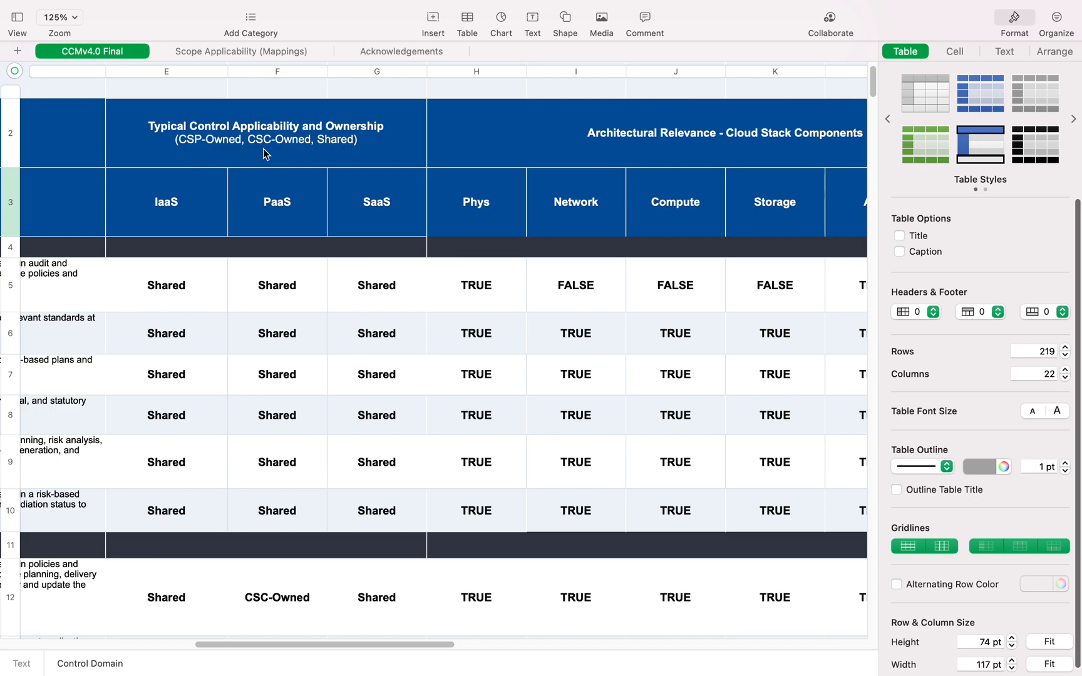
pyautogui.moveTo(342, 151)
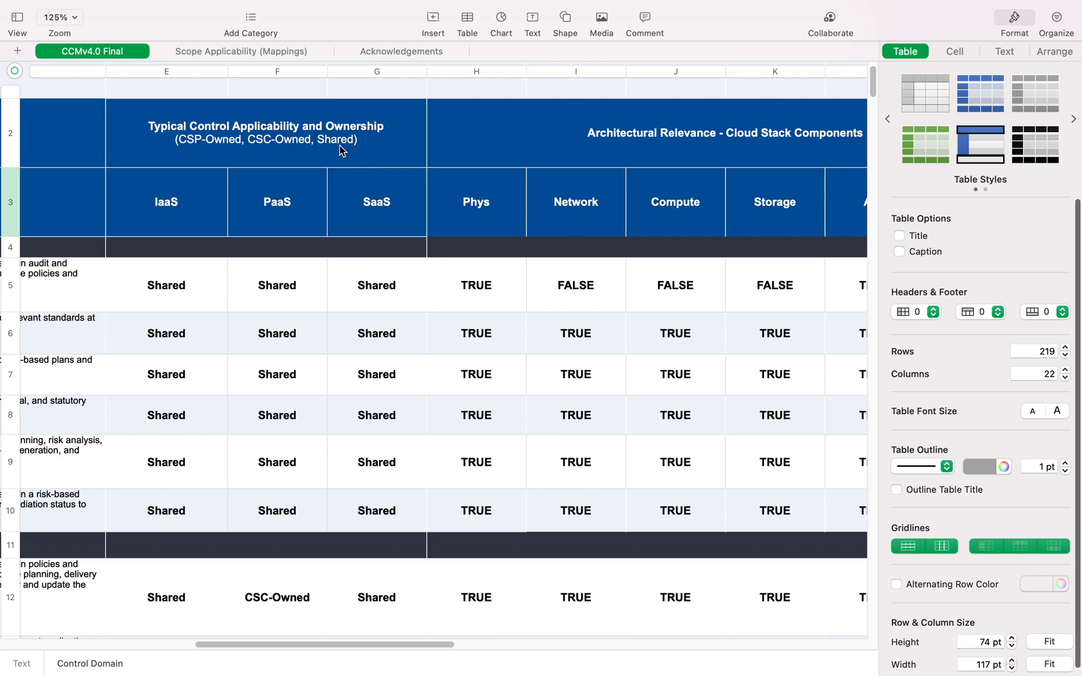
pyautogui.moveTo(256, 293)
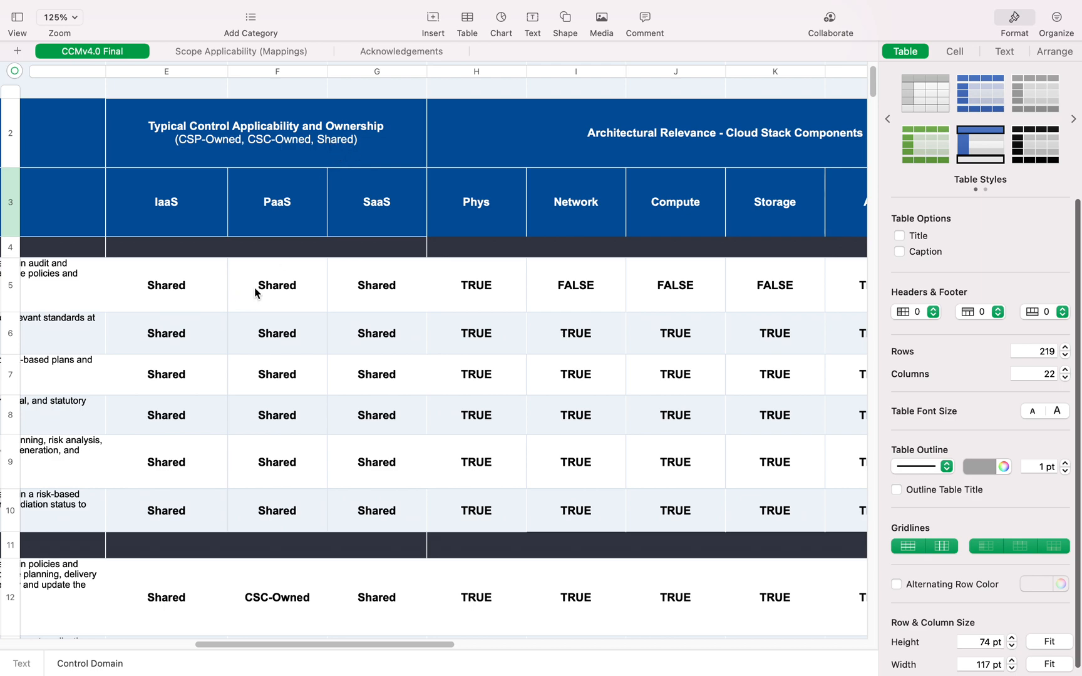
pyautogui.moveTo(264, 218)
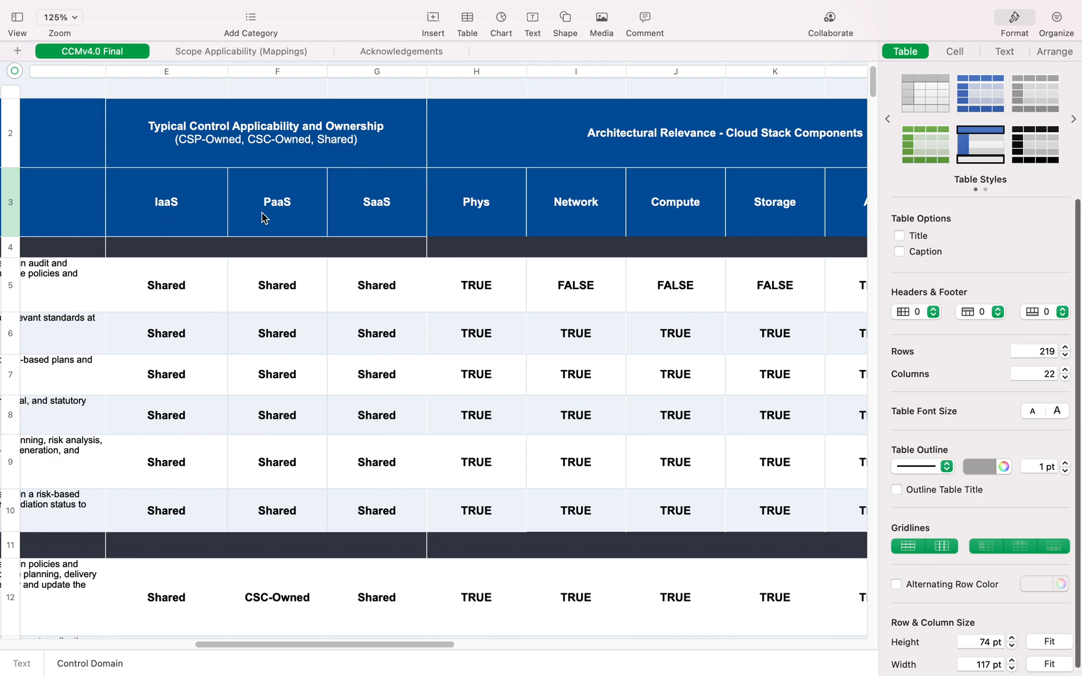
pyautogui.moveTo(185, 271)
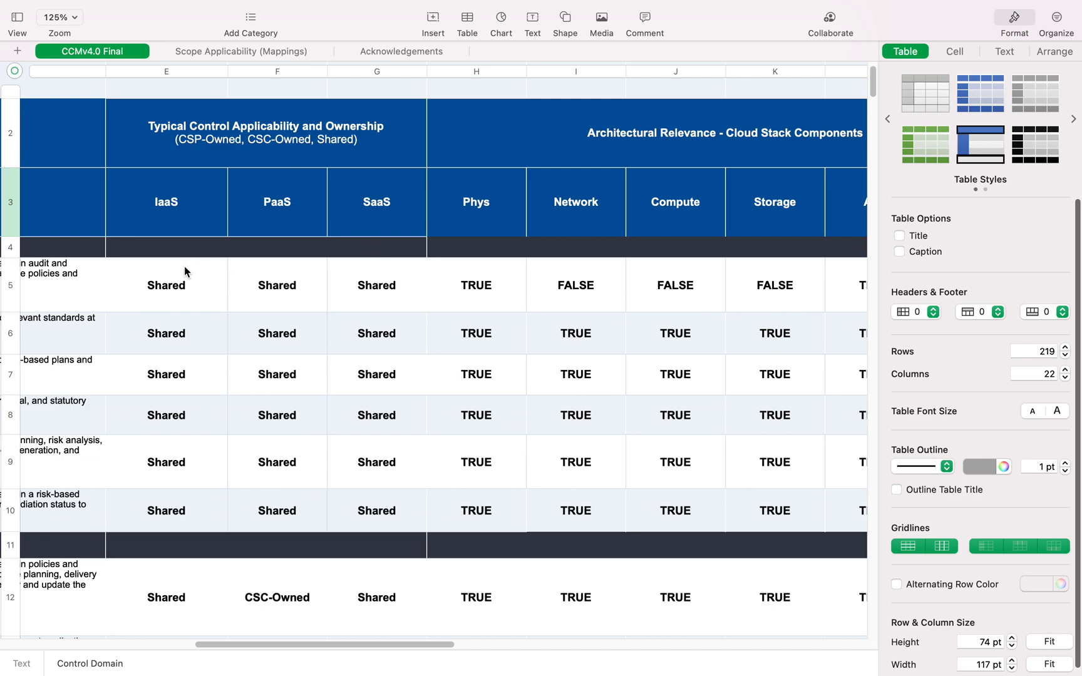
pyautogui.moveTo(359, 141)
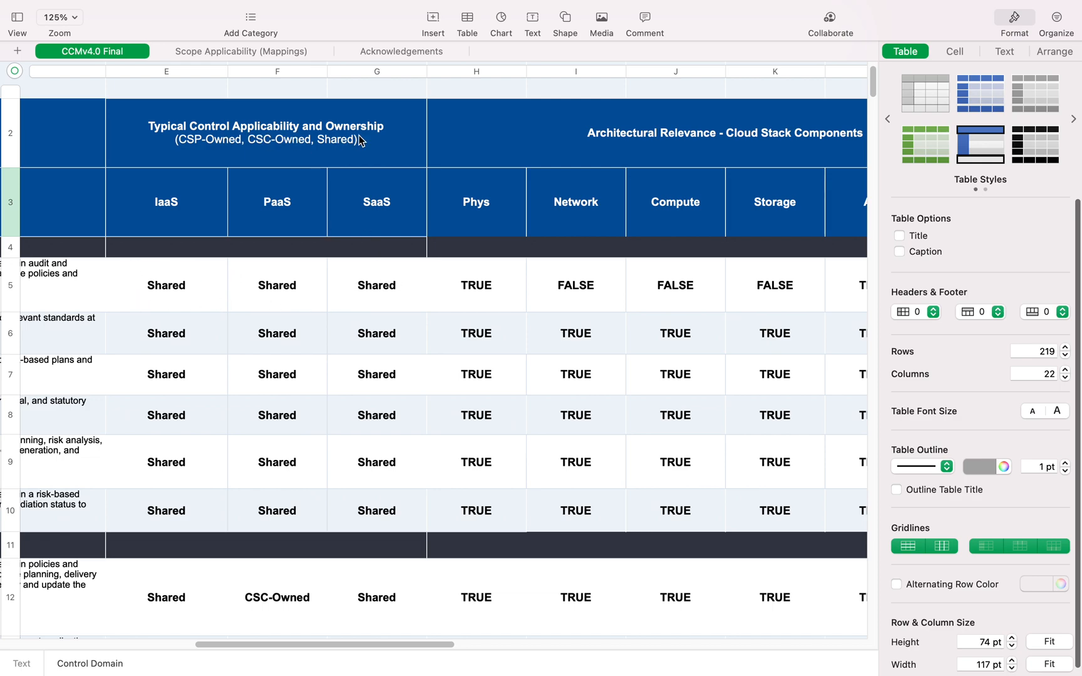
pyautogui.moveTo(338, 541)
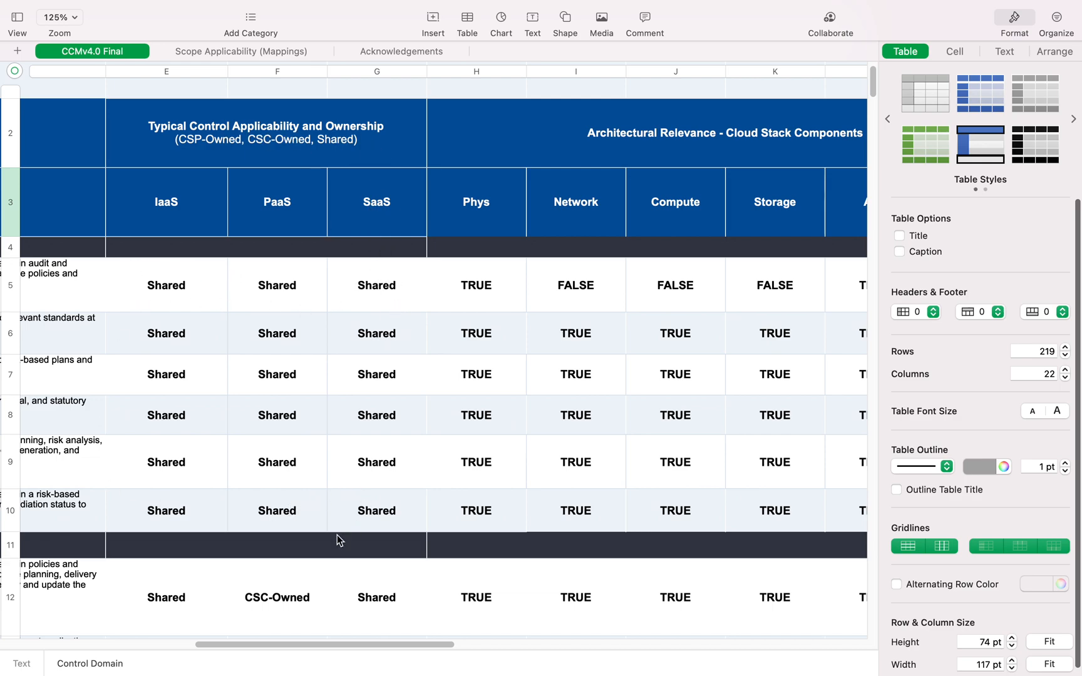
pyautogui.scroll(-3)
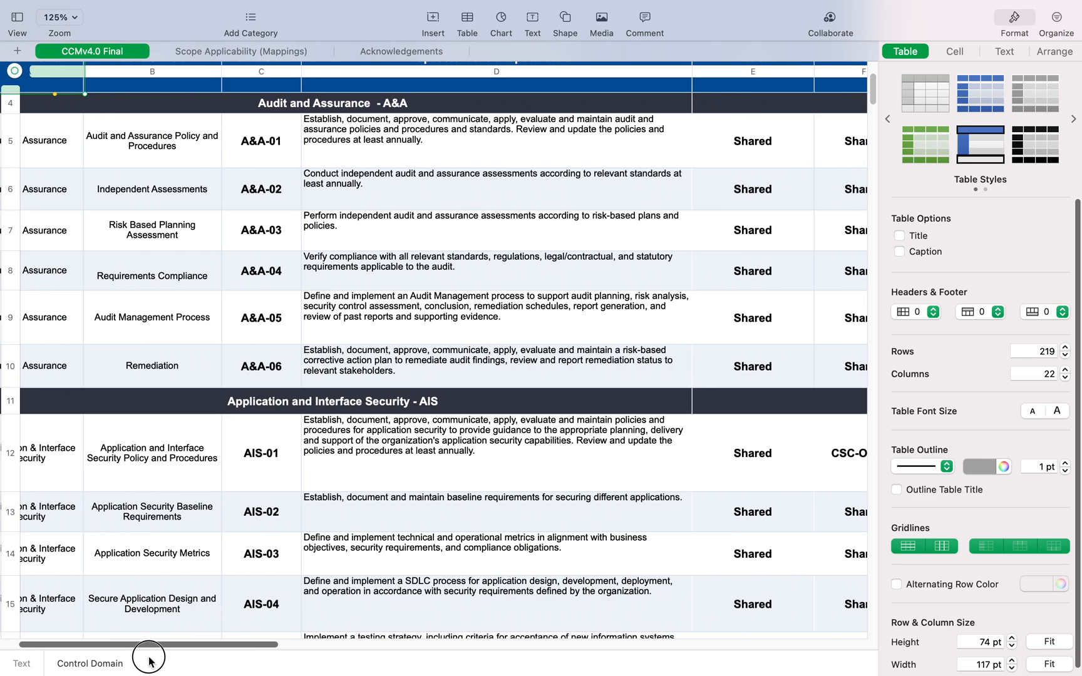
pyautogui.moveTo(254, 650)
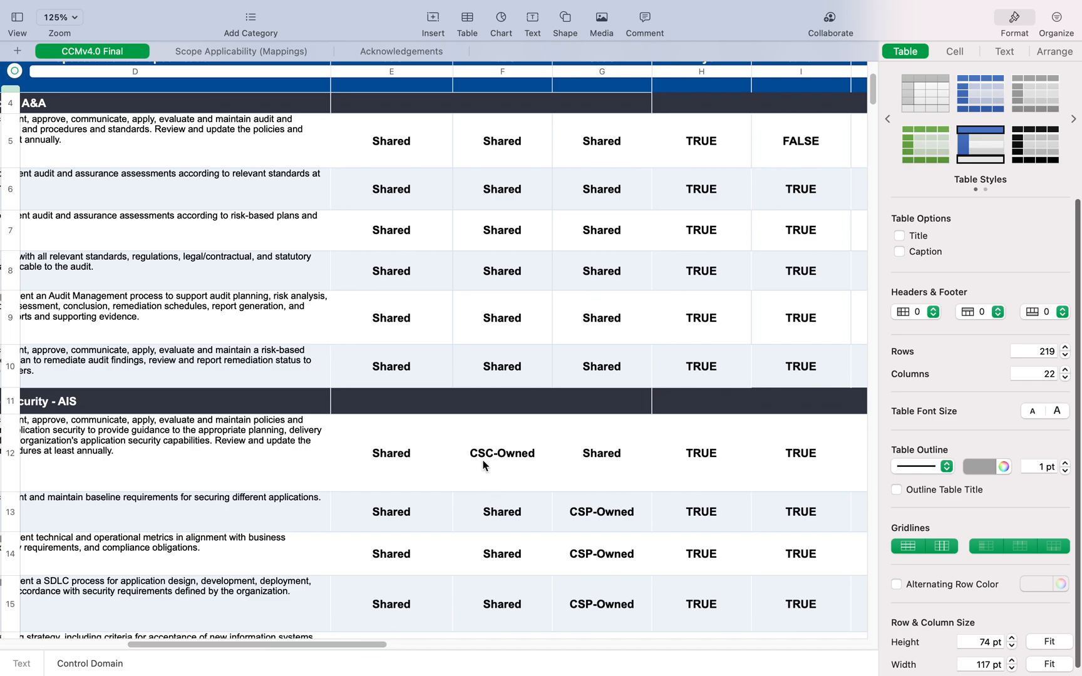
pyautogui.moveTo(493, 472)
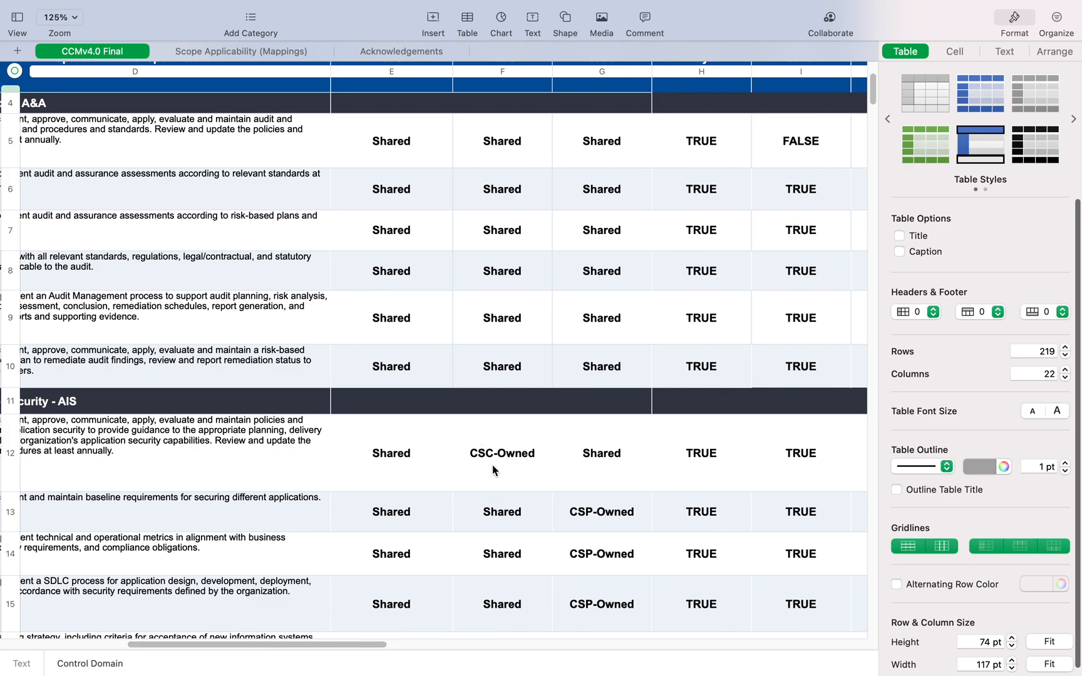
# - Scroll to rows 23–33 showing BCR-04 through BCR-11 and the early CCC controls
pyautogui.scroll(3)
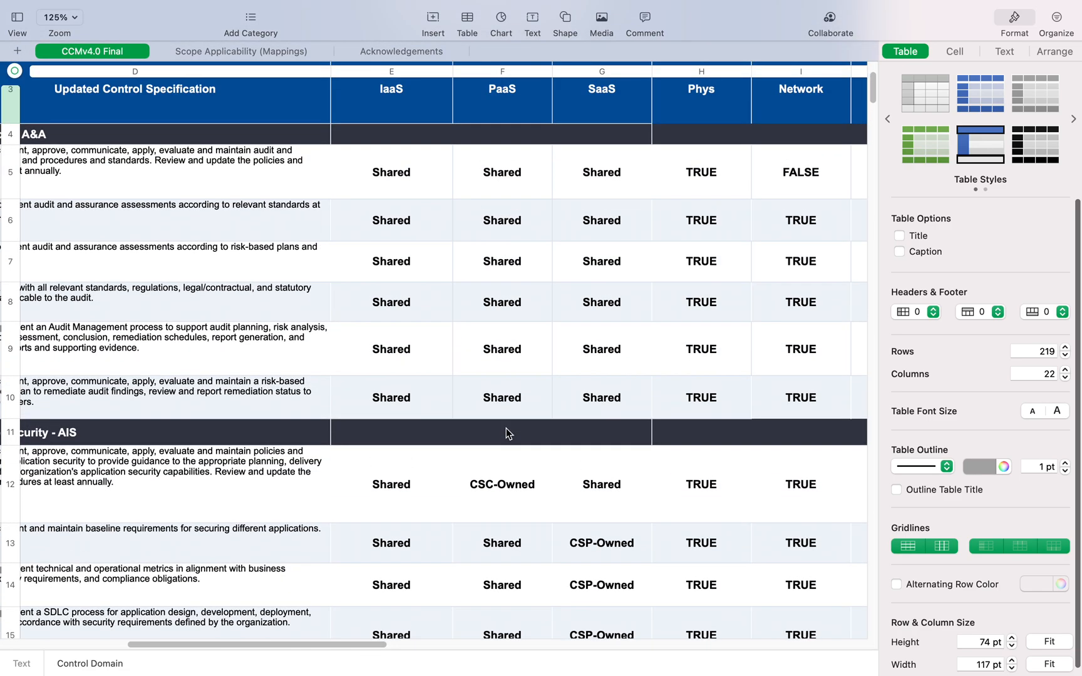
pyautogui.scroll(3)
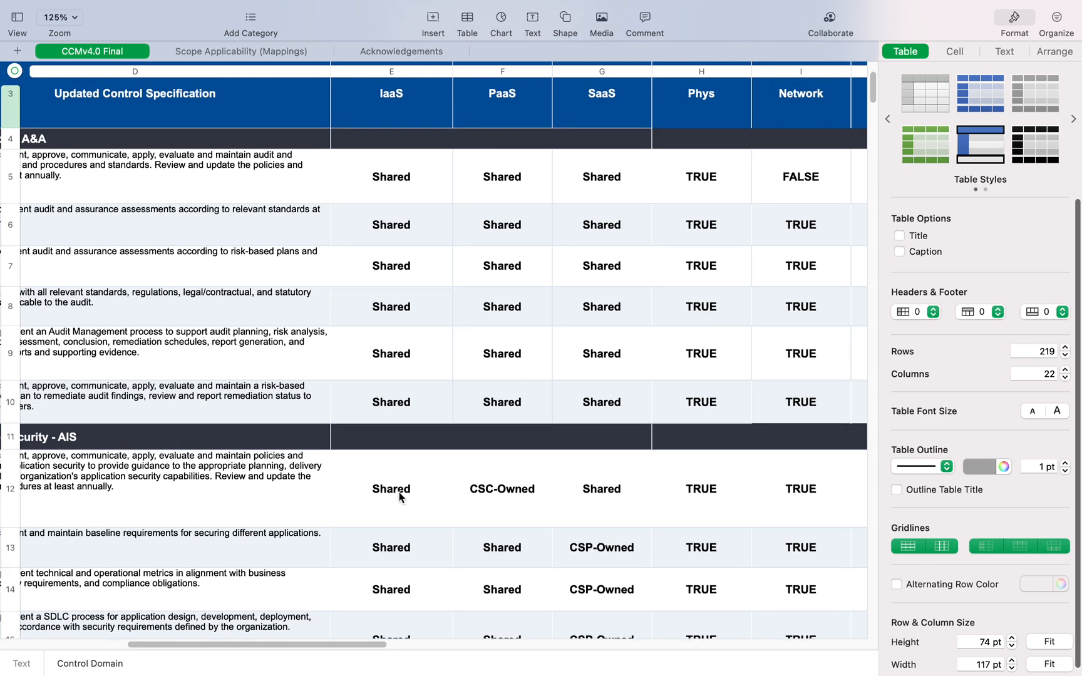
pyautogui.moveTo(385, 504)
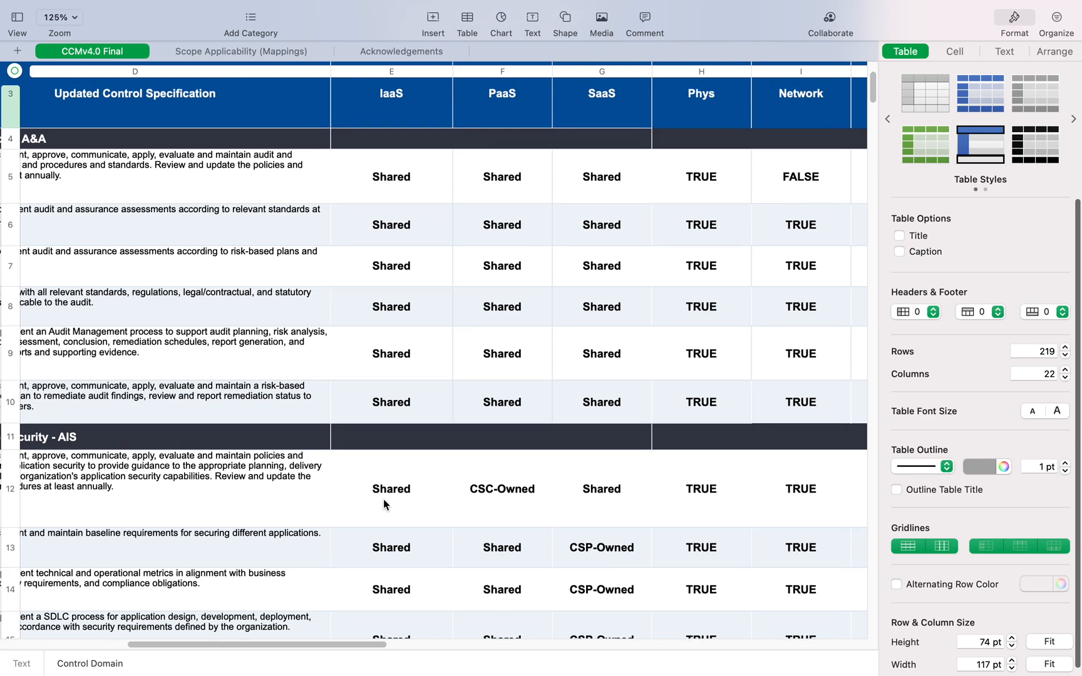
pyautogui.scroll(-3)
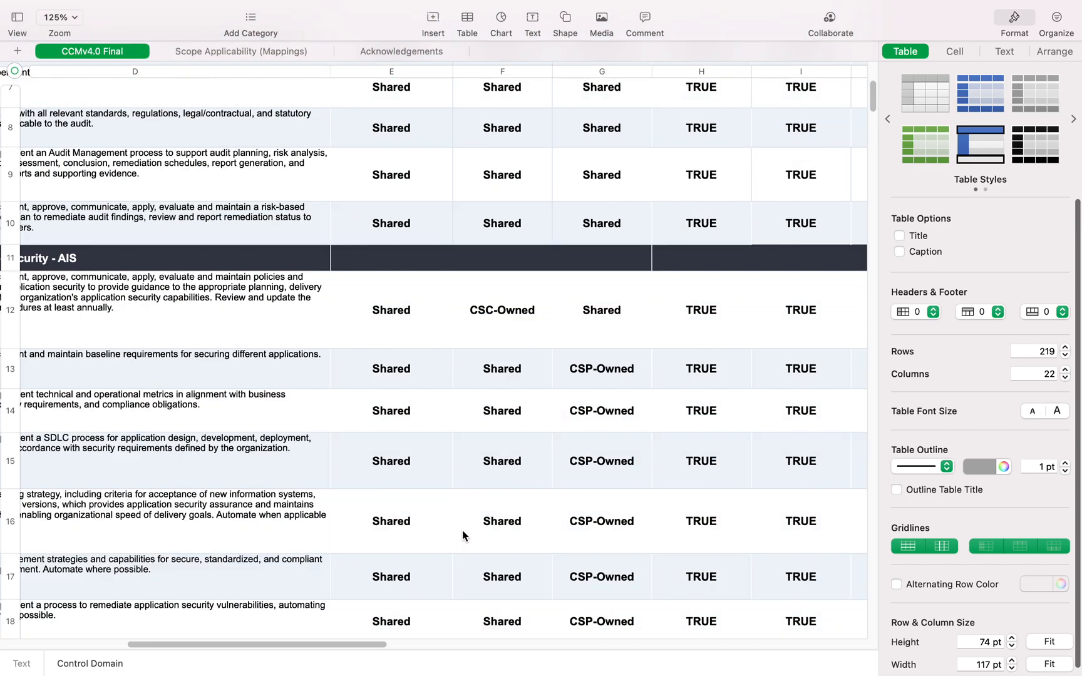
pyautogui.scroll(-3)
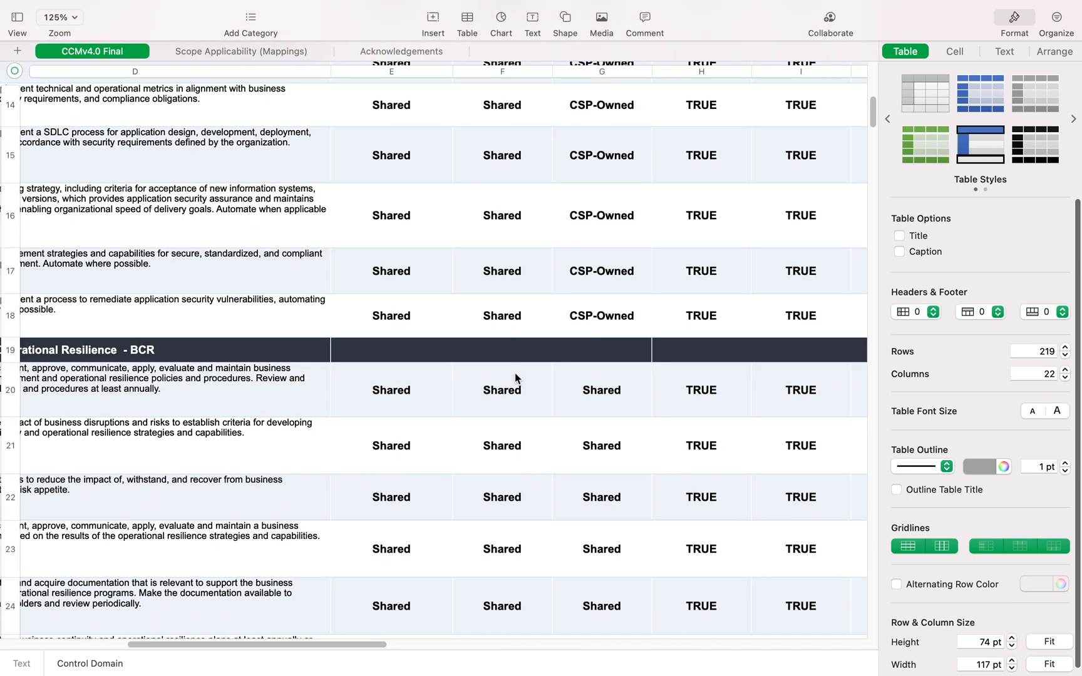
pyautogui.scroll(-3)
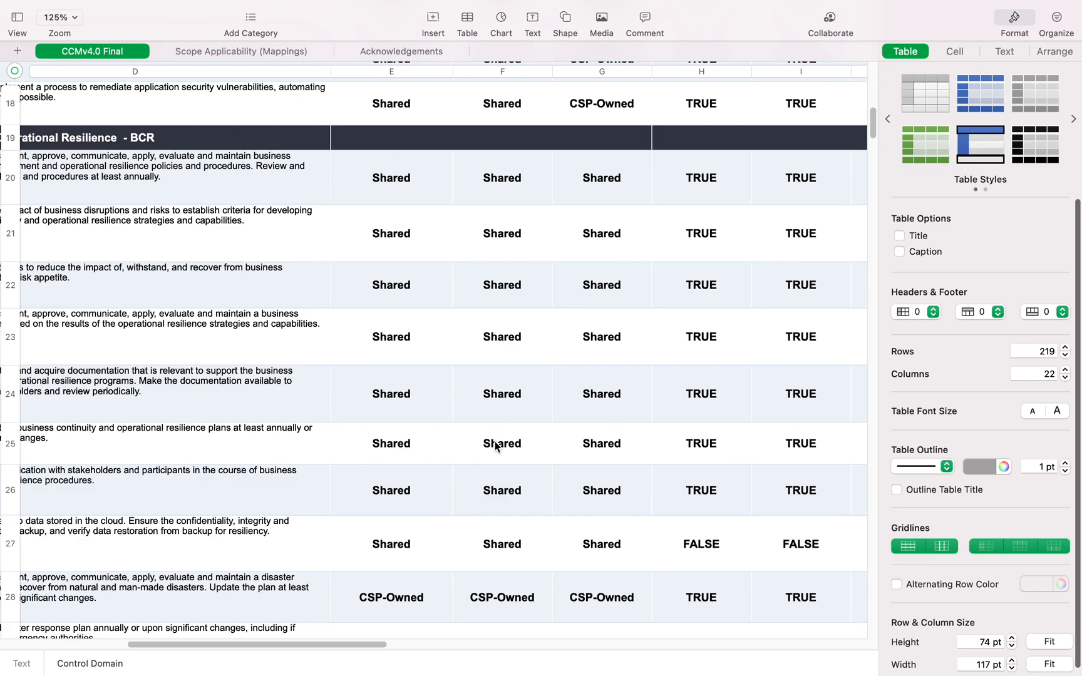
pyautogui.scroll(-3)
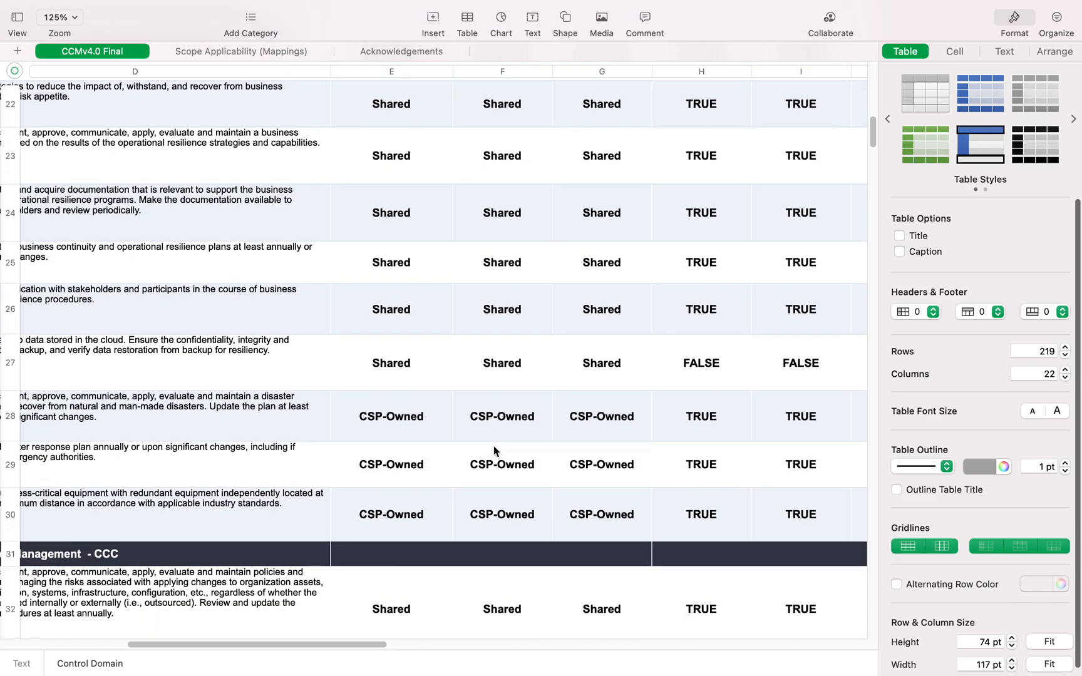
pyautogui.scroll(-3)
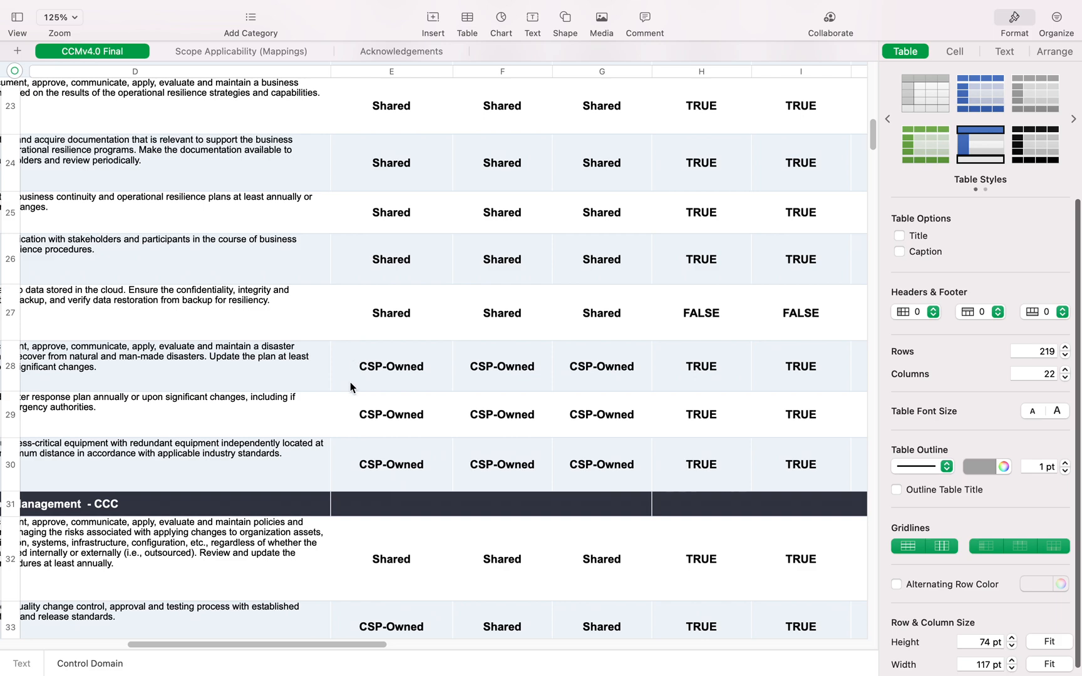
pyautogui.moveTo(351, 462)
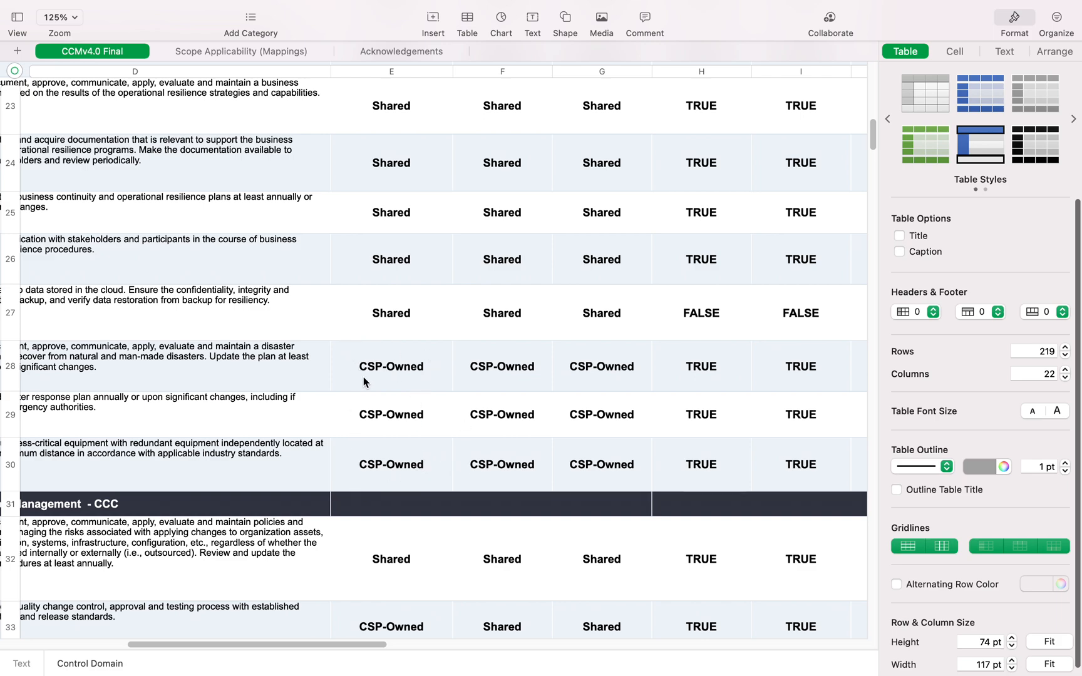
pyautogui.moveTo(366, 413)
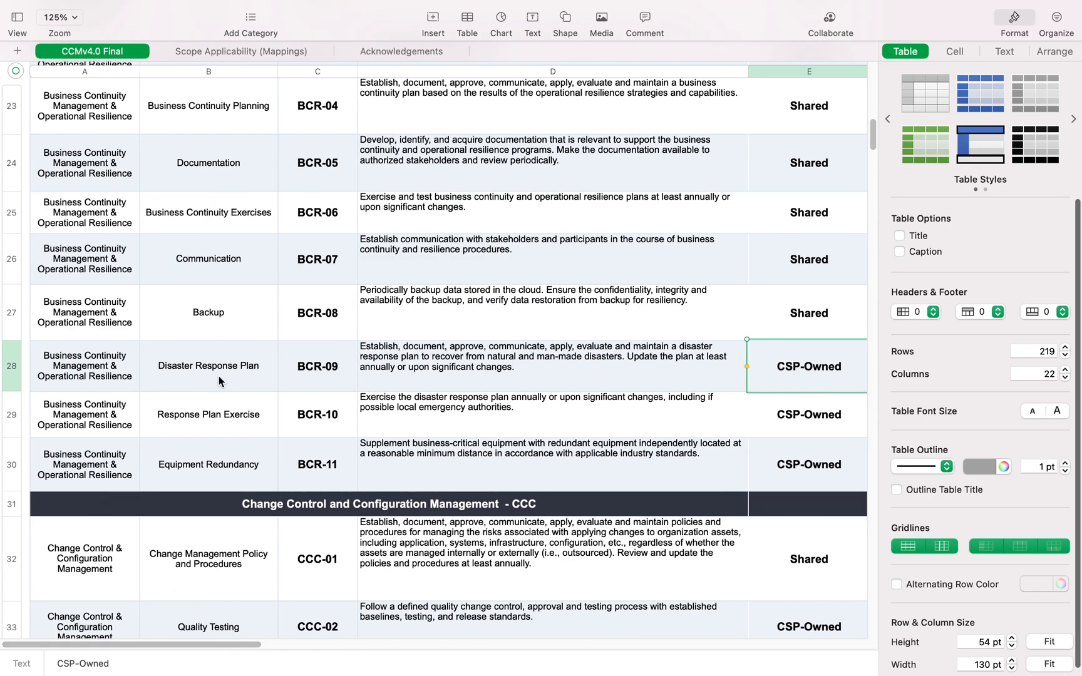
pyautogui.moveTo(416, 370)
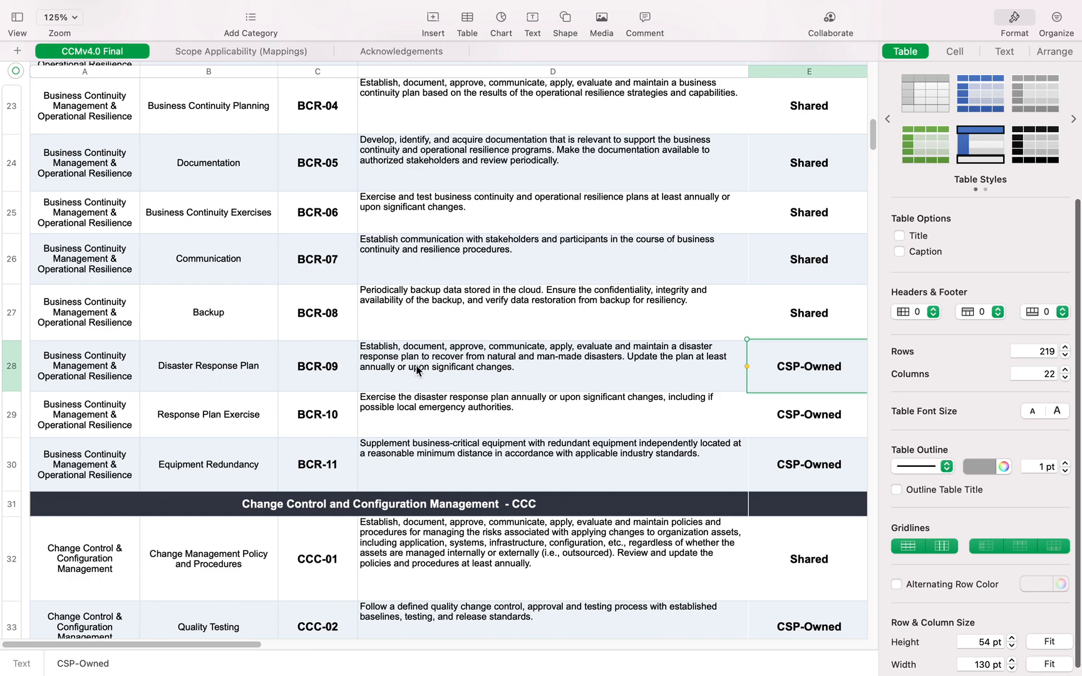
pyautogui.moveTo(523, 363)
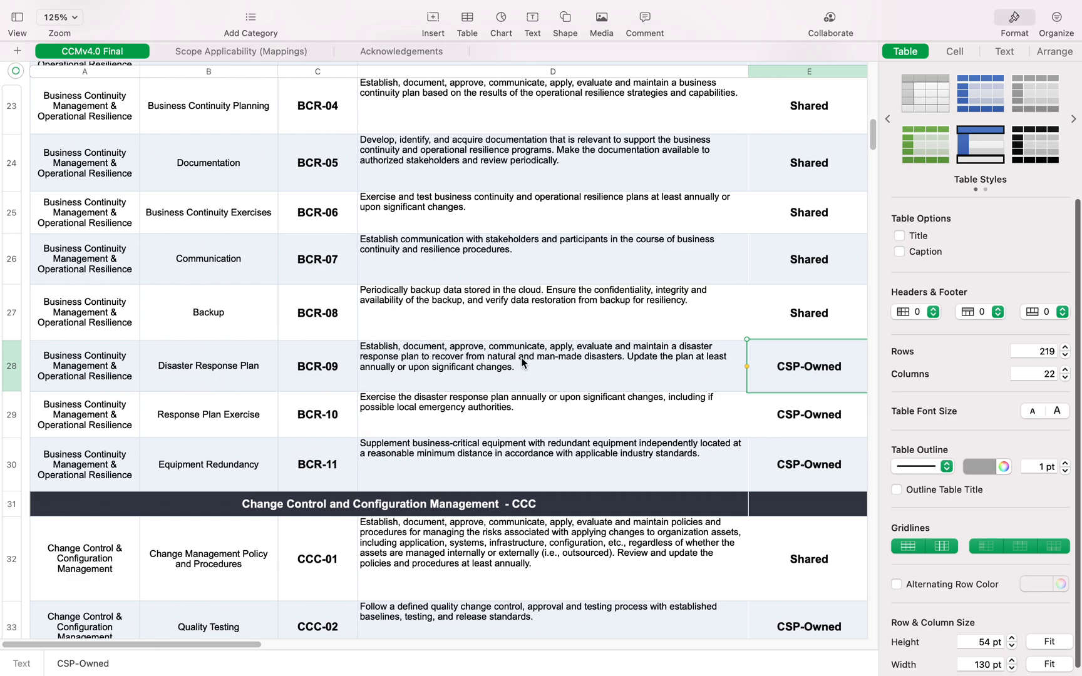
pyautogui.moveTo(650, 372)
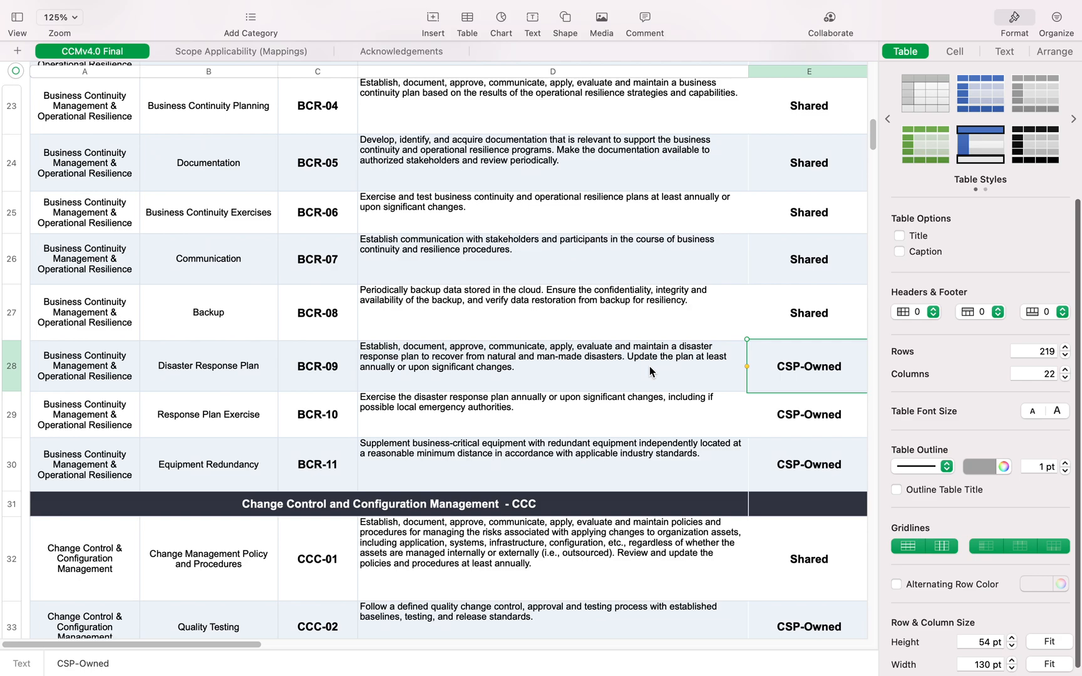
pyautogui.moveTo(555, 373)
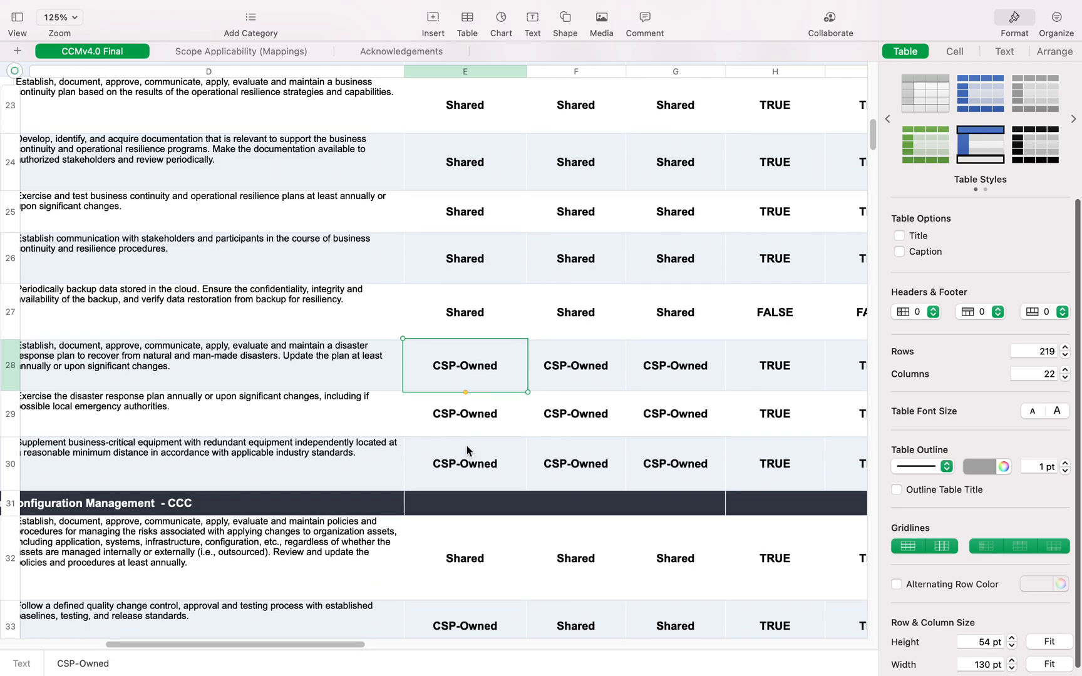
pyautogui.scroll(-3)
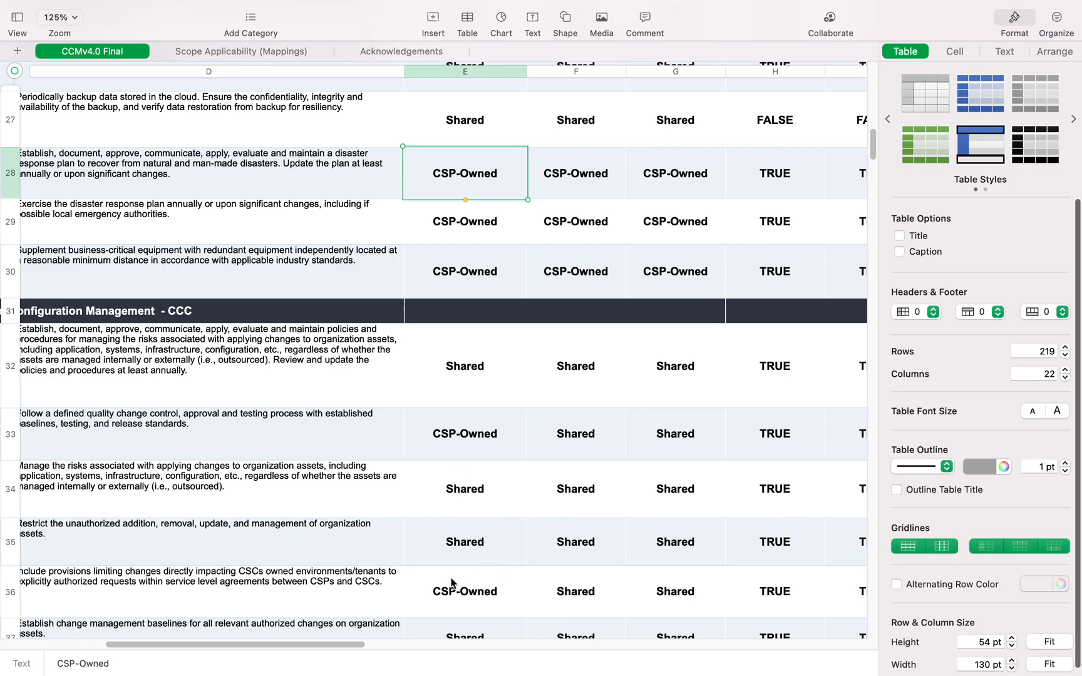
pyautogui.scroll(3)
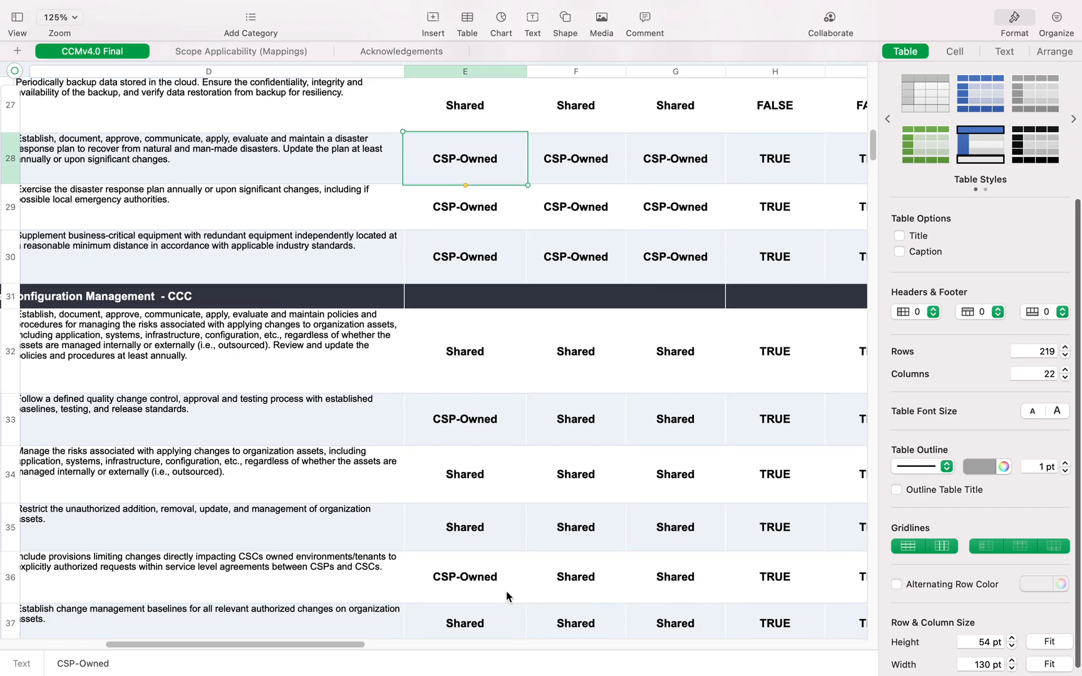
pyautogui.hscroll(-3)
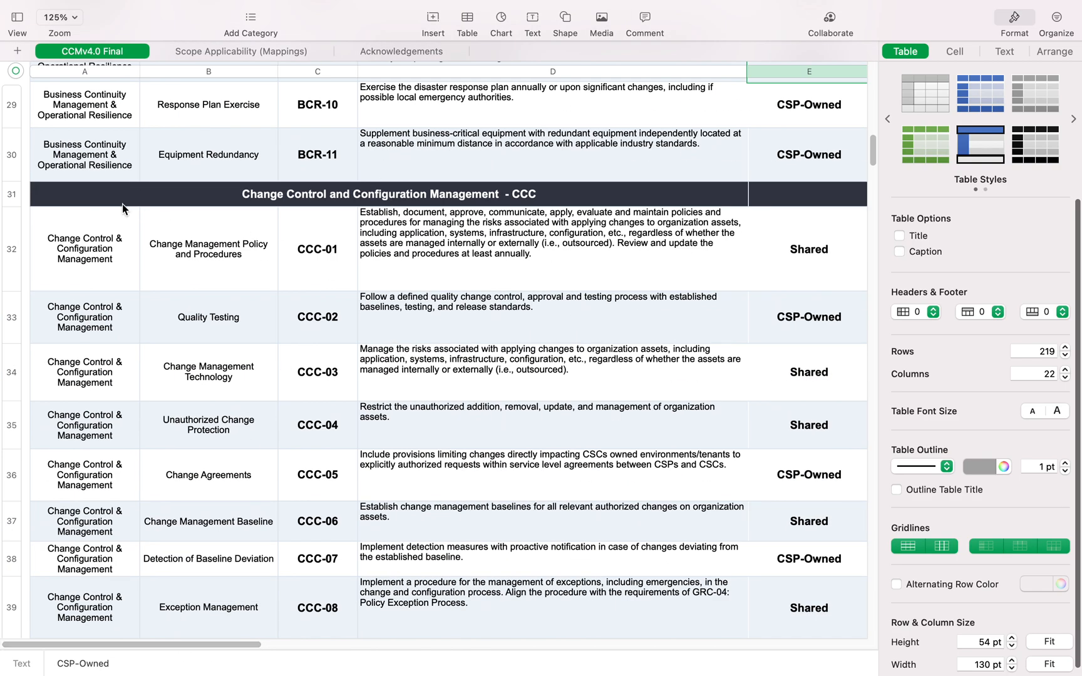
pyautogui.scroll(-3)
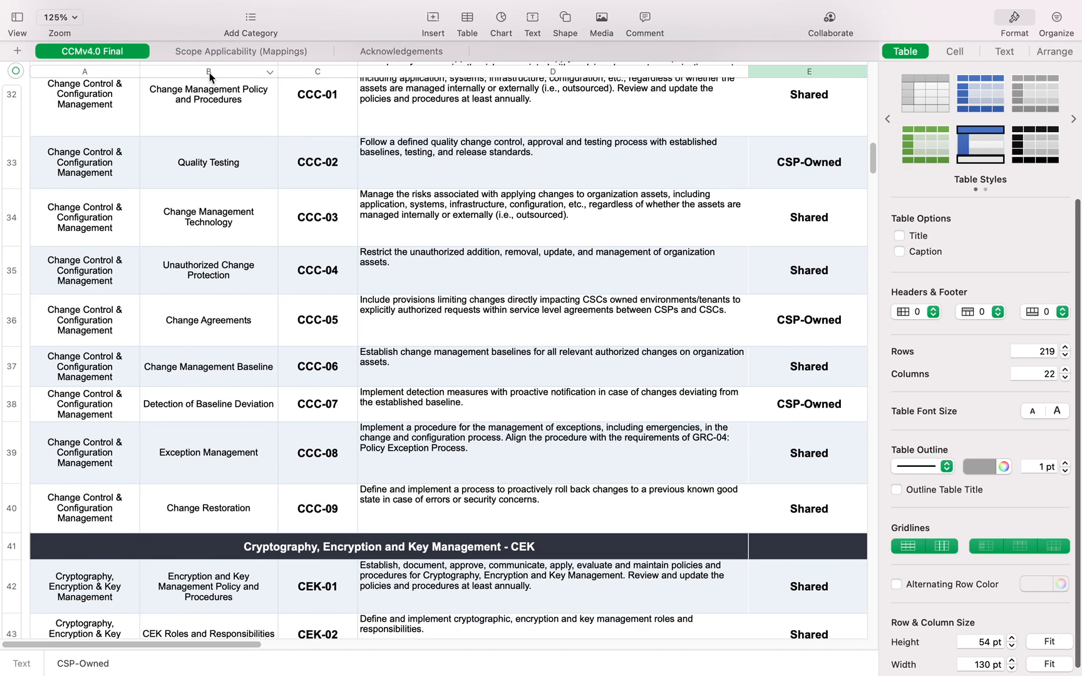
pyautogui.moveTo(261, 173)
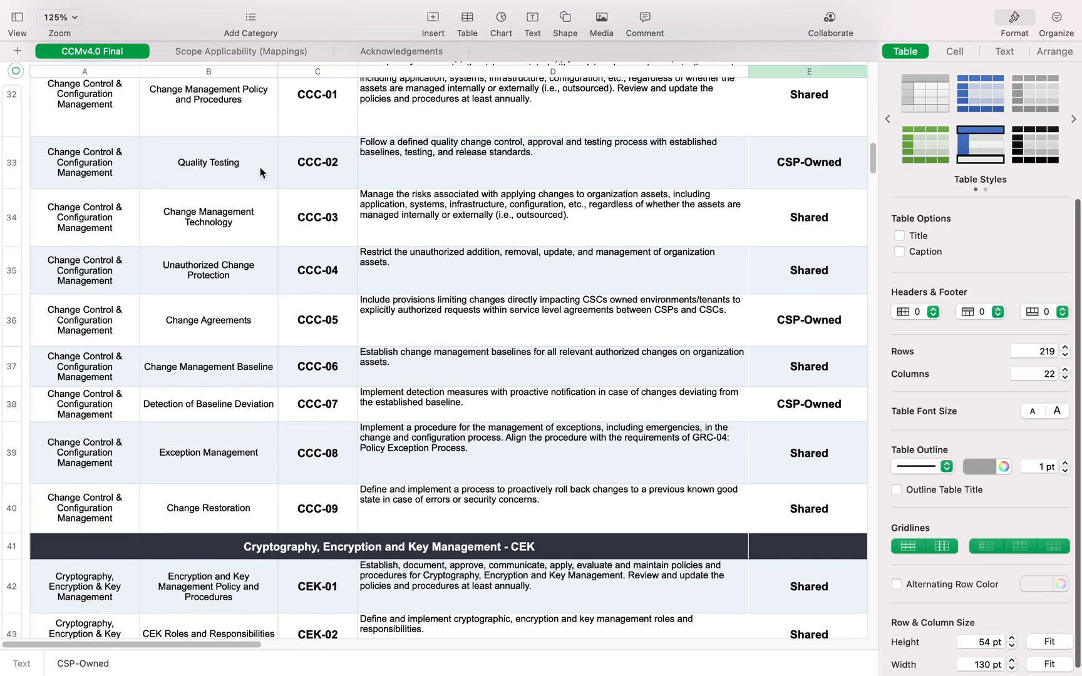
pyautogui.moveTo(428, 426)
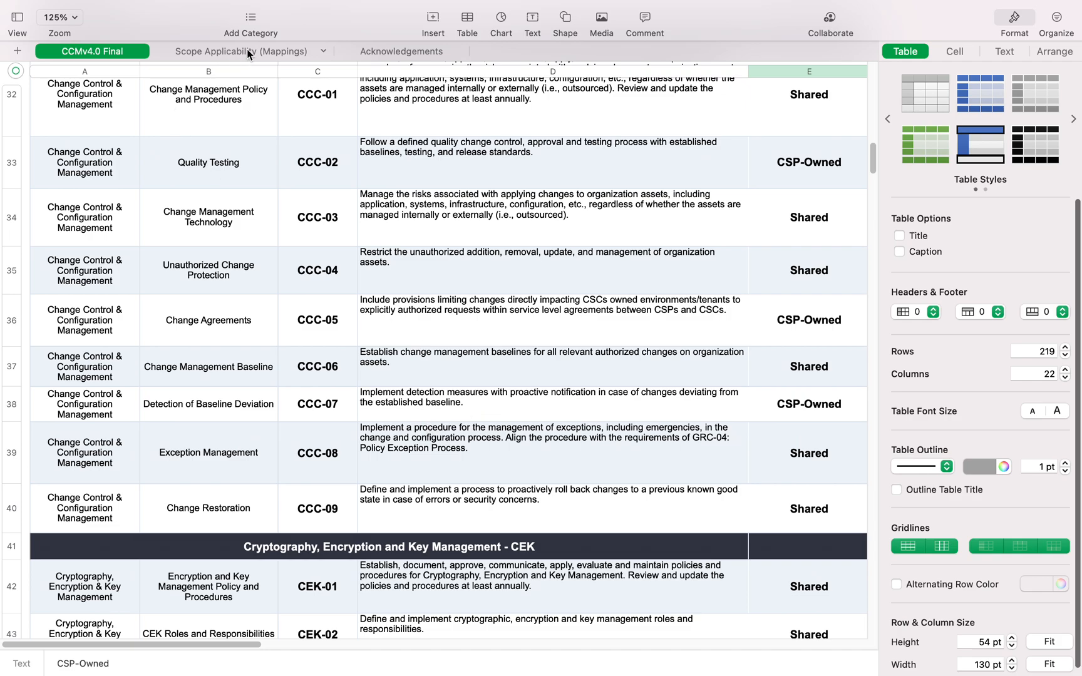
# - Open the Scope Applicability (Mappings) sheet and browse its CCM v3.0.1 and ISO/IEC 27001 columns
pyautogui.click(241, 50)
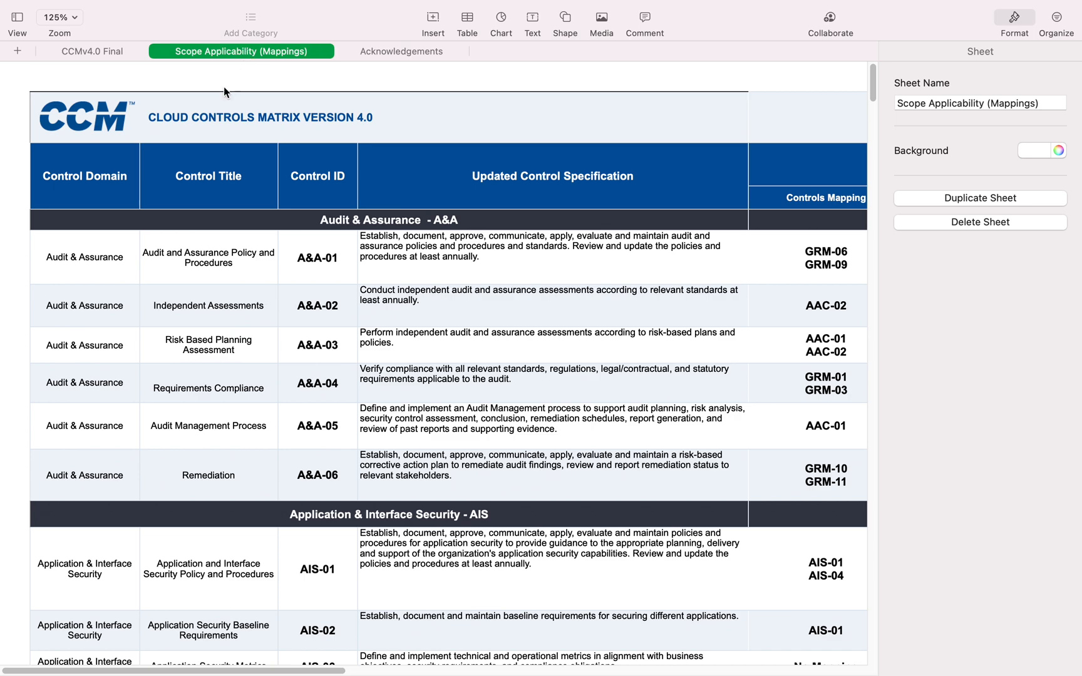
pyautogui.moveTo(261, 63)
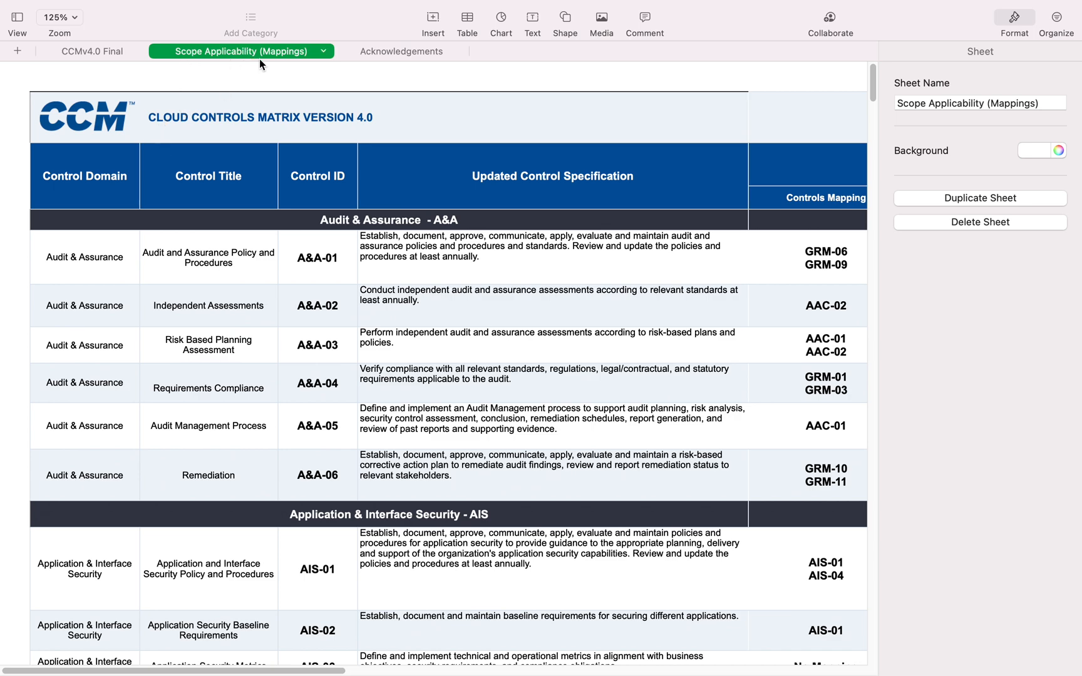
pyautogui.hscroll(3)
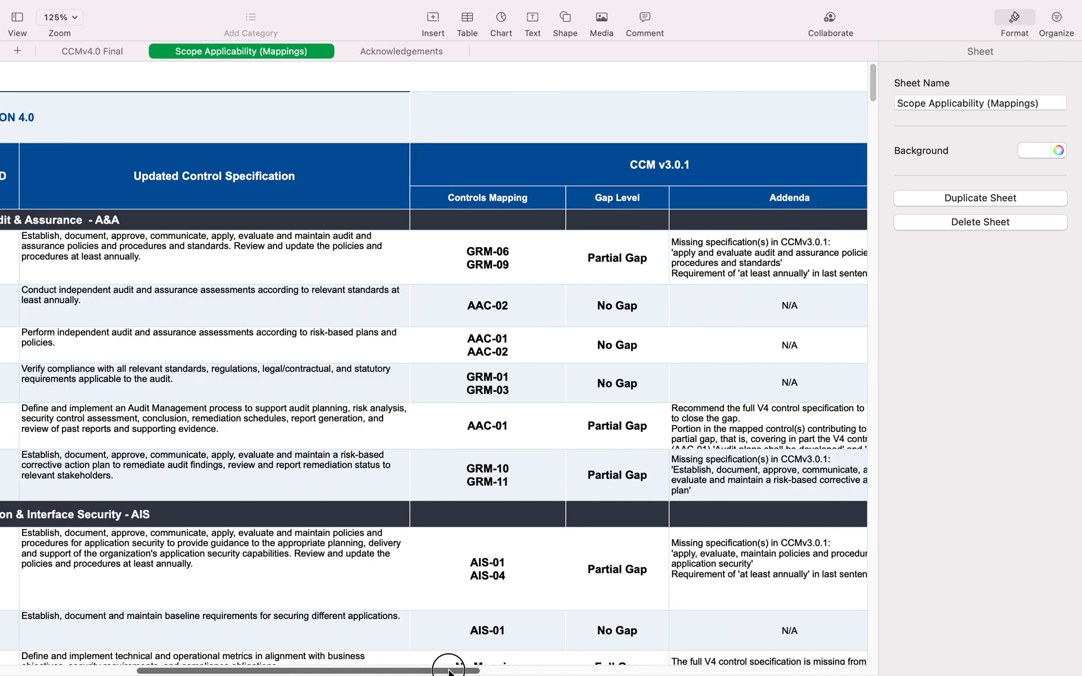
pyautogui.hscroll(3)
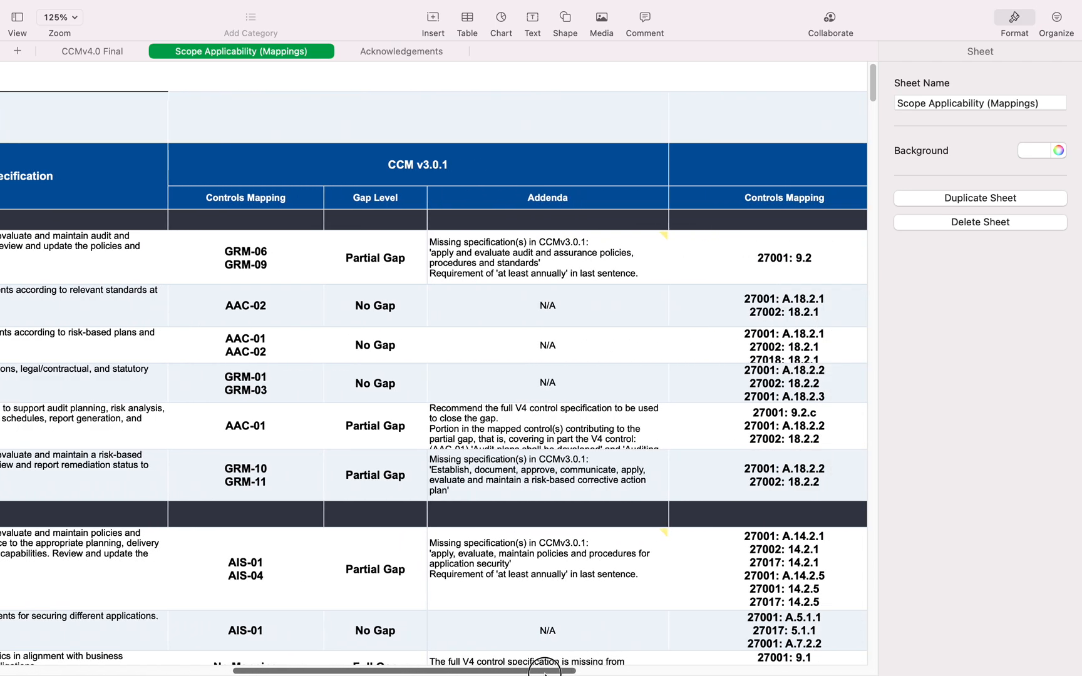
pyautogui.moveTo(482, 611)
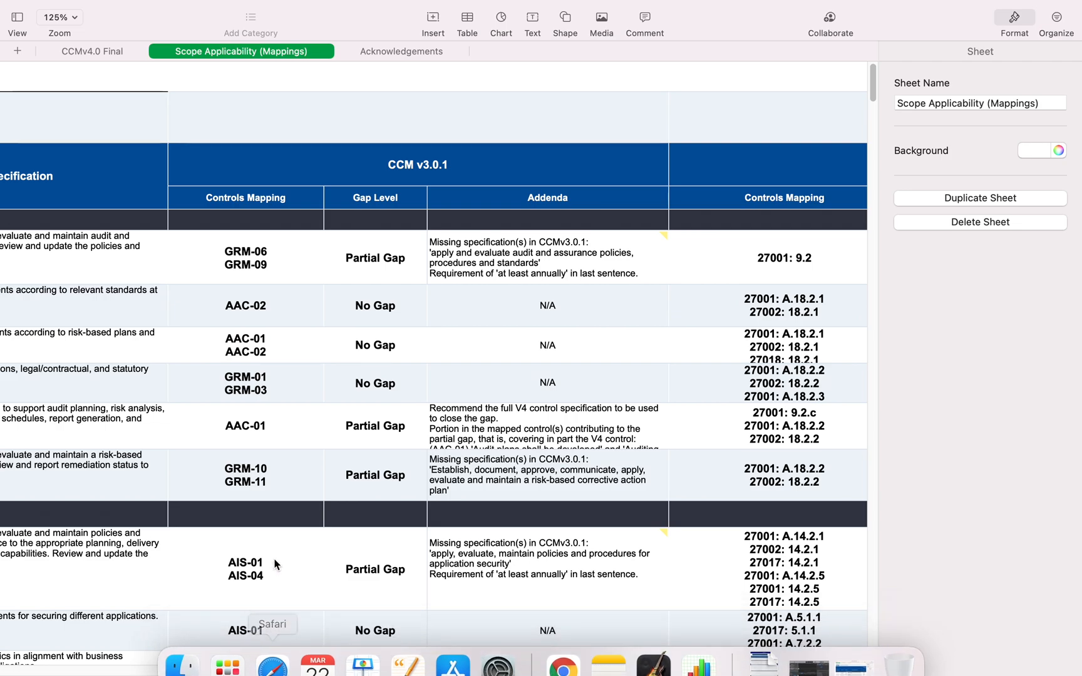
pyautogui.hscroll(3)
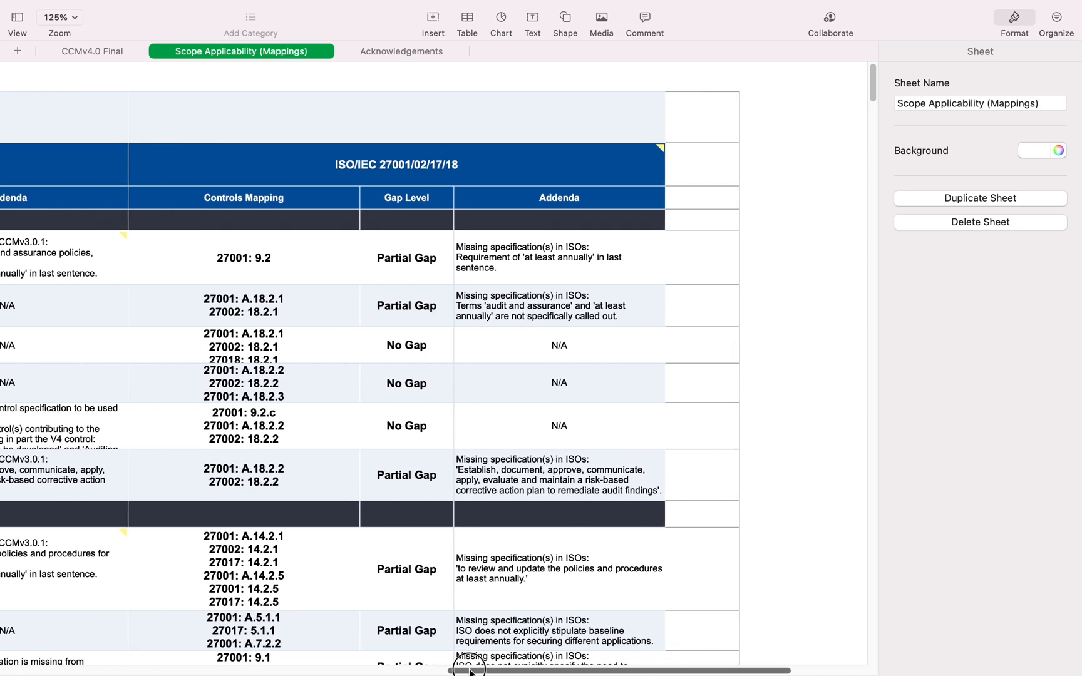
pyautogui.hscroll(-3)
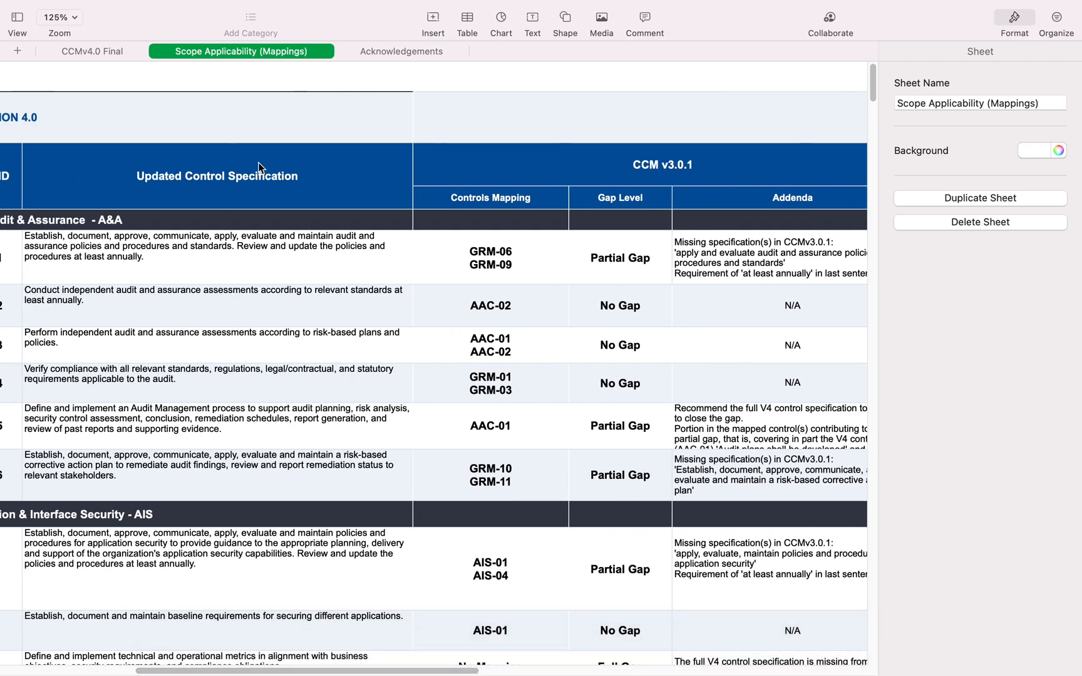
# - Skim the Acknowledgements sheet's author and contributor names, then go back to CCMv4.0 Final
pyautogui.click(400, 51)
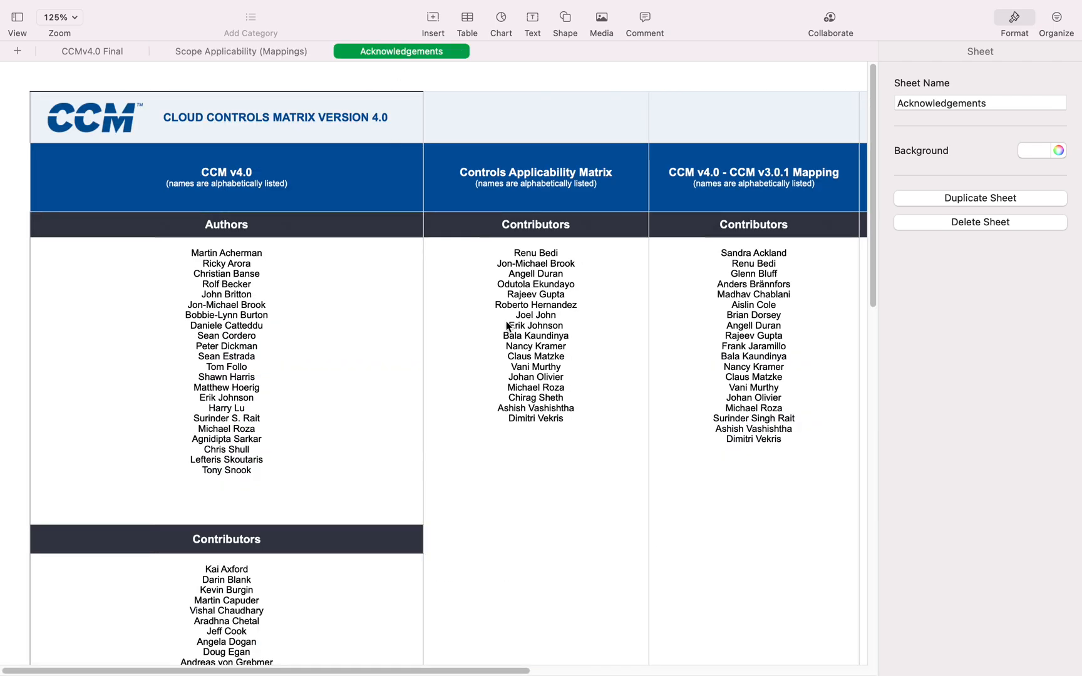
pyautogui.moveTo(202, 309)
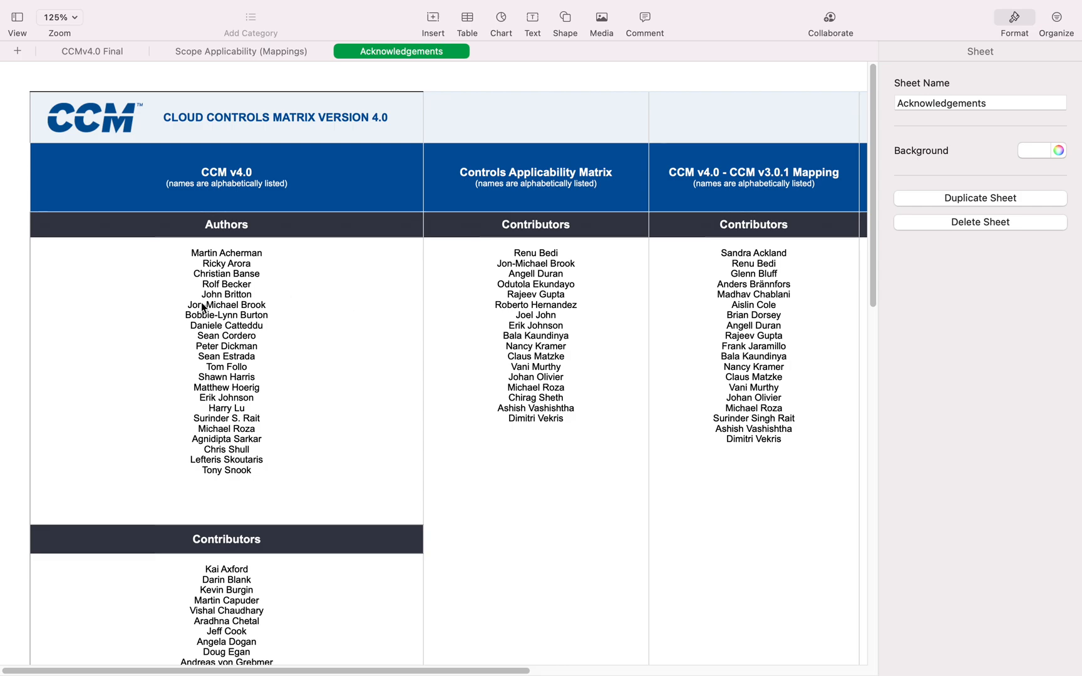
pyautogui.scroll(-3)
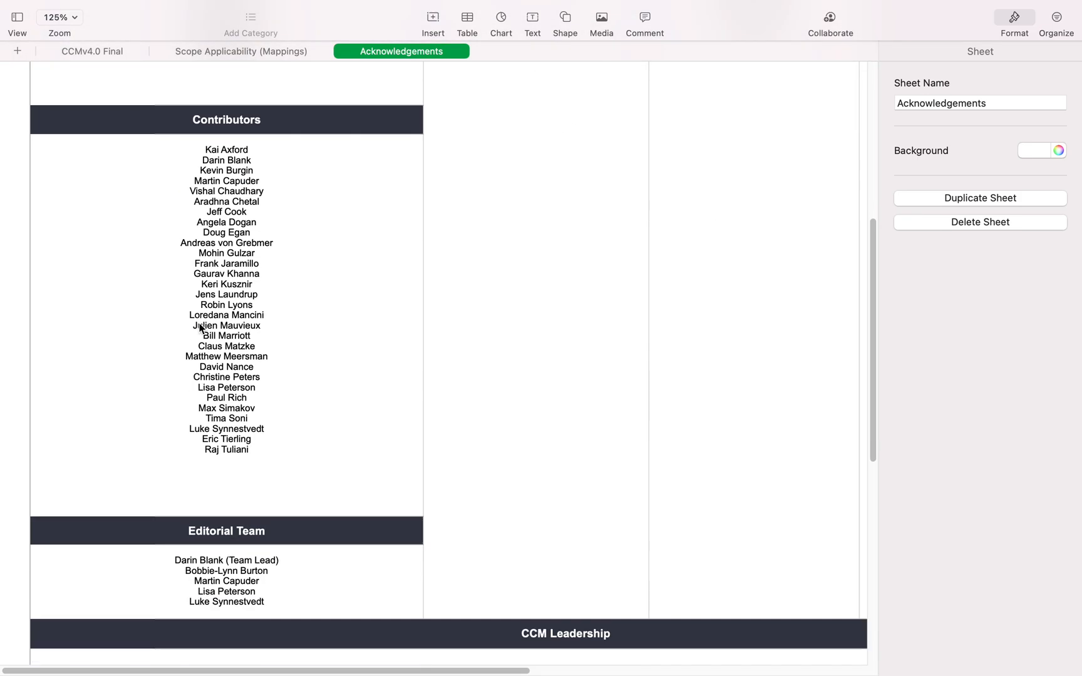
pyautogui.scroll(3)
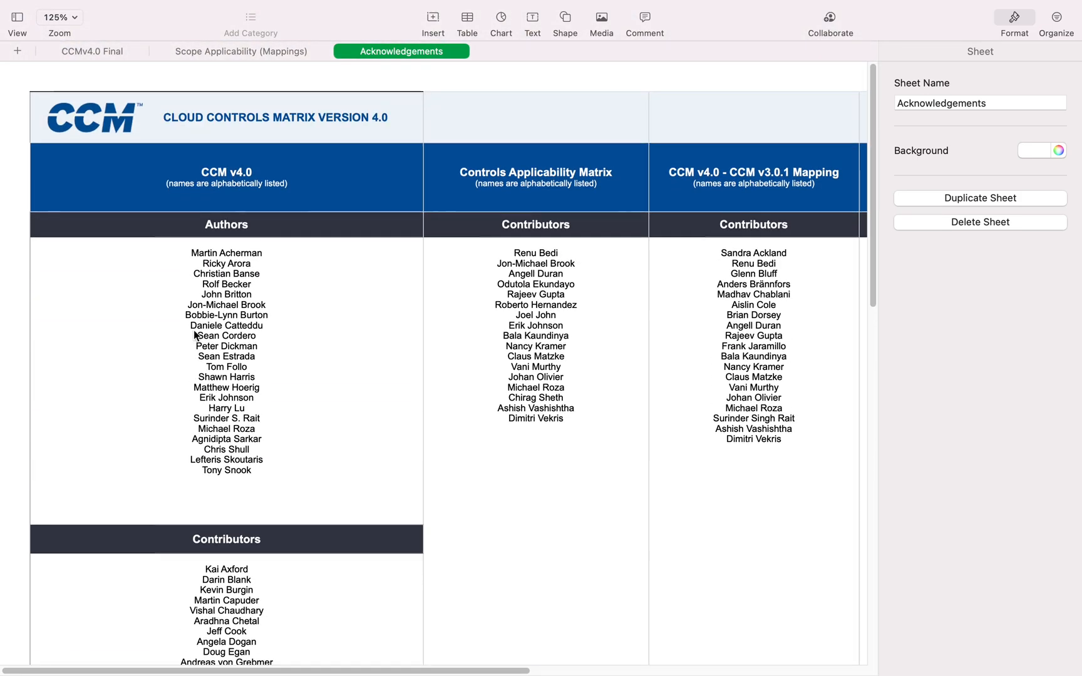
pyautogui.click(87, 51)
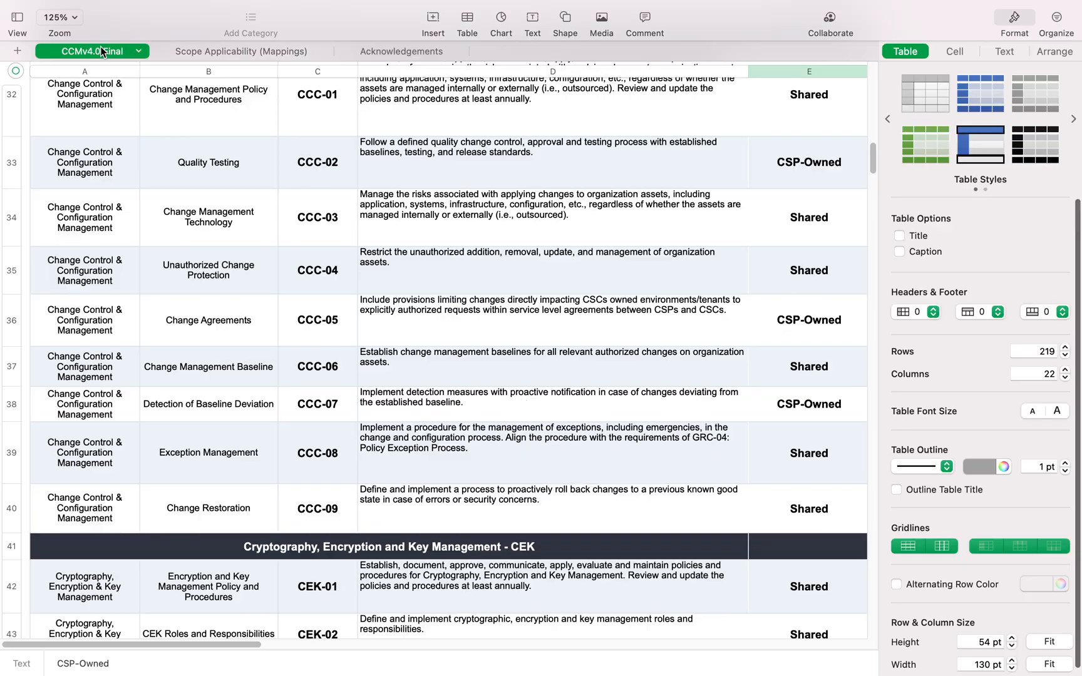
pyautogui.scroll(3)
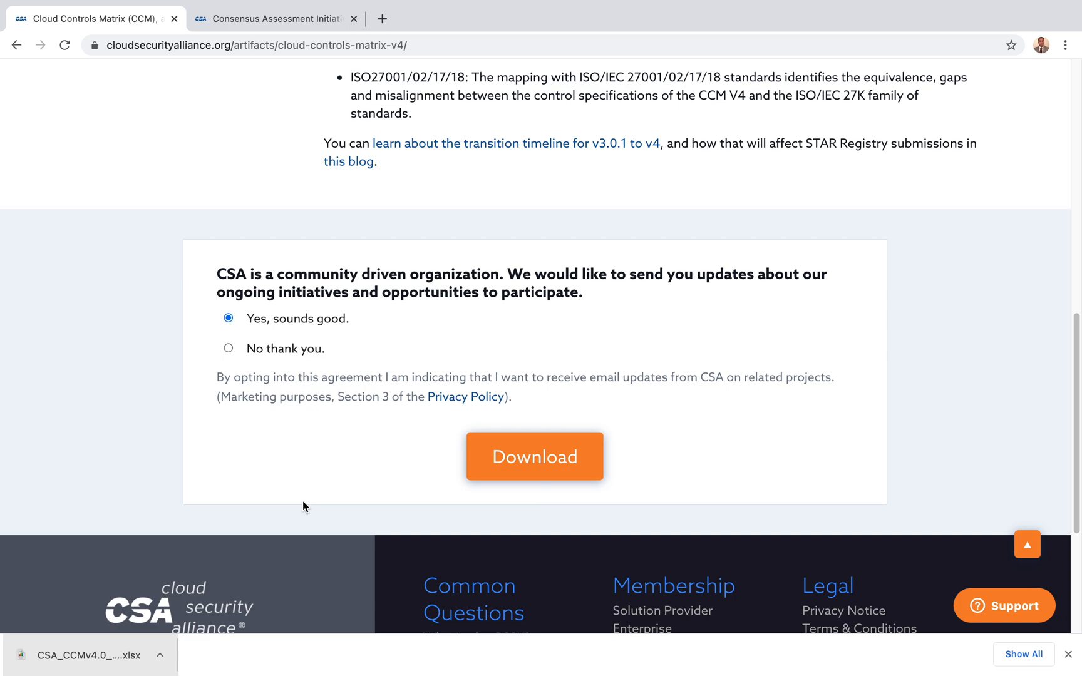
# - Show the CAIQ v3.1 browser tab and scroll through it back to the title
pyautogui.click(272, 19)
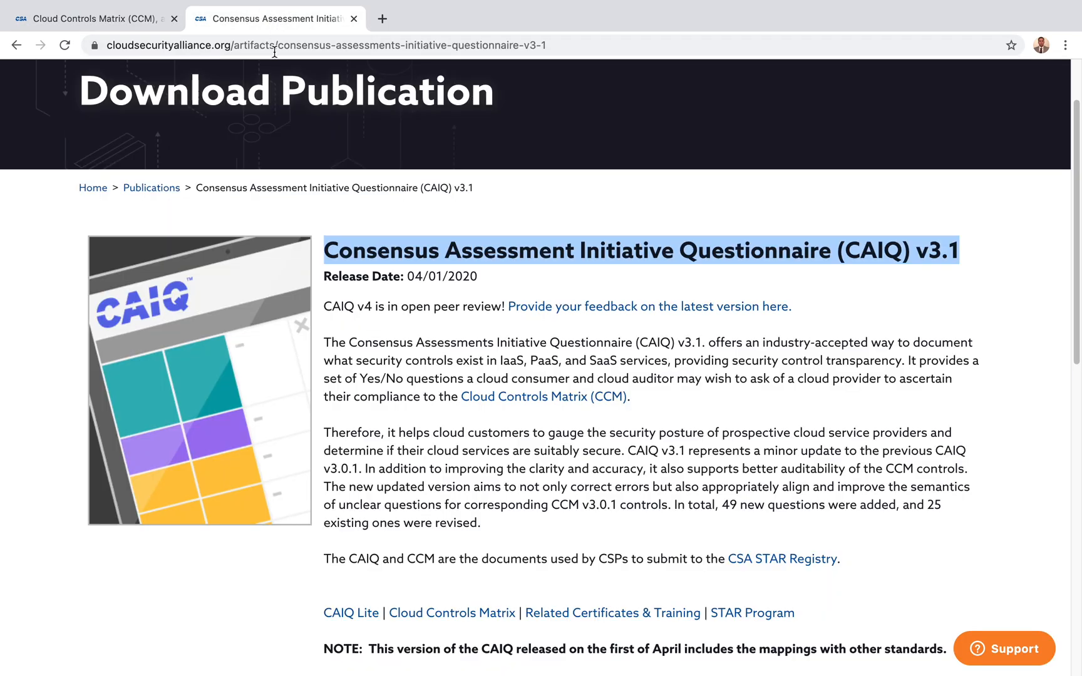
pyautogui.moveTo(860, 289)
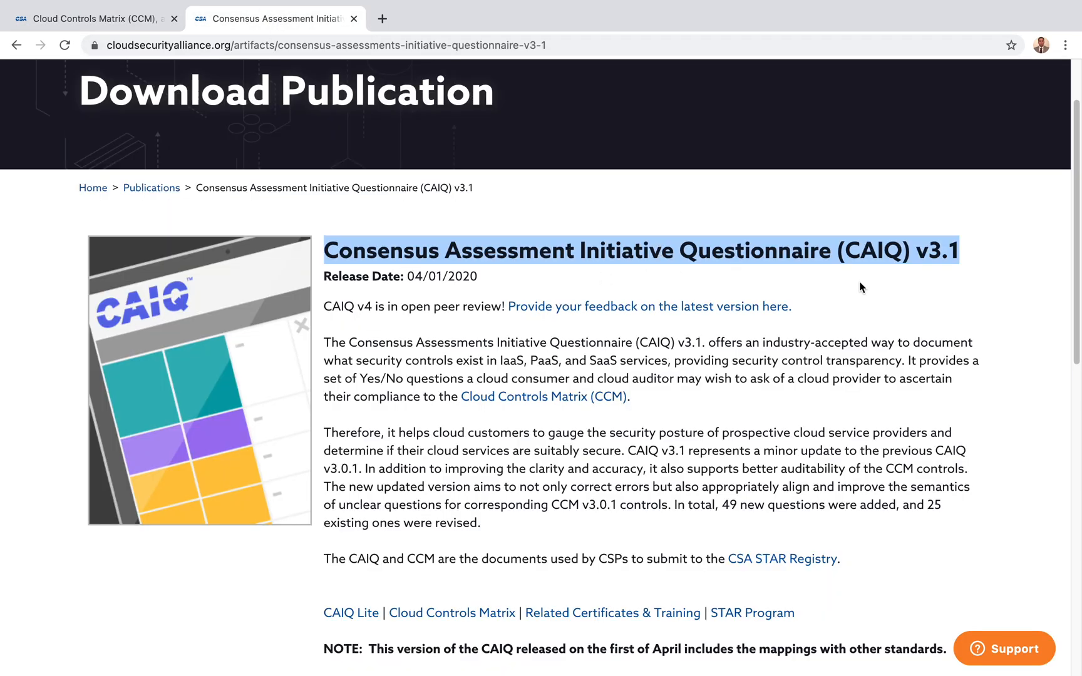
pyautogui.scroll(-3)
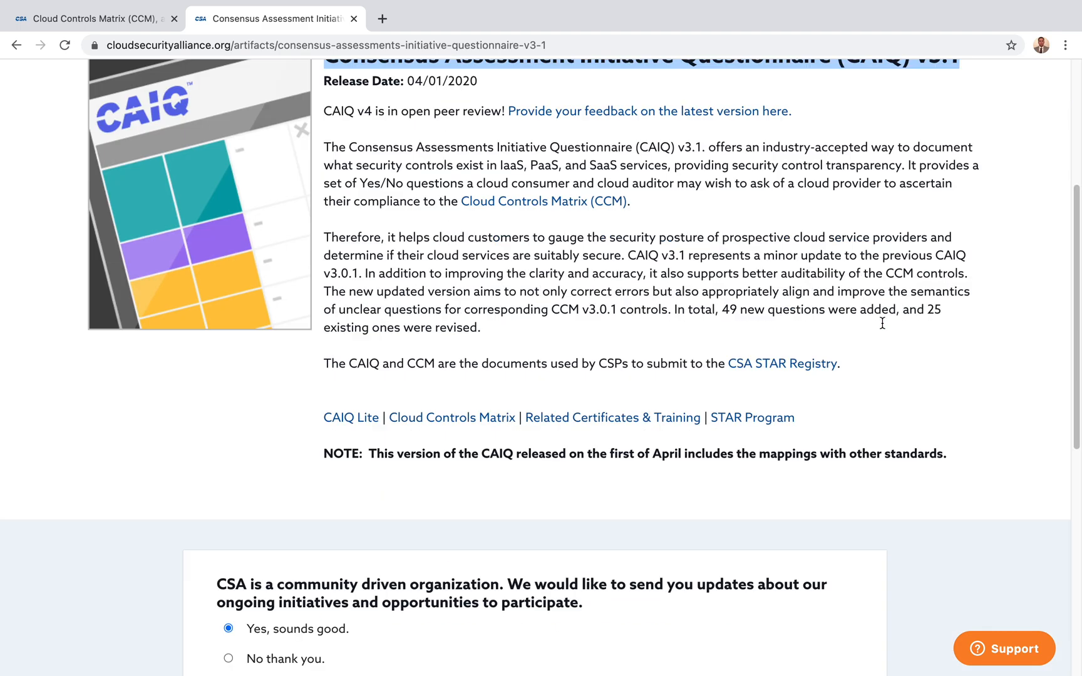
pyautogui.scroll(3)
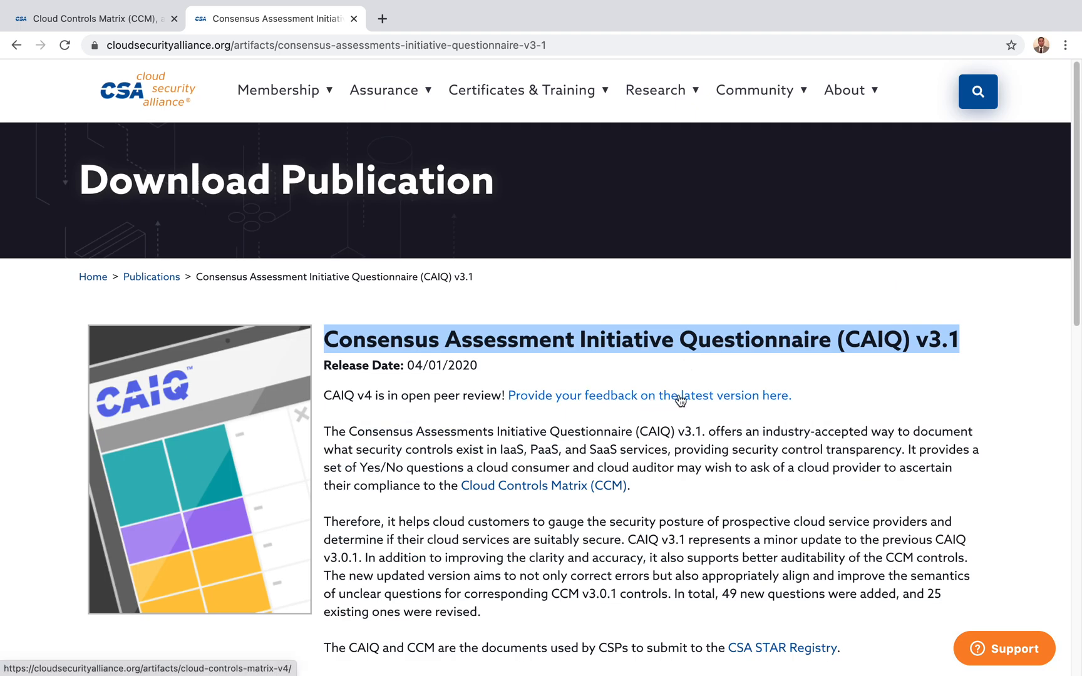
pyautogui.moveTo(731, 364)
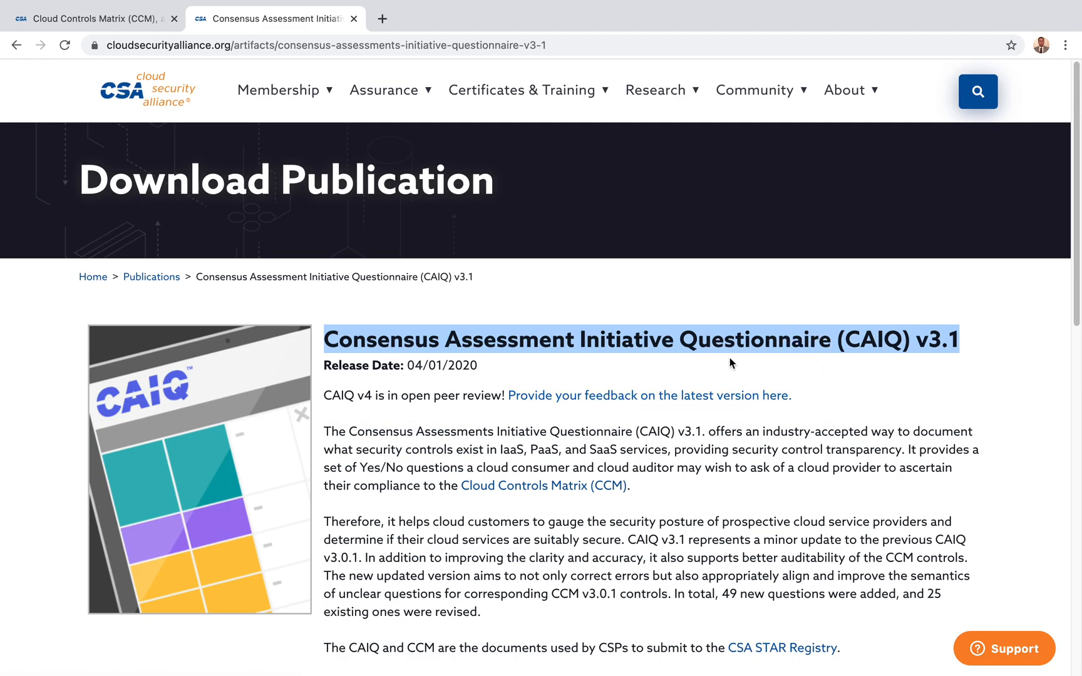